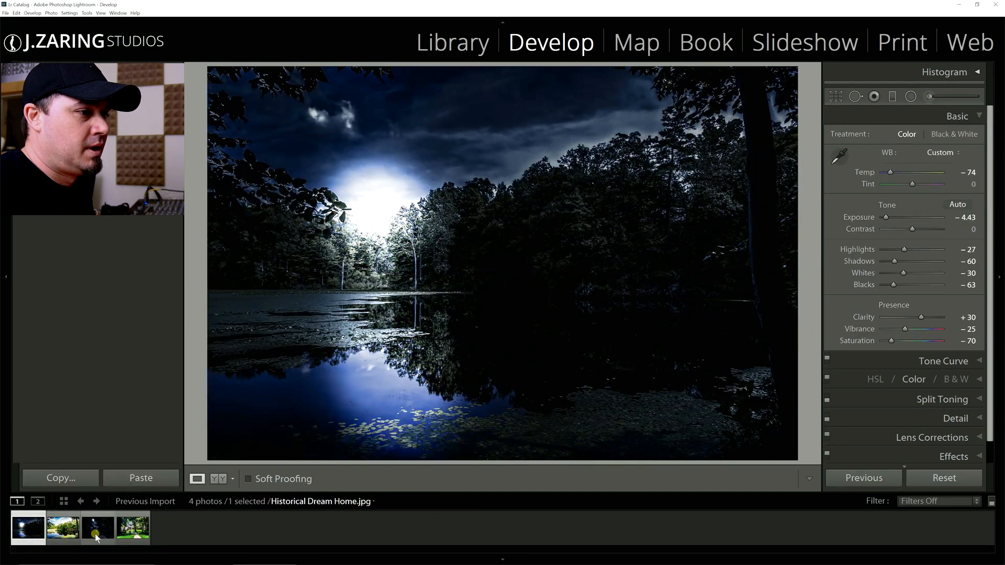
Compare the finished night house thumbnails, then select Historical Dream Home.jpg / Copy 1.
{"action": "left_click", "coordinate": [132, 528]}
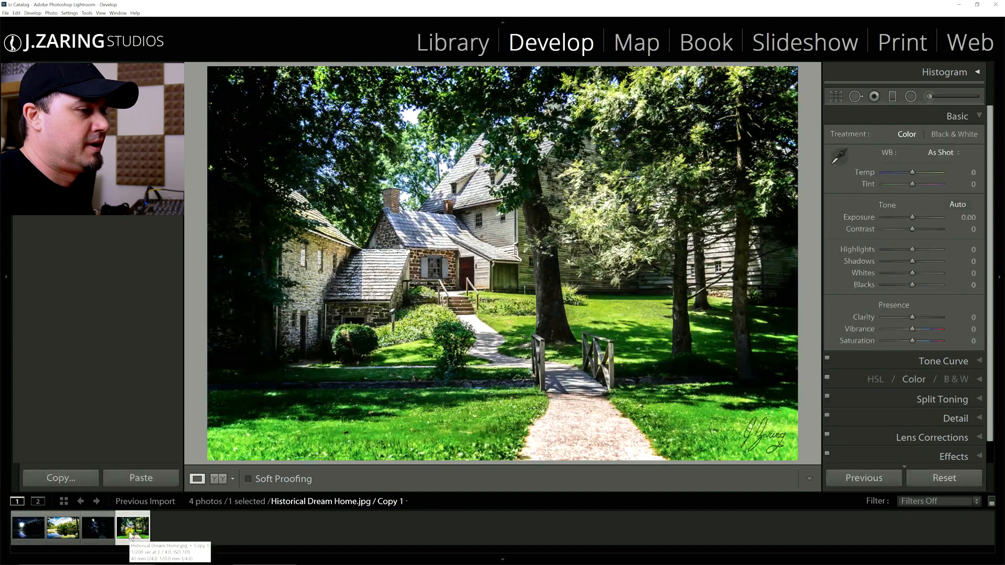
{"action": "left_click", "coordinate": [97, 529]}
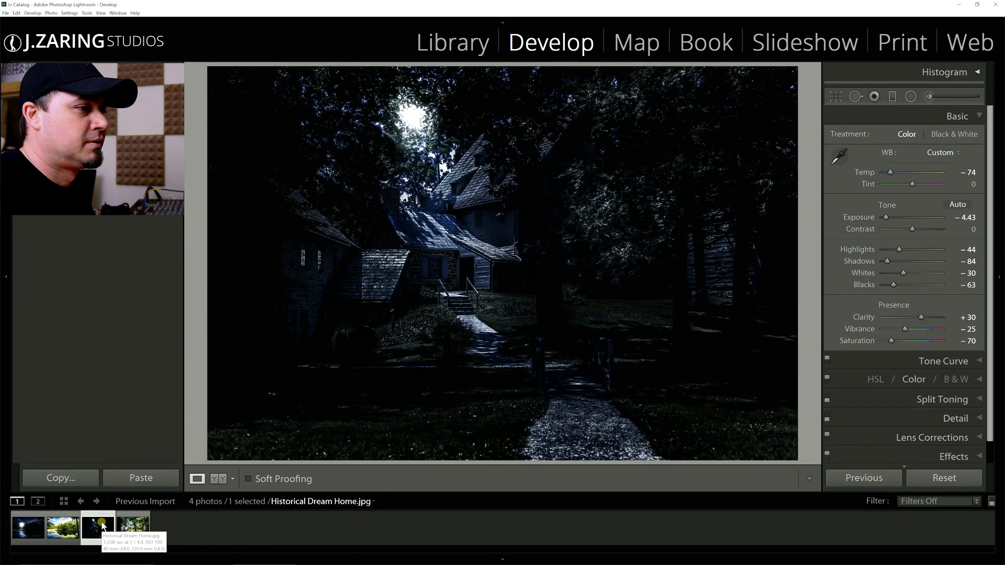
{"action": "left_click", "coordinate": [942, 478]}
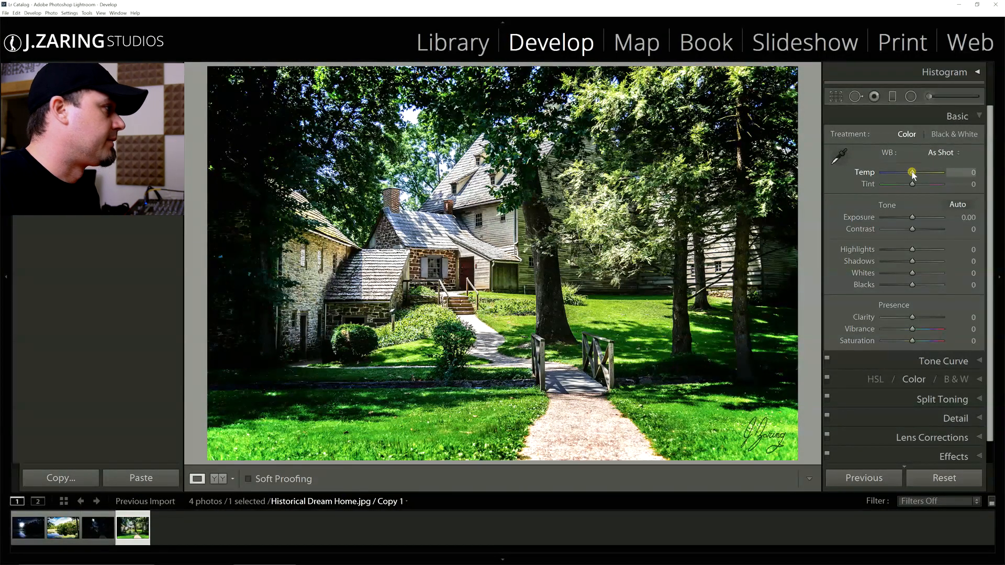
Cool the white balance by setting Temp to -68.
{"action": "left_click_drag", "start_coordinate": [913, 172], "coordinate": [910, 172]}
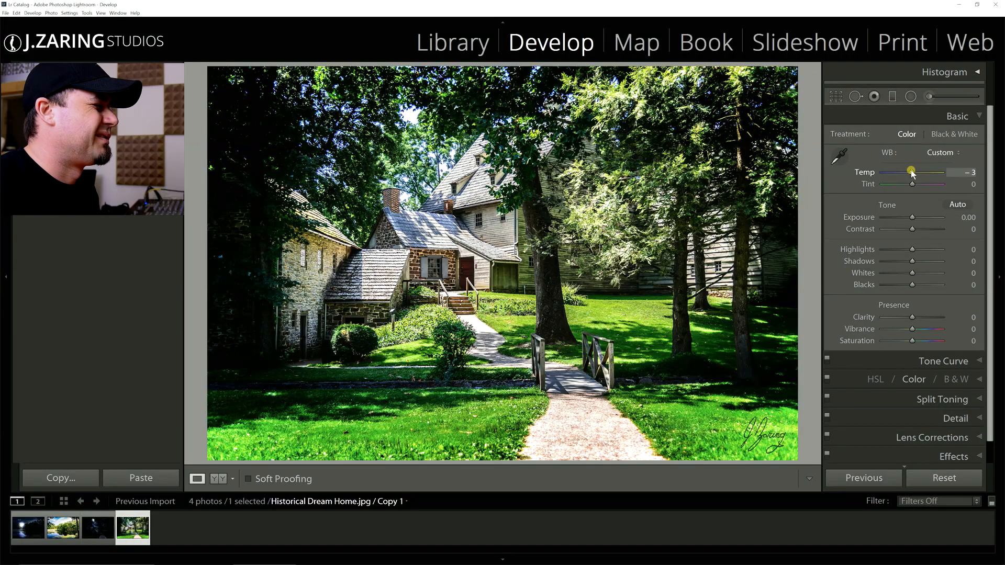
{"action": "left_click_drag", "start_coordinate": [911, 172], "coordinate": [898, 172]}
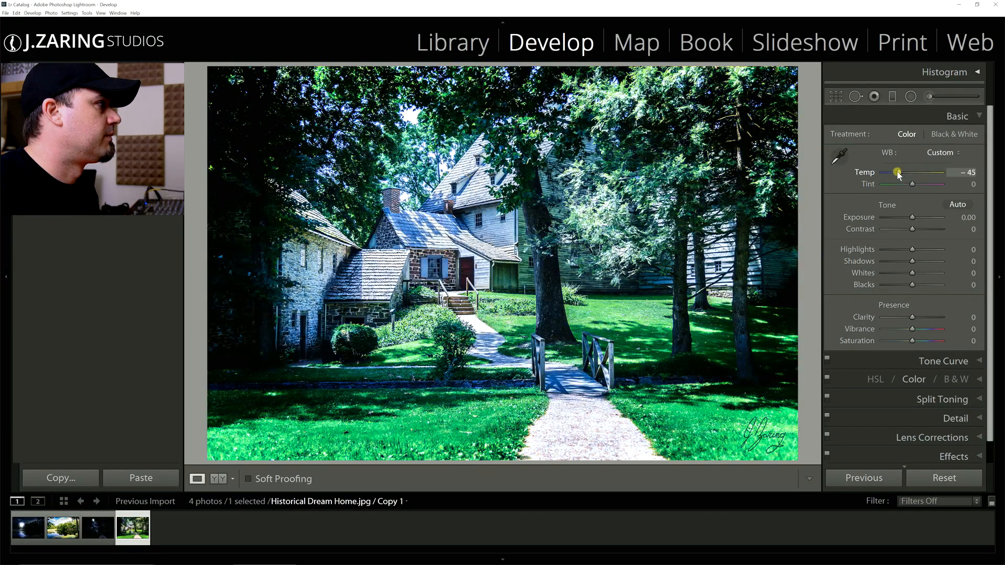
{"action": "left_click_drag", "start_coordinate": [898, 173], "coordinate": [886, 173]}
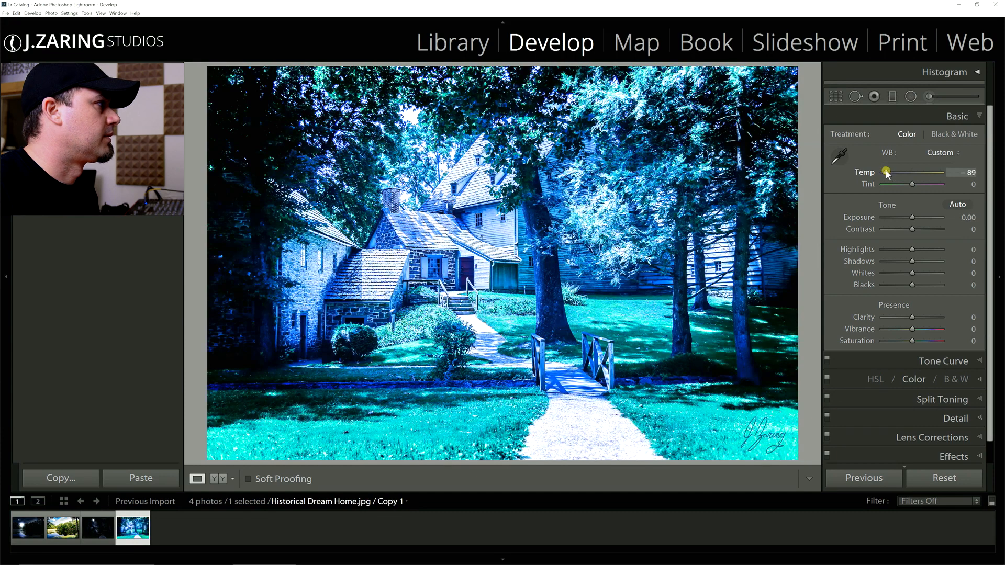
{"action": "left_click_drag", "start_coordinate": [886, 172], "coordinate": [891, 172]}
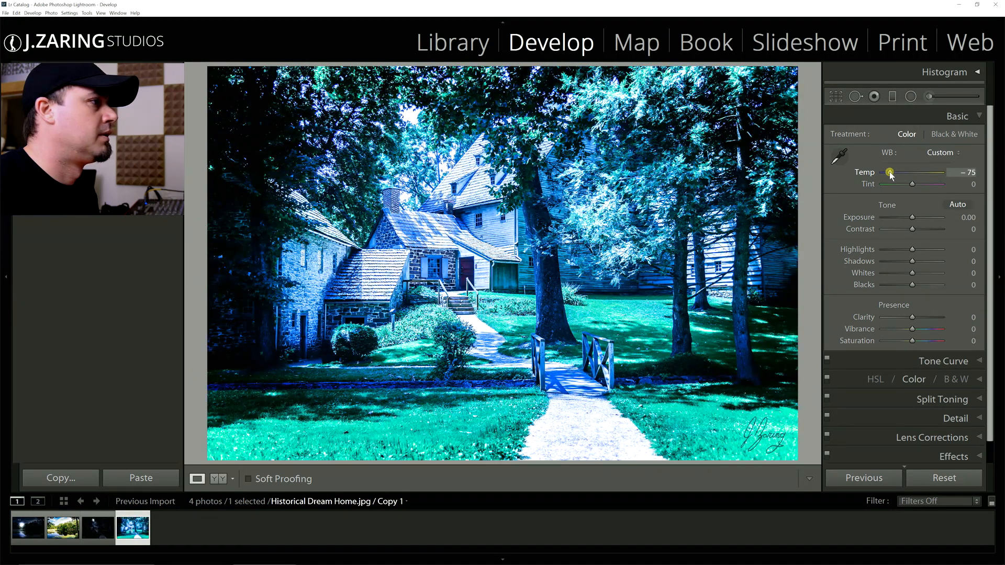
{"action": "left_click_drag", "start_coordinate": [888, 172], "coordinate": [894, 172]}
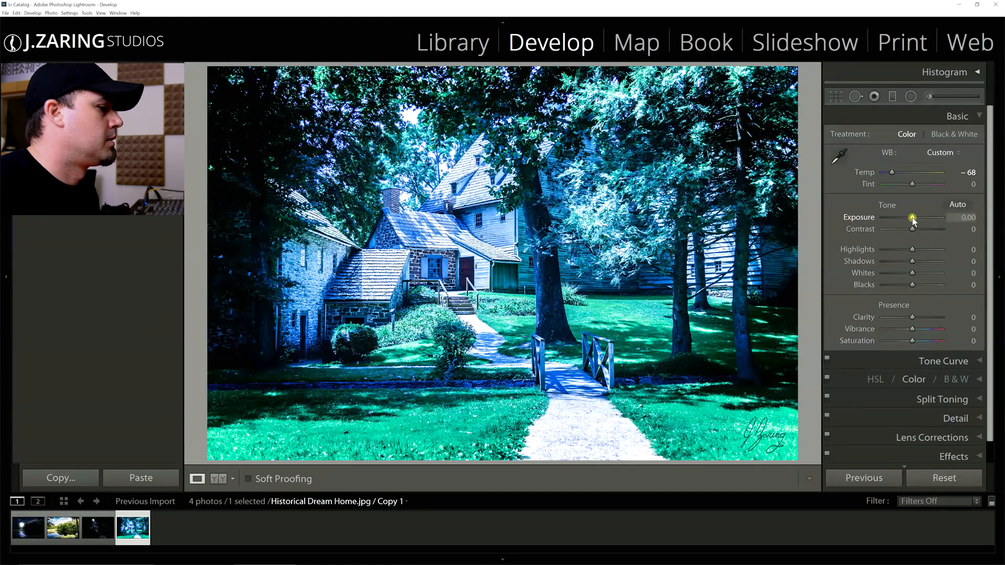
Darken the photo by lowering Exposure to about -4.34.
{"action": "left_click_drag", "start_coordinate": [912, 220], "coordinate": [888, 220]}
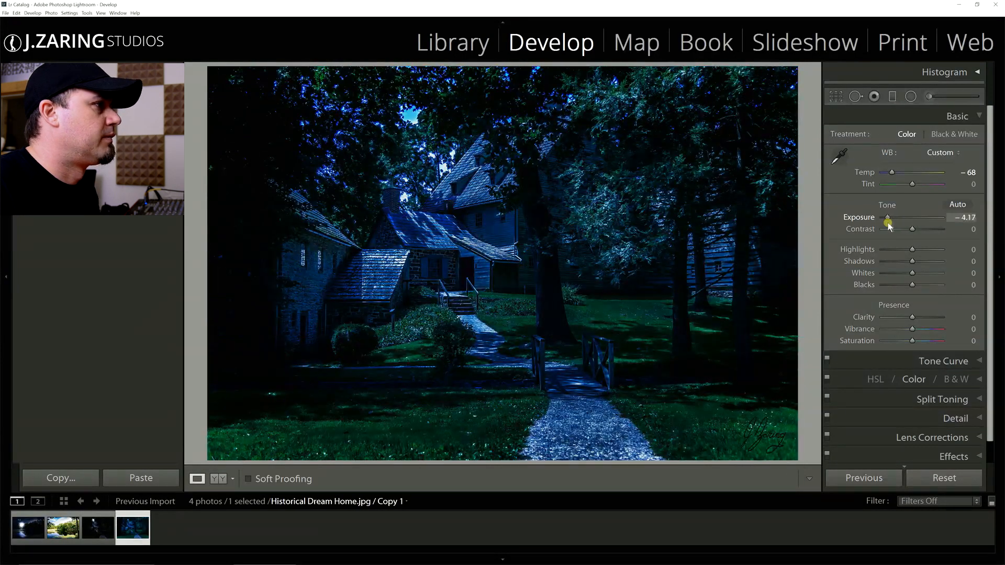
{"action": "left_click_drag", "start_coordinate": [890, 223], "coordinate": [881, 222]}
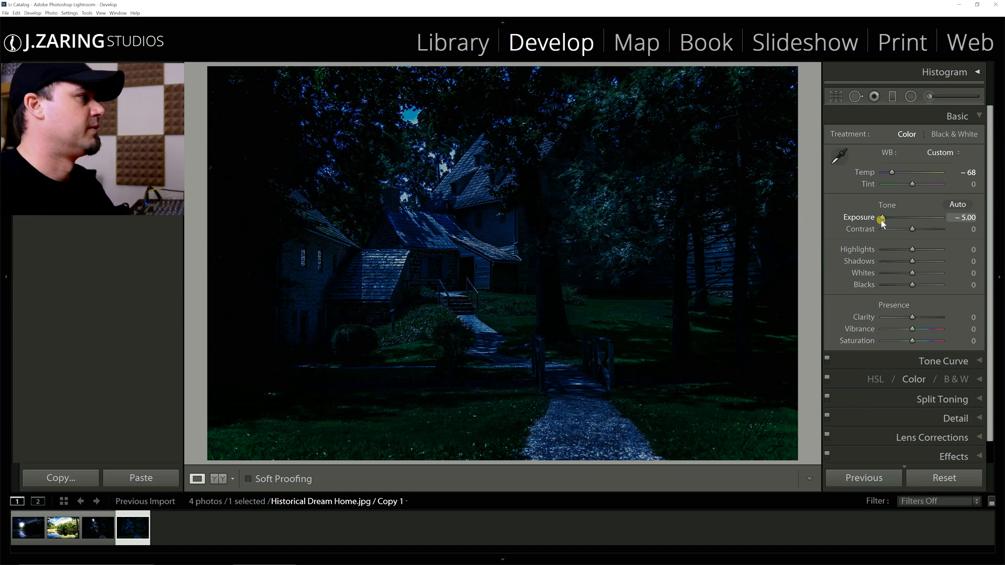
{"action": "left_click_drag", "start_coordinate": [881, 223], "coordinate": [890, 223]}
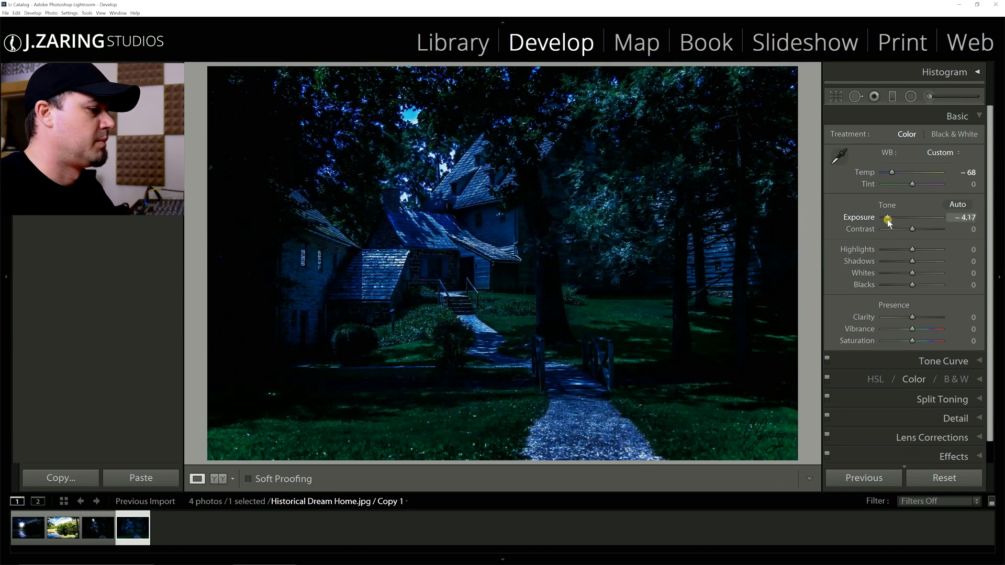
{"action": "left_click_drag", "start_coordinate": [905, 217], "coordinate": [887, 217]}
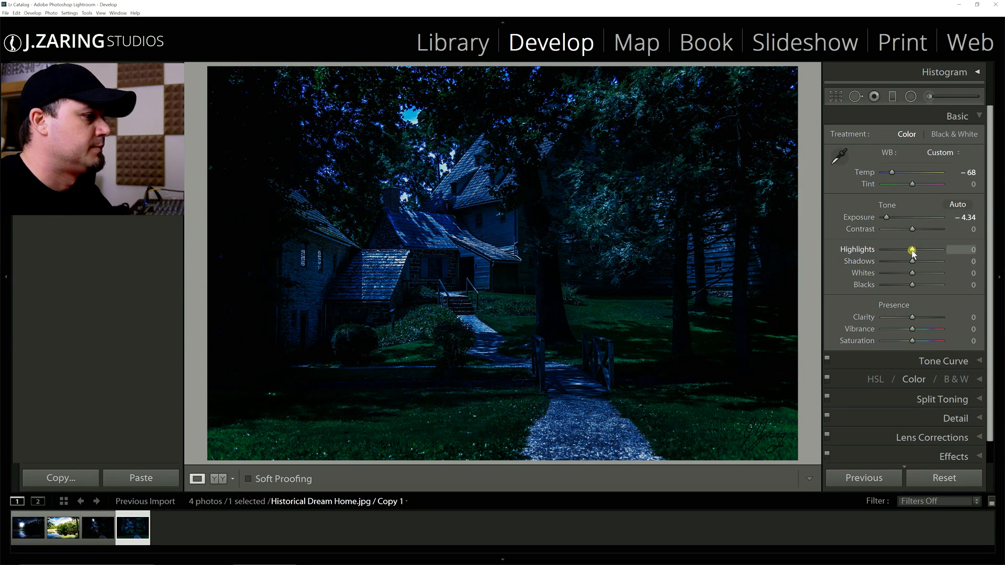
Set Highlights to -48 and Shadows to -83.
{"action": "left_click_drag", "start_coordinate": [912, 250], "coordinate": [896, 249]}
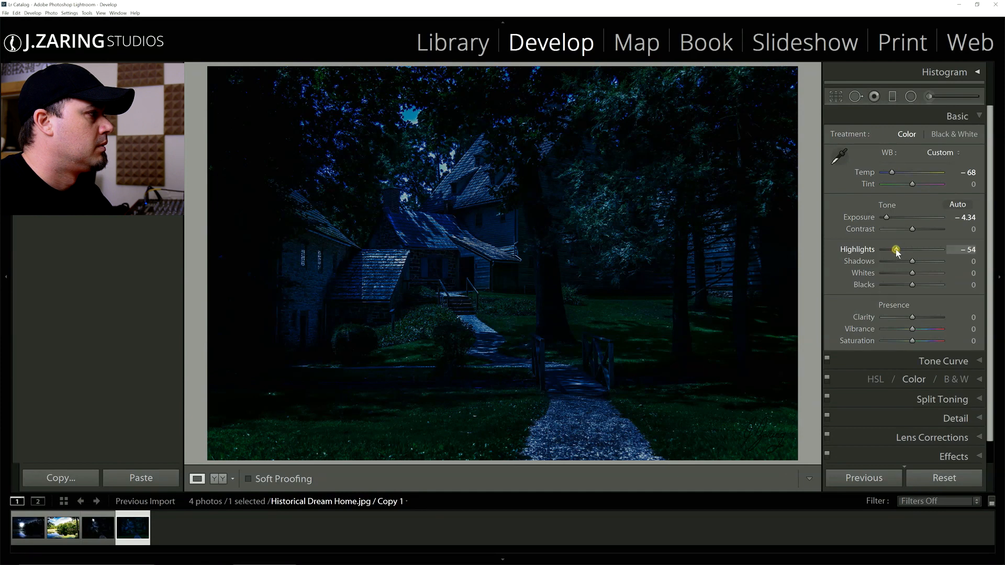
{"action": "left_click_drag", "start_coordinate": [897, 250], "coordinate": [904, 250]}
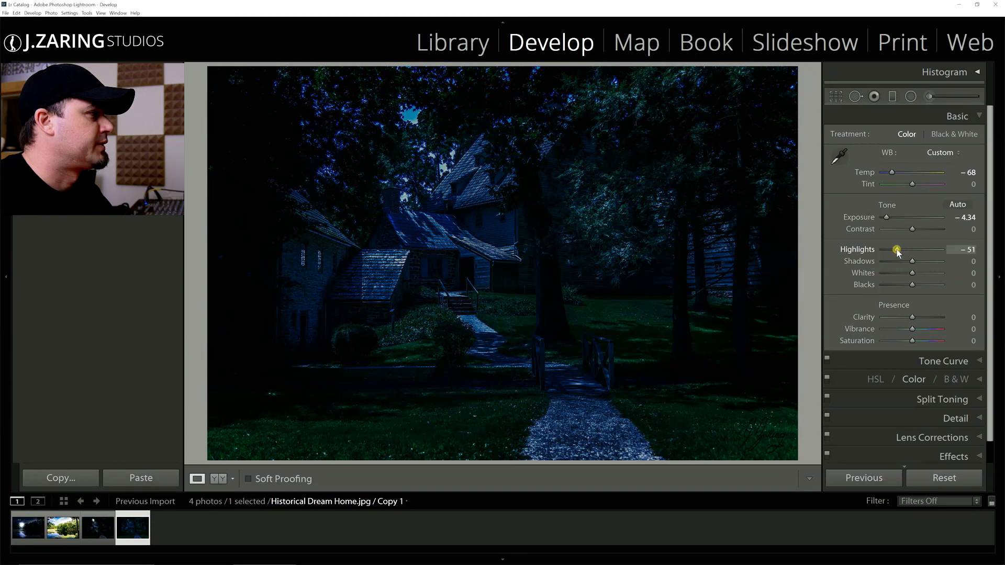
{"action": "left_click_drag", "start_coordinate": [897, 250], "coordinate": [903, 250]}
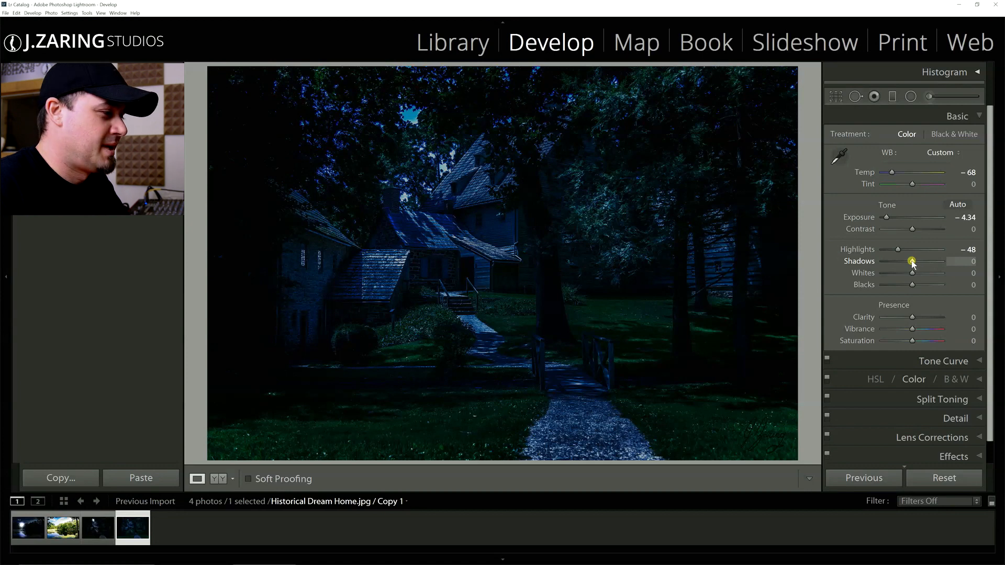
{"action": "left_click_drag", "start_coordinate": [912, 261], "coordinate": [910, 260]}
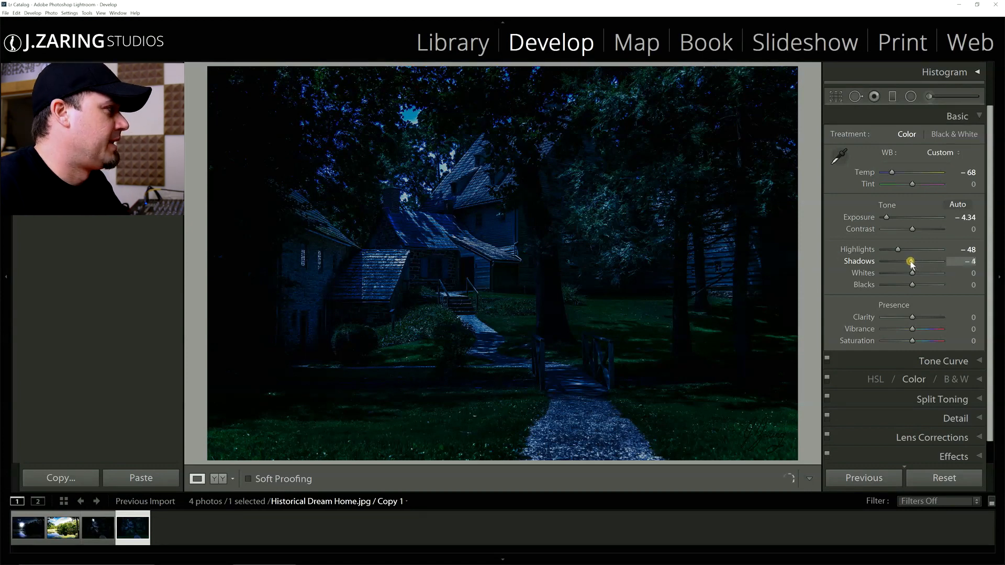
{"action": "left_click_drag", "start_coordinate": [910, 261], "coordinate": [893, 260]}
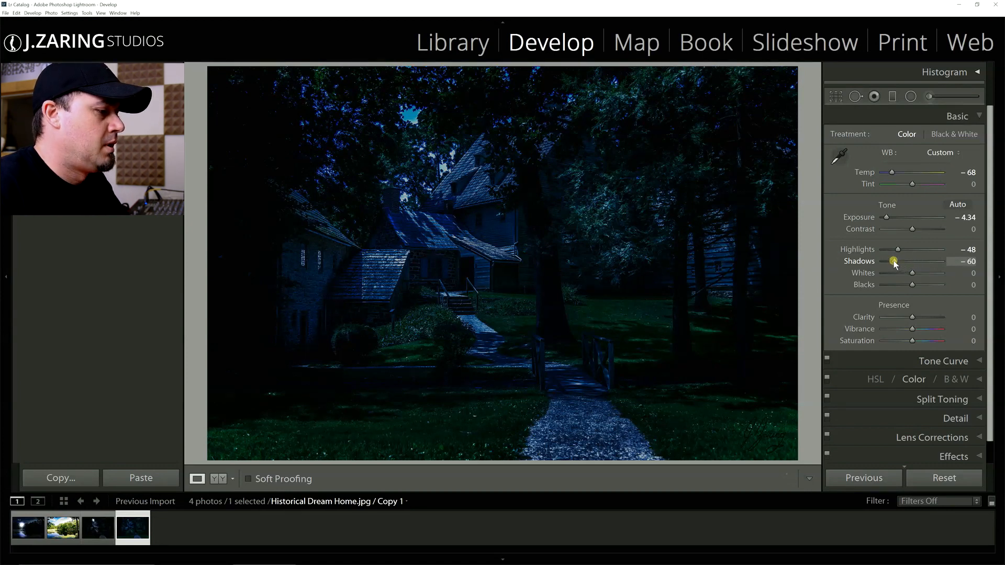
{"action": "left_click_drag", "start_coordinate": [895, 262], "coordinate": [890, 262]}
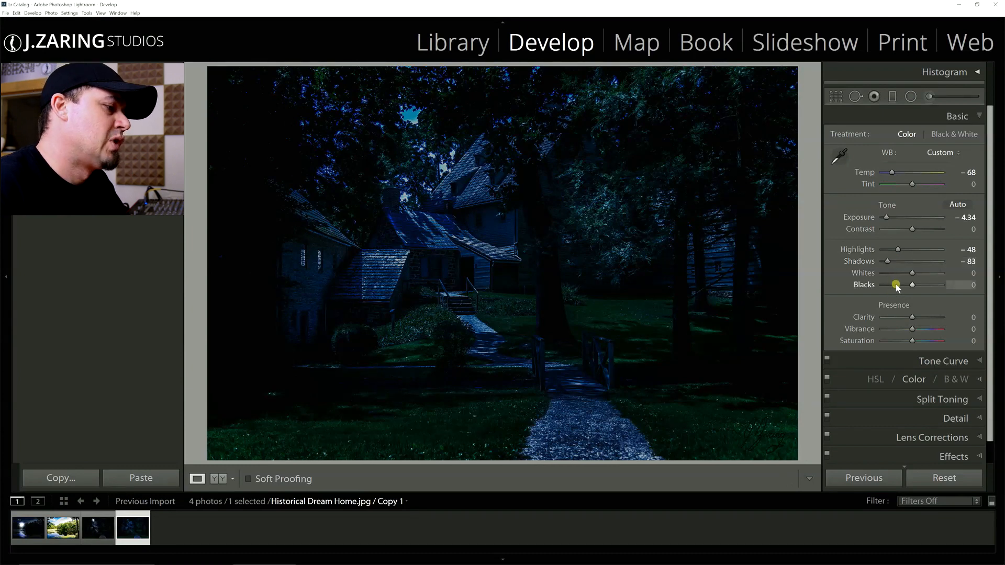
Set Whites to -30 and Blacks to -63.
{"action": "left_click_drag", "start_coordinate": [896, 284], "coordinate": [910, 273]}
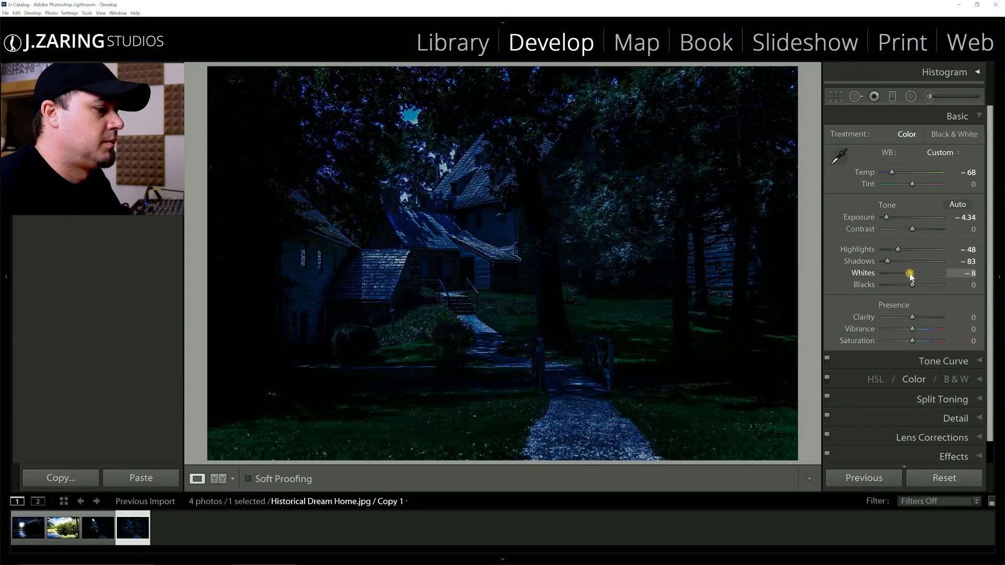
{"action": "left_click_drag", "start_coordinate": [910, 273], "coordinate": [902, 273]}
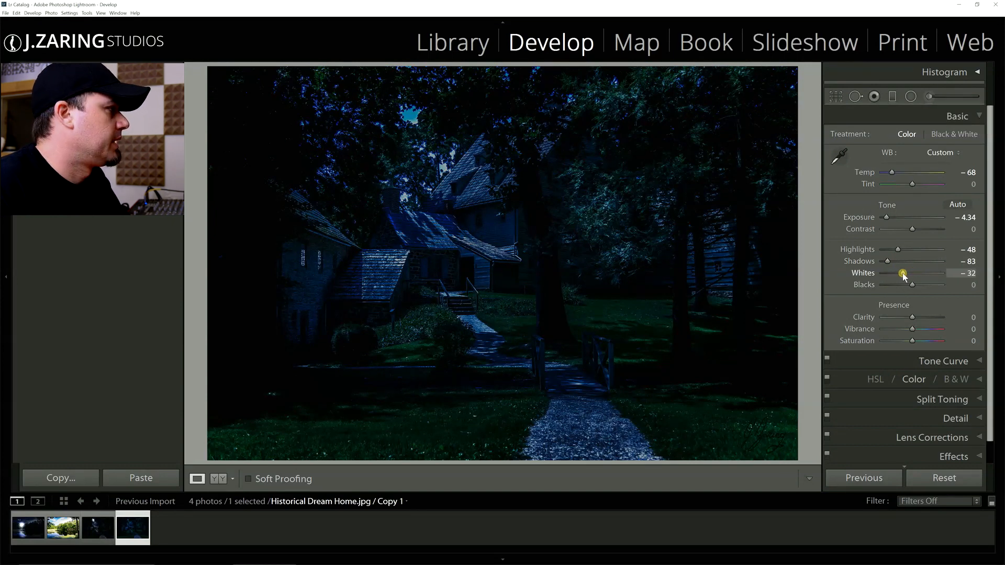
{"action": "left_click_drag", "start_coordinate": [902, 273], "coordinate": [904, 274]}
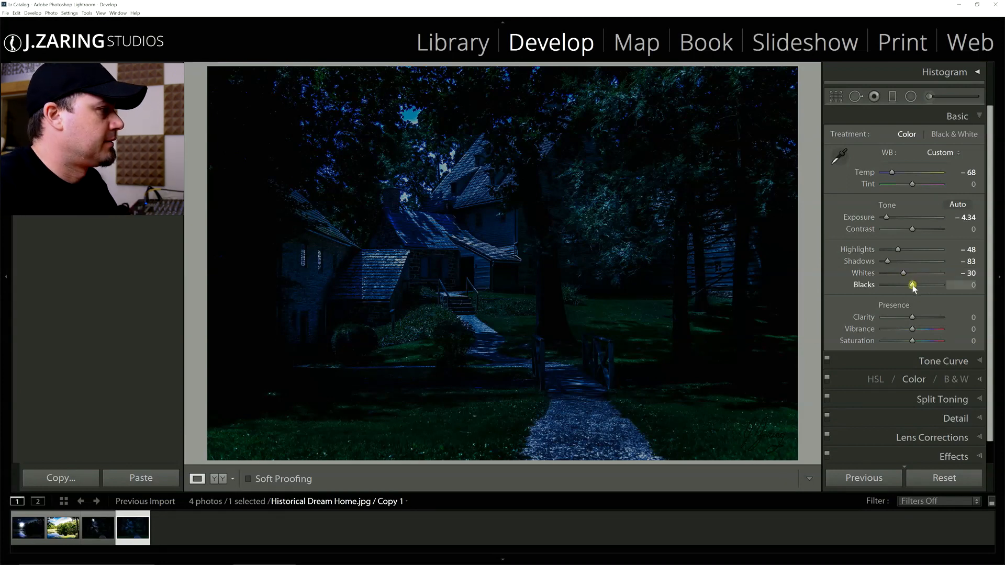
{"action": "left_click_drag", "start_coordinate": [913, 284], "coordinate": [905, 285]}
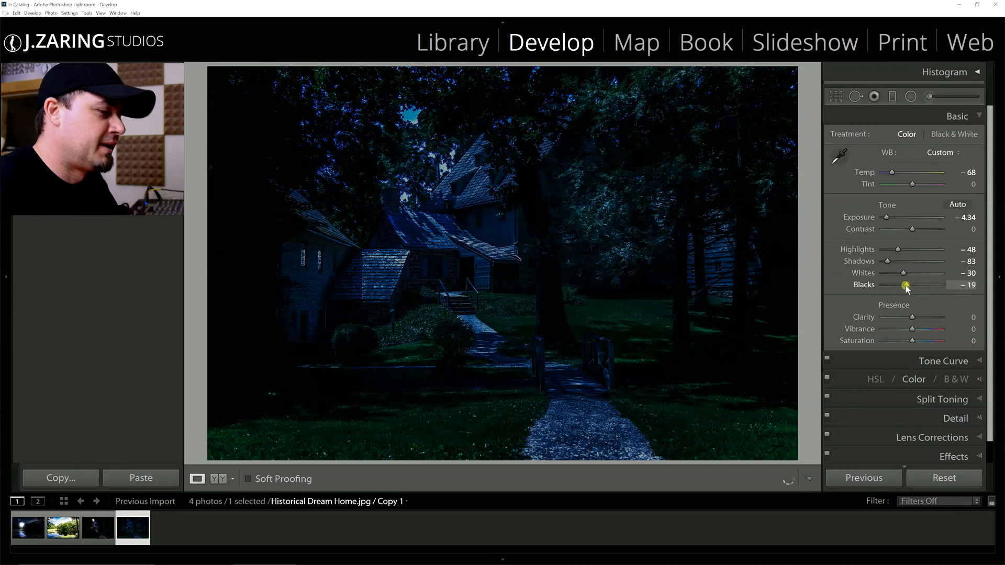
{"action": "left_click_drag", "start_coordinate": [906, 285], "coordinate": [897, 285]}
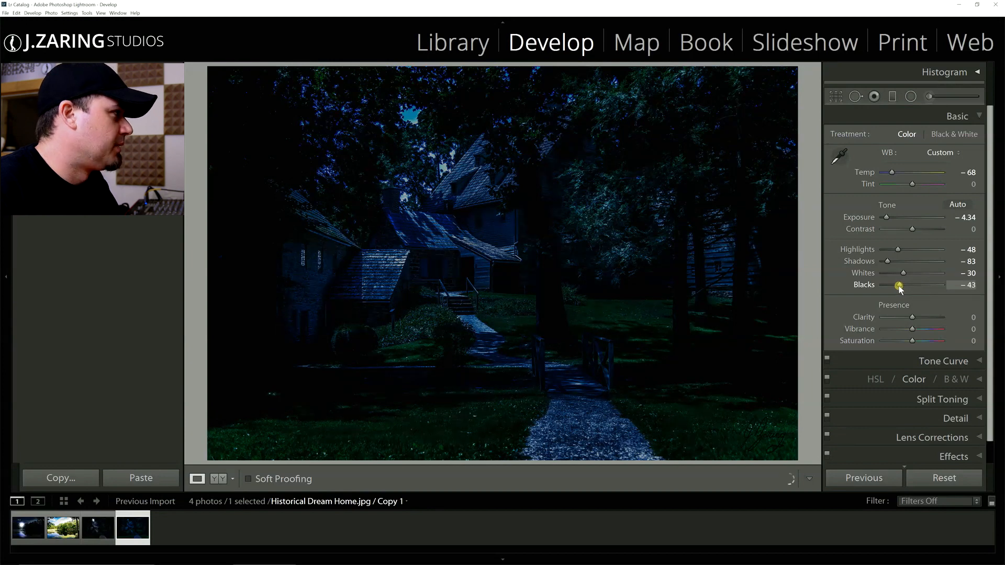
{"action": "left_click_drag", "start_coordinate": [899, 285], "coordinate": [887, 285]}
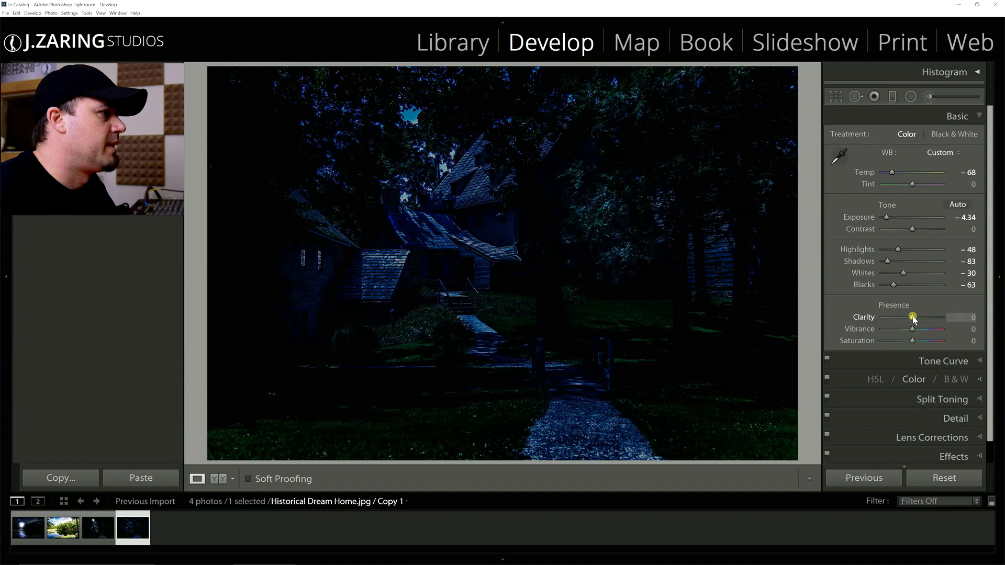
Sweep Clarity from strongly negative to maximum, then pull it back toward neutral.
{"action": "left_click_drag", "start_coordinate": [913, 317], "coordinate": [908, 317]}
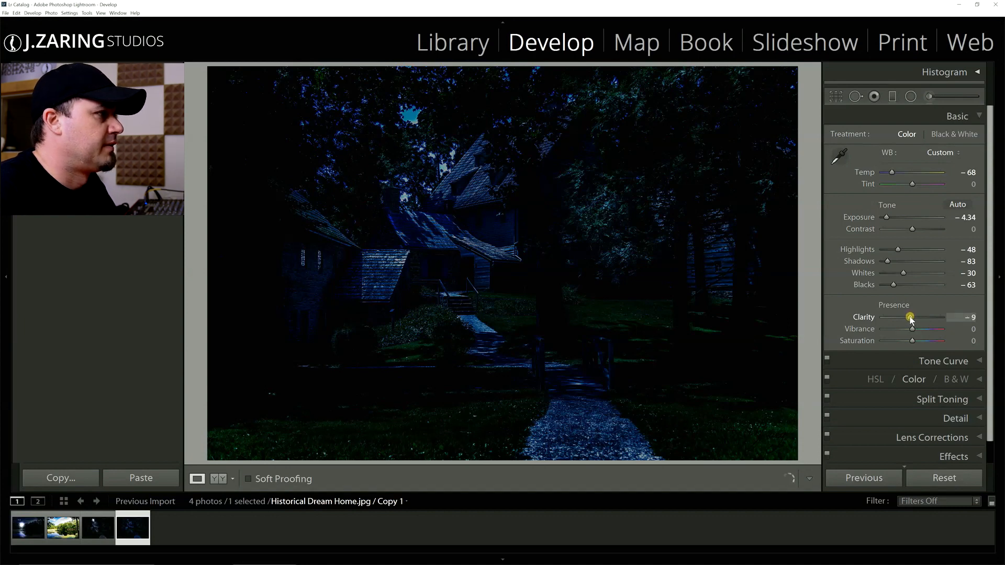
{"action": "left_click_drag", "start_coordinate": [910, 318], "coordinate": [887, 317]}
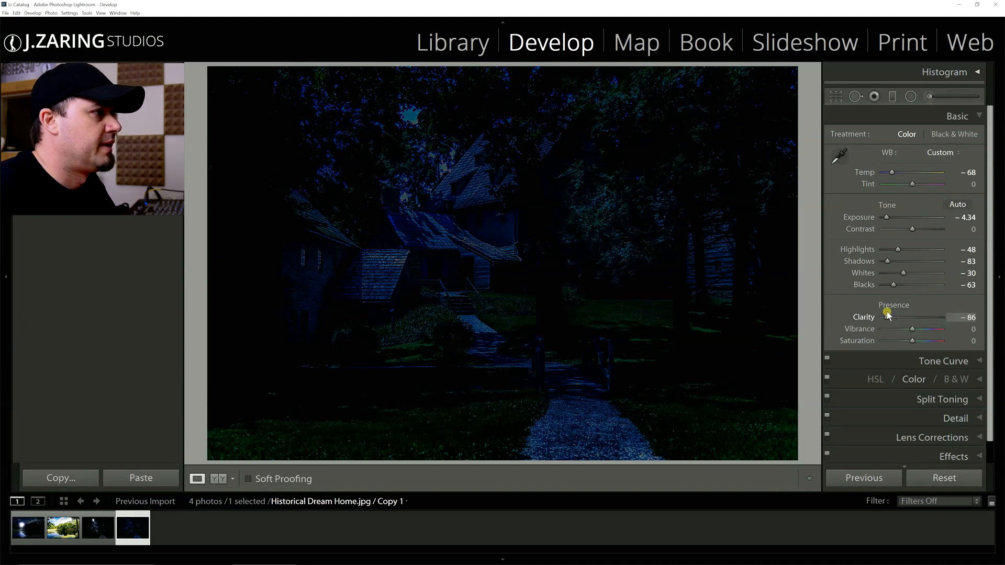
{"action": "left_click_drag", "start_coordinate": [888, 317], "coordinate": [912, 317]}
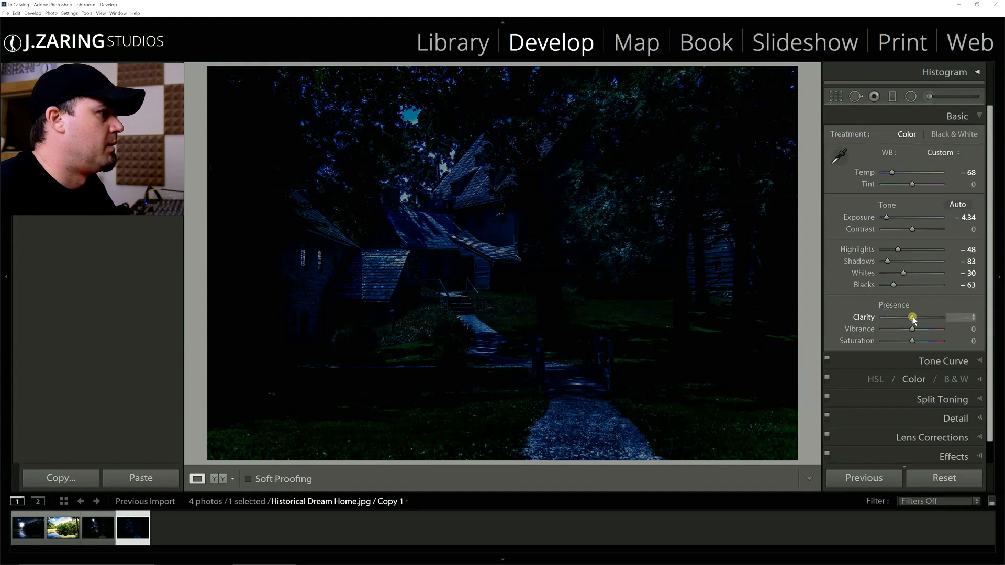
{"action": "left_click_drag", "start_coordinate": [912, 318], "coordinate": [936, 317]}
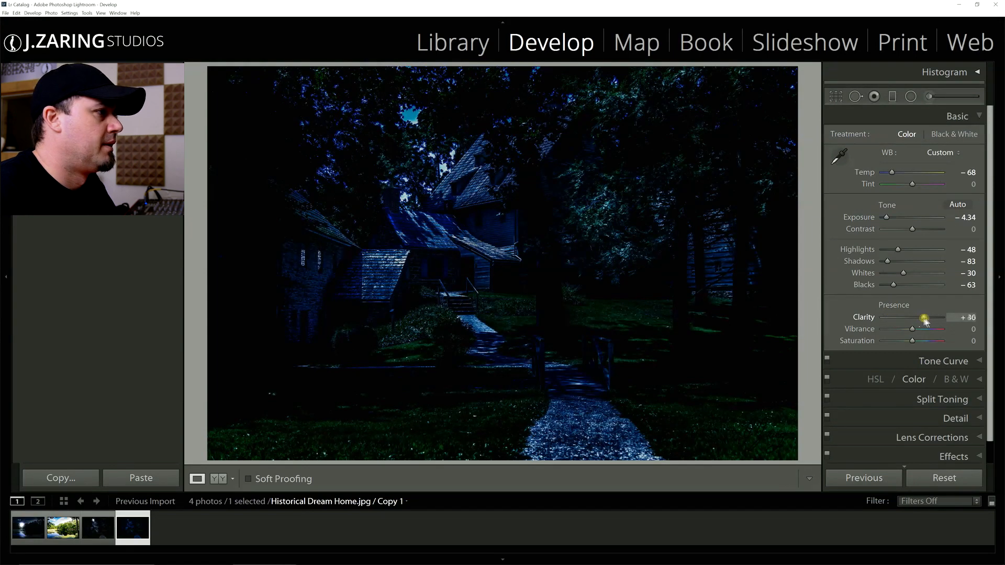
{"action": "left_click_drag", "start_coordinate": [925, 317], "coordinate": [948, 317]}
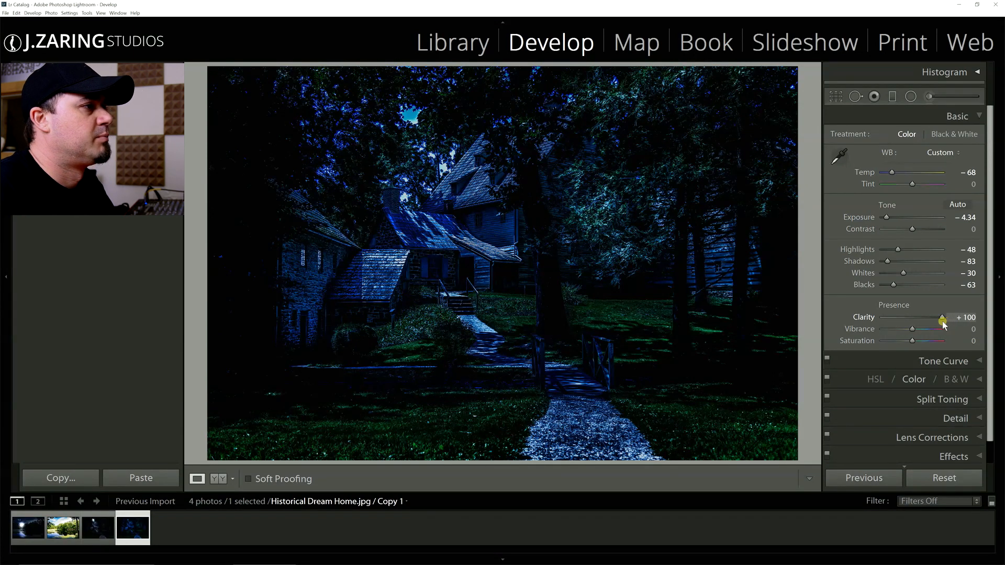
{"action": "left_click_drag", "start_coordinate": [942, 317], "coordinate": [939, 317]}
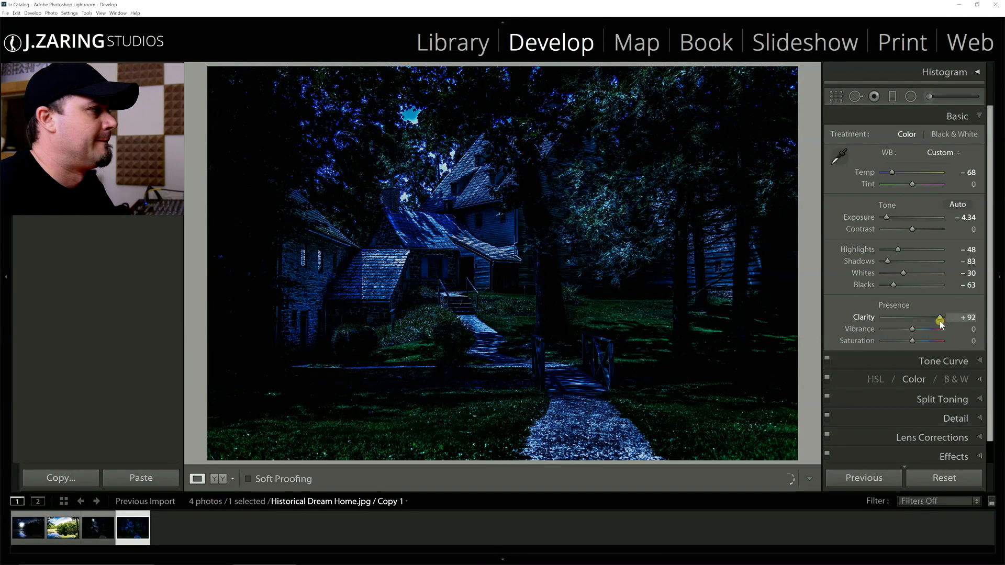
{"action": "left_click_drag", "start_coordinate": [939, 319], "coordinate": [917, 319]}
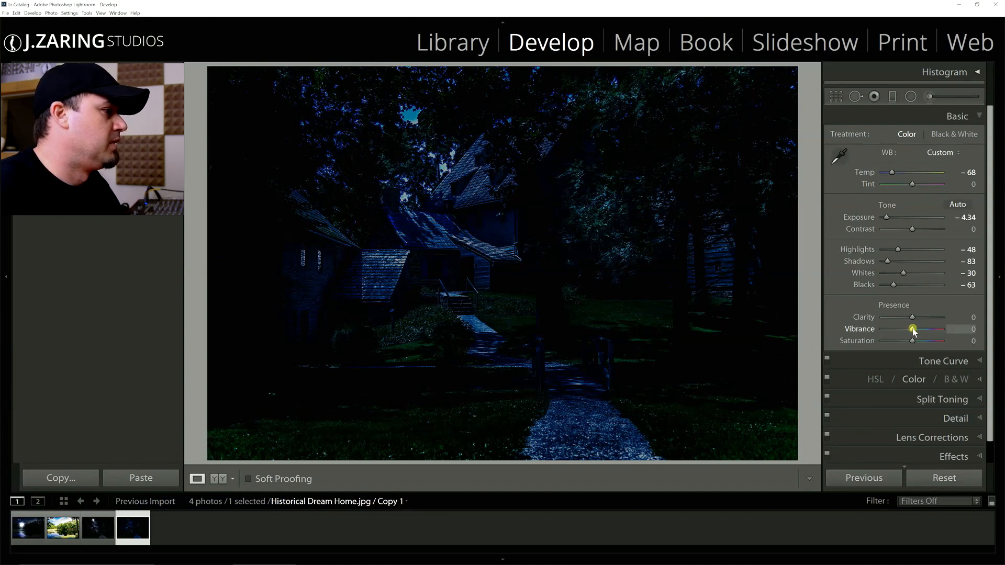
Lower Vibrance to -25 and Saturation to -68 in the Basic panel.
{"action": "left_click_drag", "start_coordinate": [913, 329], "coordinate": [912, 329]}
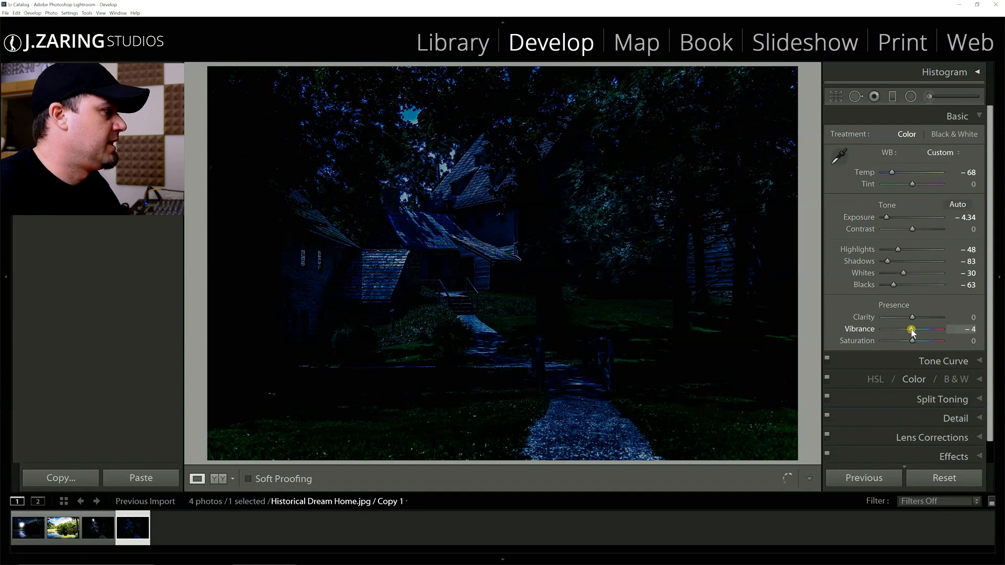
{"action": "left_click_drag", "start_coordinate": [911, 328], "coordinate": [904, 329]}
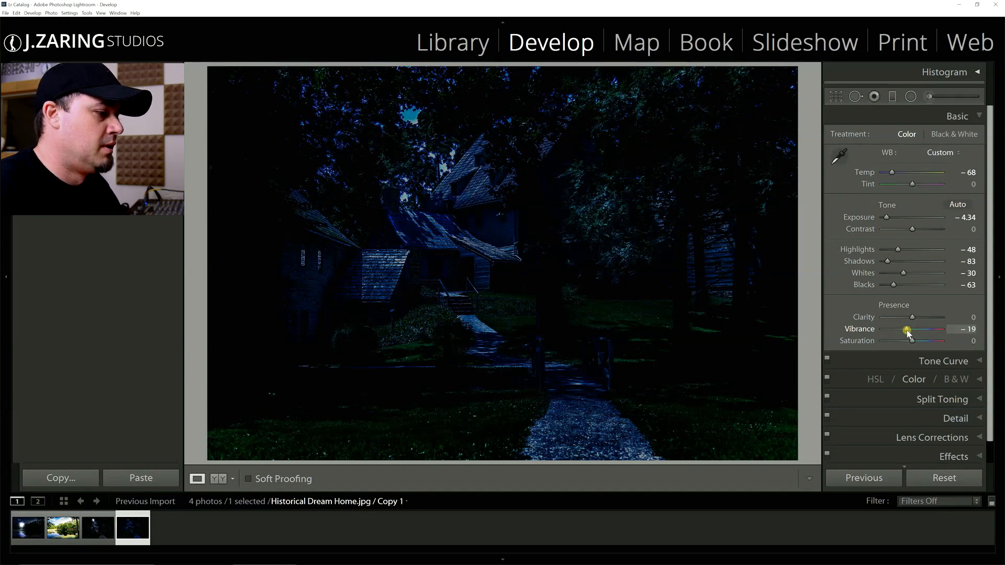
{"action": "left_click_drag", "start_coordinate": [908, 329], "coordinate": [904, 329]}
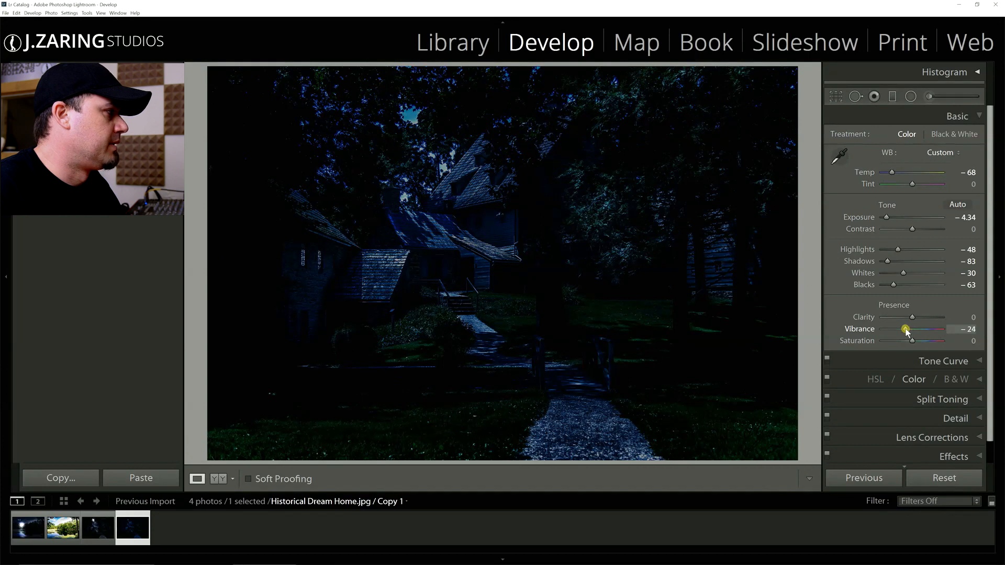
{"action": "left_click_drag", "start_coordinate": [906, 329], "coordinate": [910, 329]}
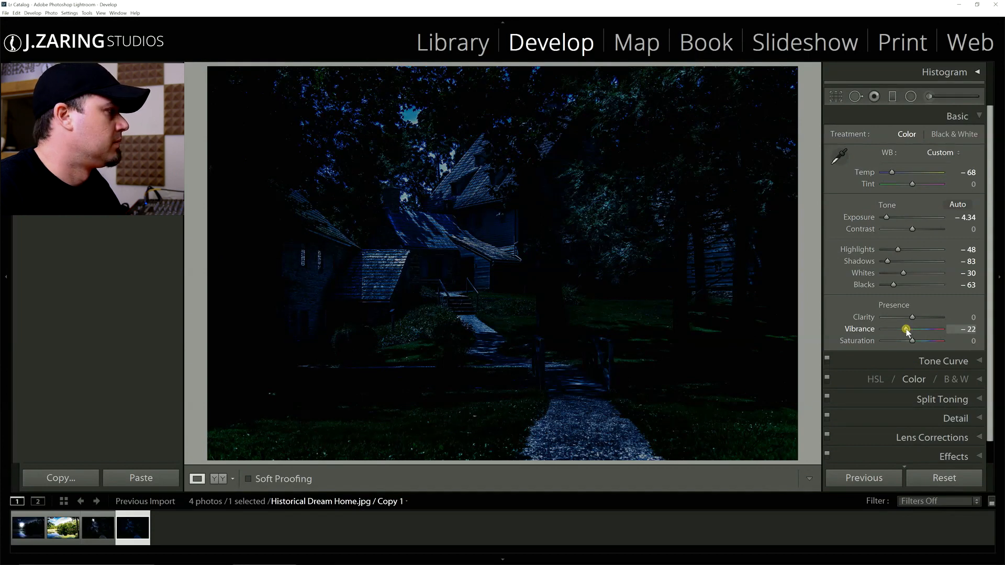
{"action": "left_click_drag", "start_coordinate": [907, 328], "coordinate": [920, 329]}
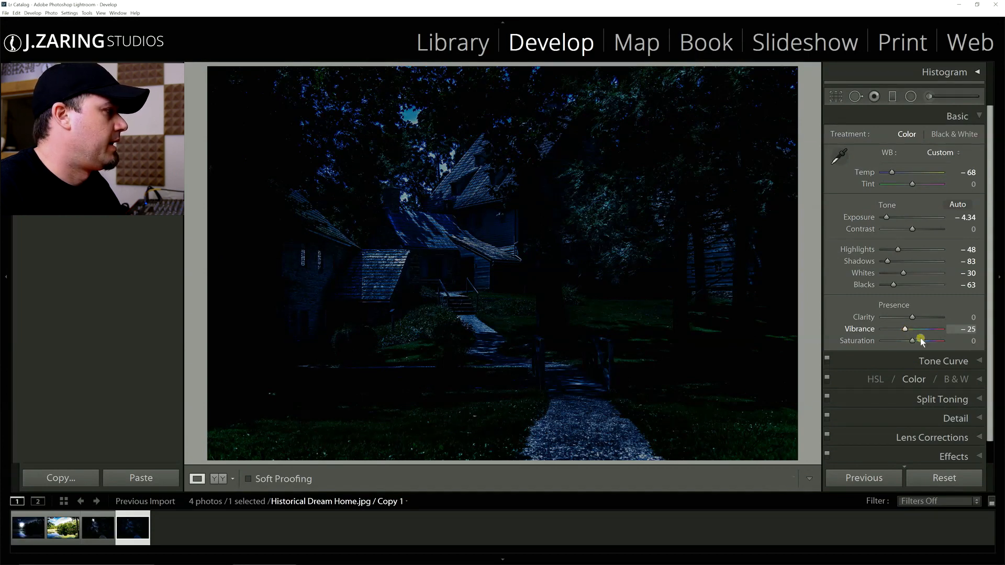
{"action": "left_click_drag", "start_coordinate": [930, 341], "coordinate": [911, 340]}
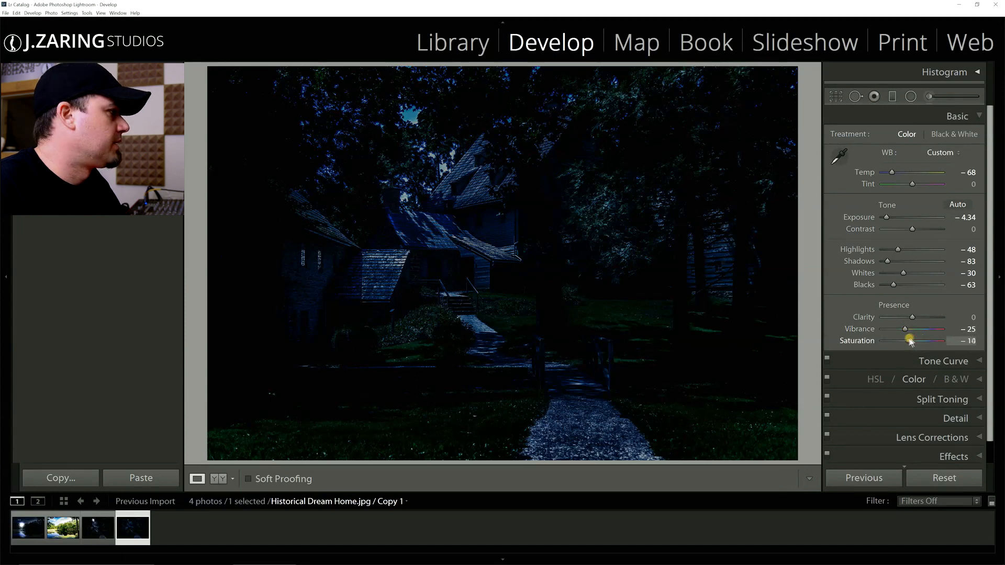
{"action": "left_click_drag", "start_coordinate": [910, 341], "coordinate": [890, 340]}
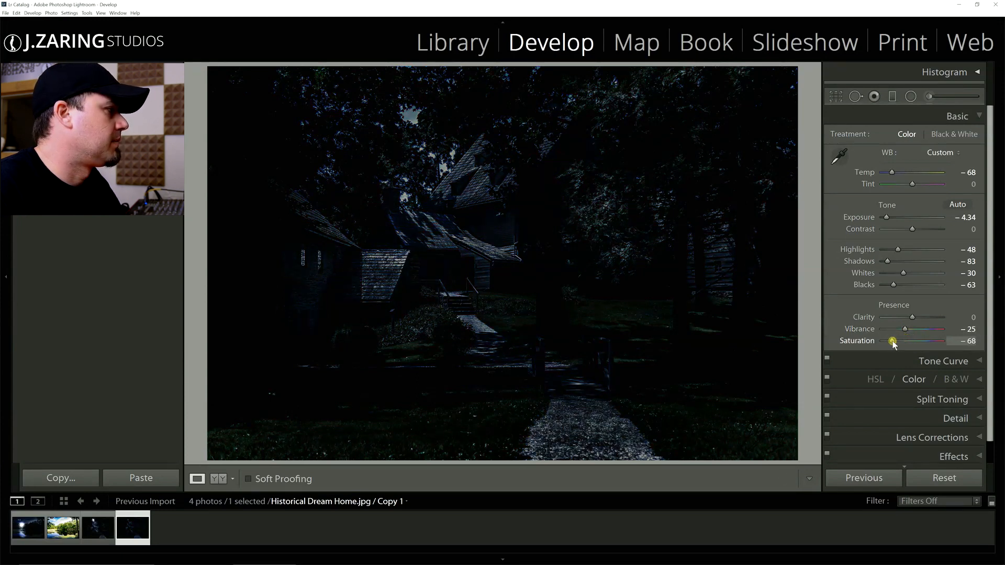
{"action": "left_click_drag", "start_coordinate": [893, 340], "coordinate": [891, 340]}
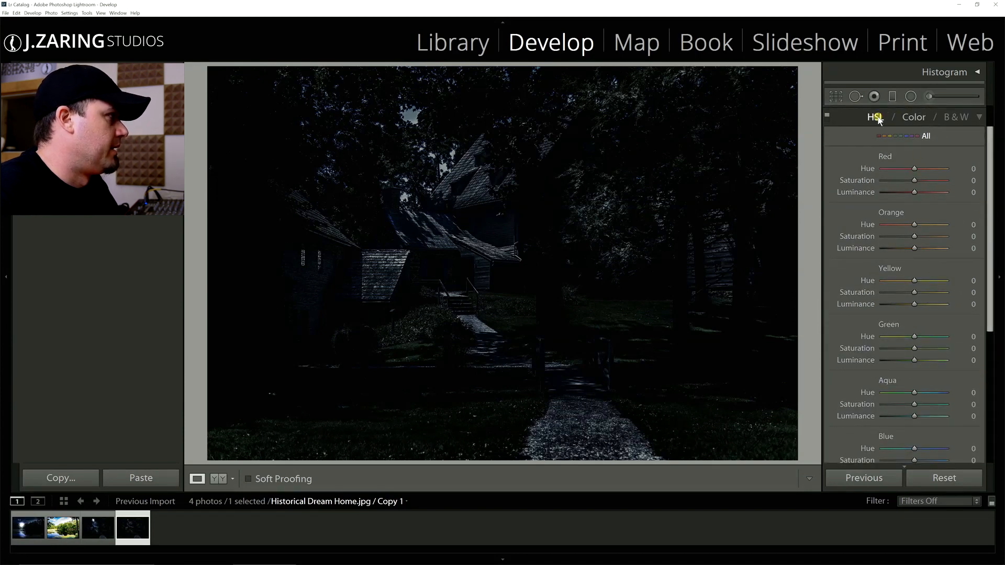
In the HSL panel, set Yellow saturation to -43 and Green to -27.
{"action": "left_click", "coordinate": [913, 117]}
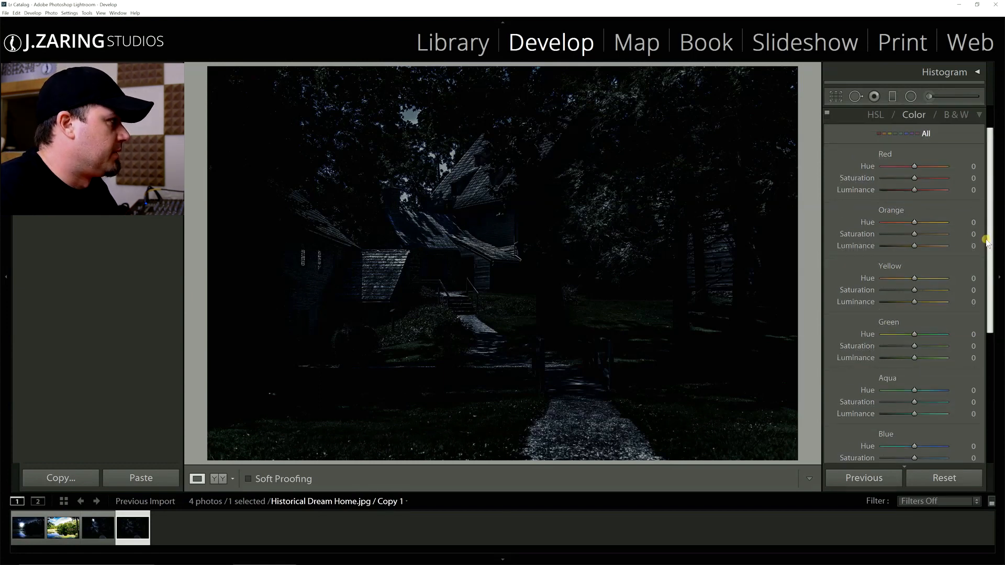
{"action": "scroll", "scroll_direction": "down", "scroll_amount": 3}
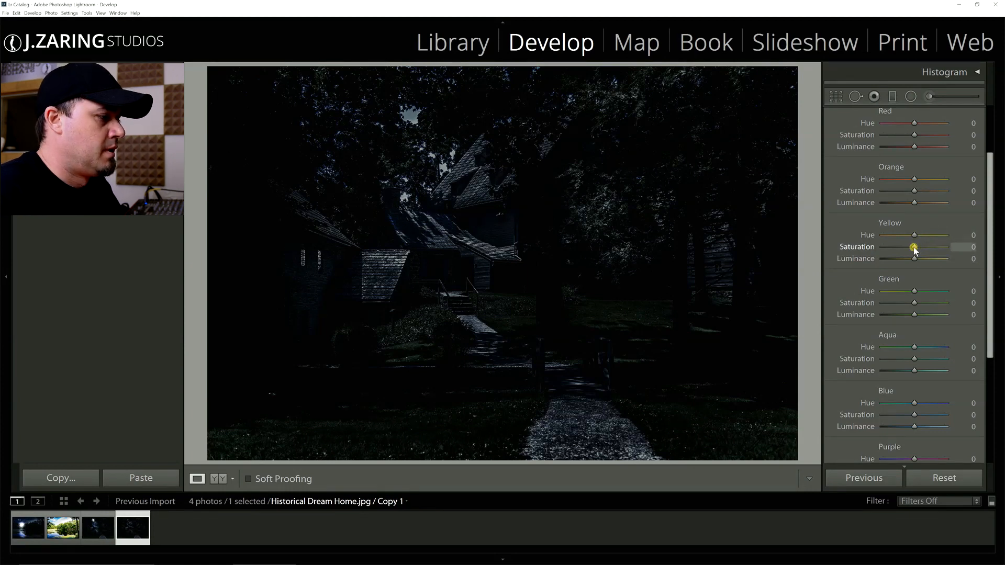
{"action": "left_click_drag", "start_coordinate": [915, 249], "coordinate": [909, 248]}
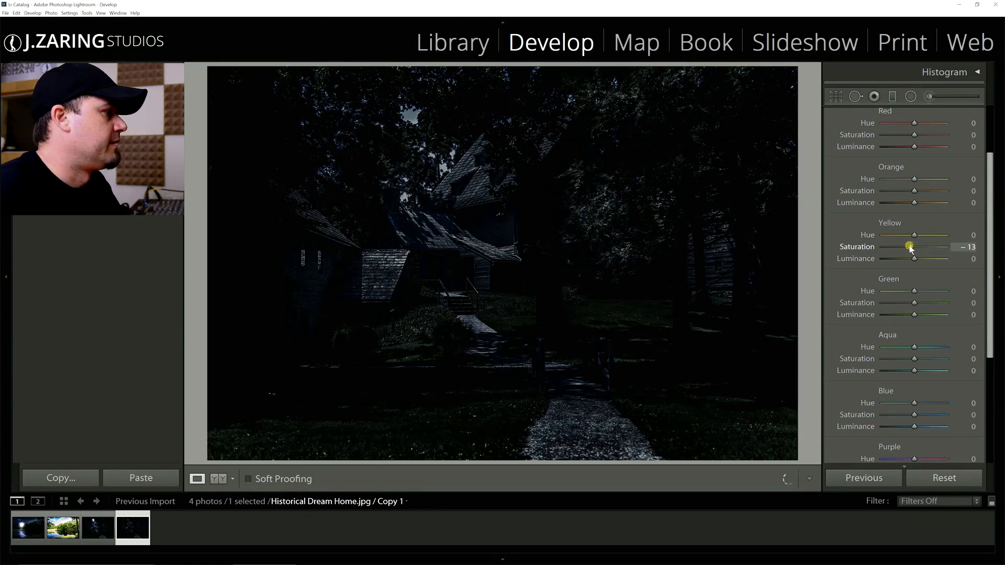
{"action": "left_click_drag", "start_coordinate": [910, 247], "coordinate": [899, 247]}
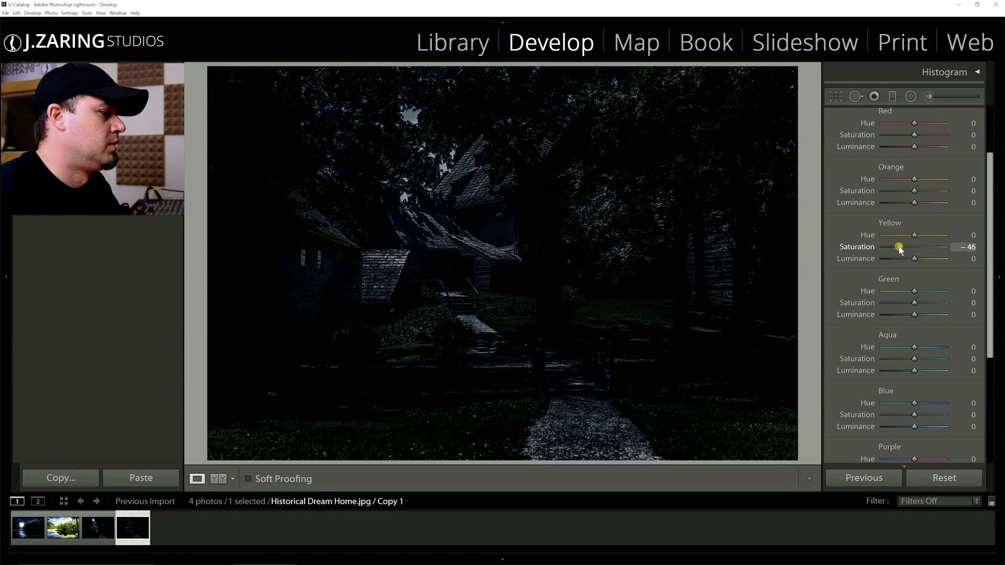
{"action": "left_click_drag", "start_coordinate": [900, 247], "coordinate": [904, 247]}
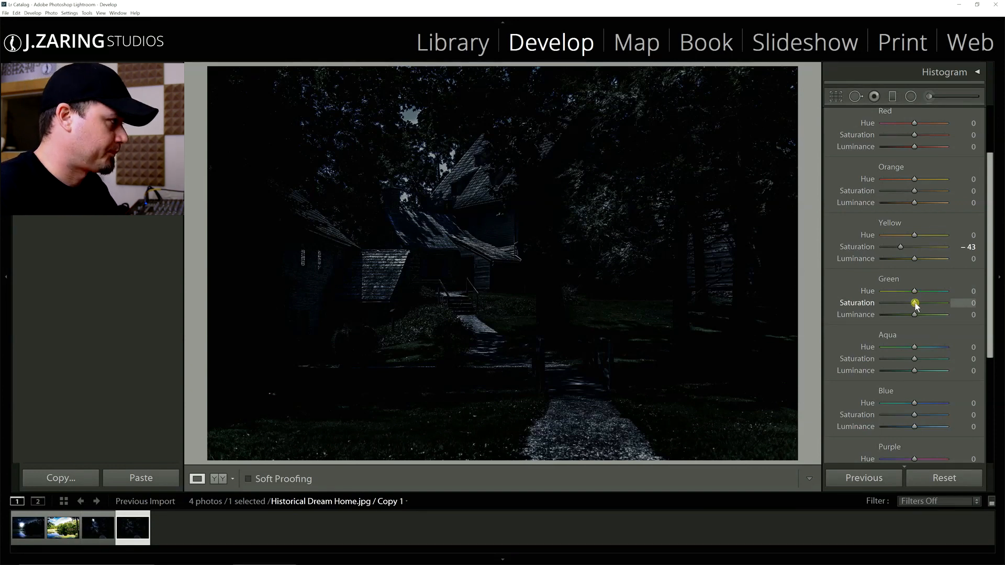
{"action": "left_click_drag", "start_coordinate": [915, 303], "coordinate": [910, 303]}
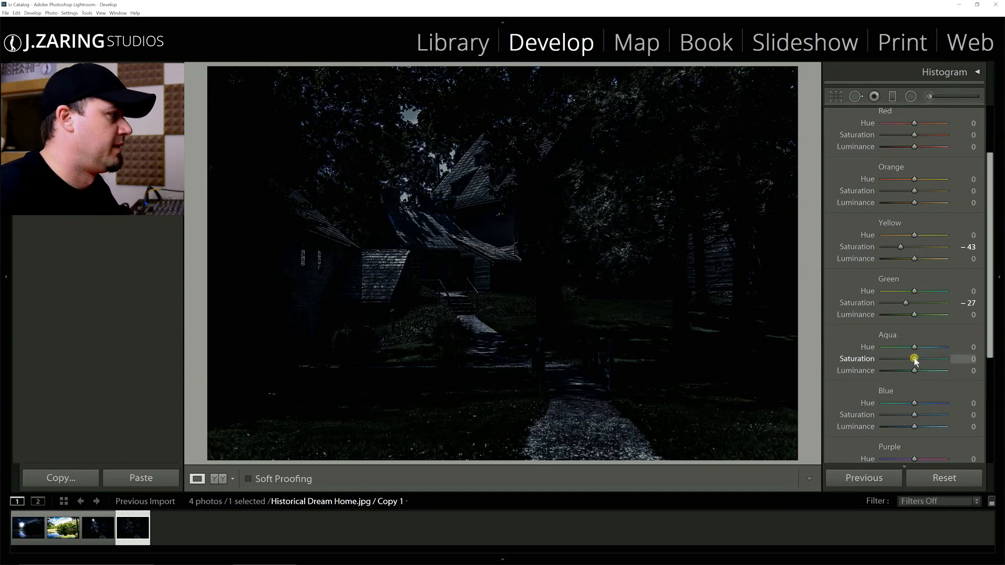
Set Aqua saturation to -30 and boost Blue saturation to +30.
{"action": "left_click_drag", "start_coordinate": [914, 359], "coordinate": [965, 359]}
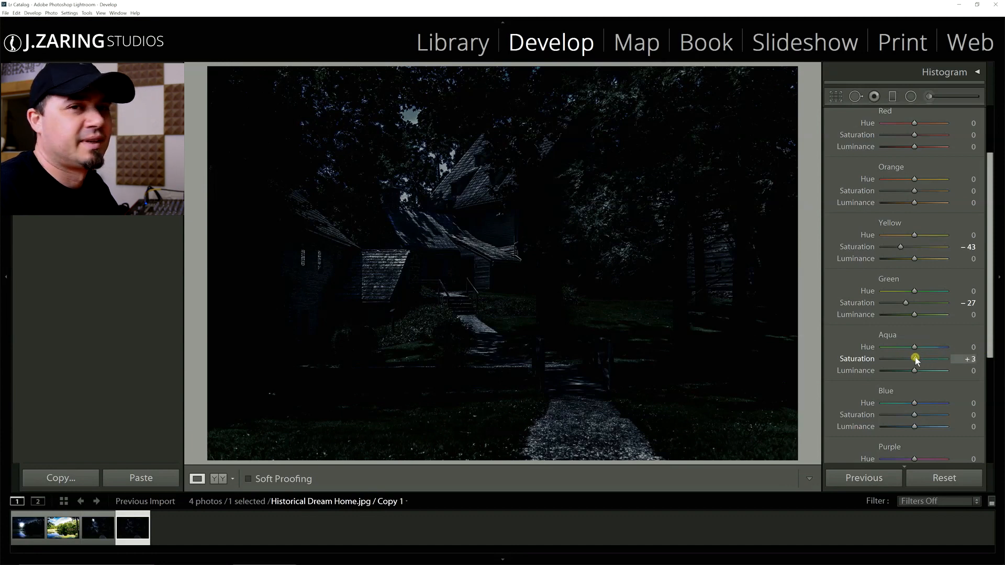
{"action": "left_click_drag", "start_coordinate": [915, 359], "coordinate": [943, 359]}
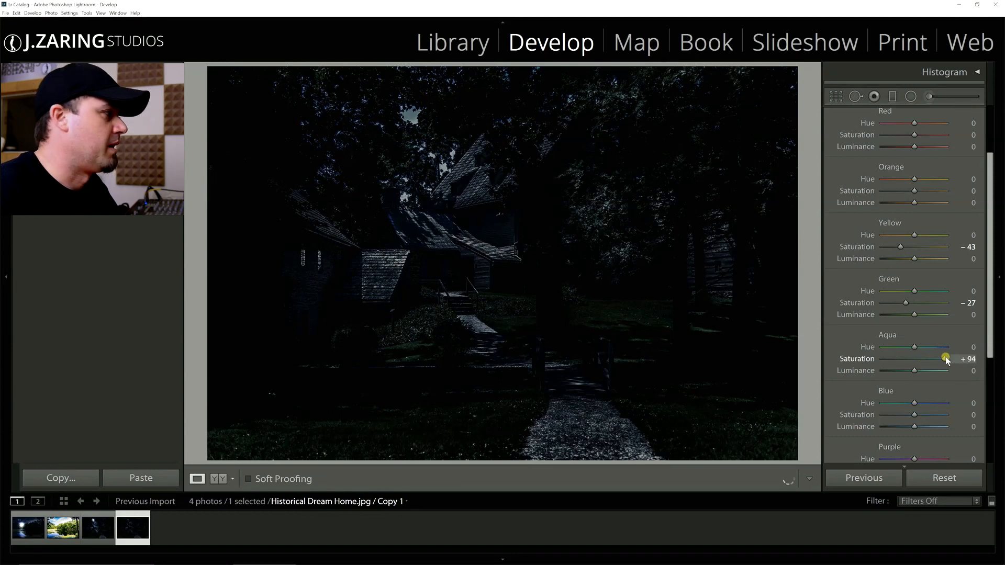
{"action": "left_click_drag", "start_coordinate": [945, 359], "coordinate": [926, 359]}
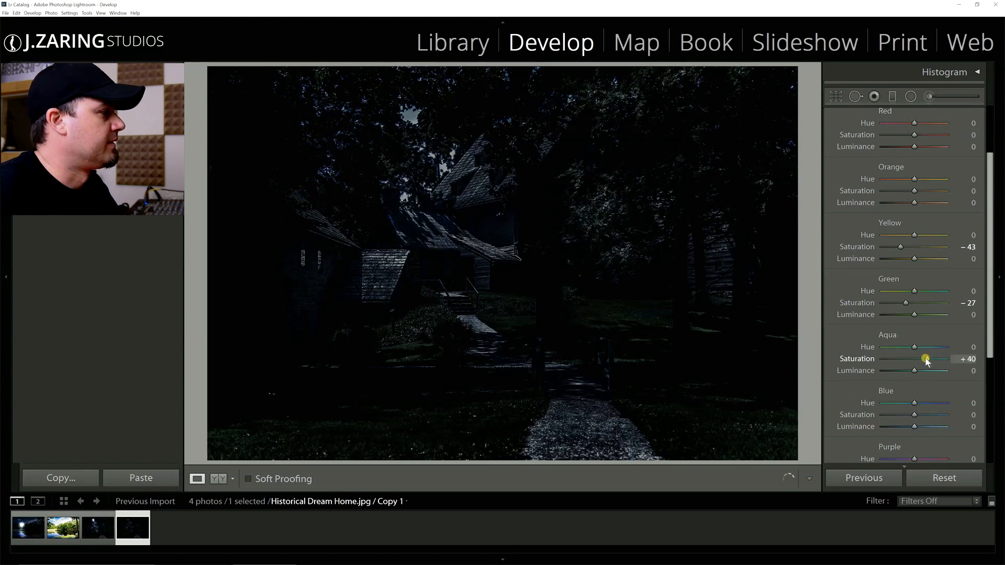
{"action": "left_click_drag", "start_coordinate": [926, 359], "coordinate": [915, 359]}
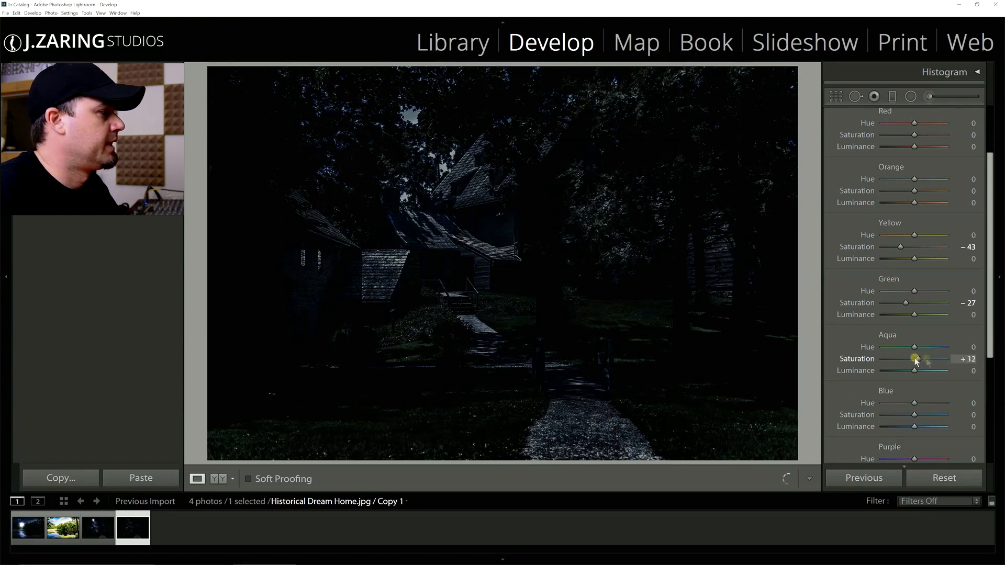
{"action": "left_click_drag", "start_coordinate": [915, 360], "coordinate": [903, 359]}
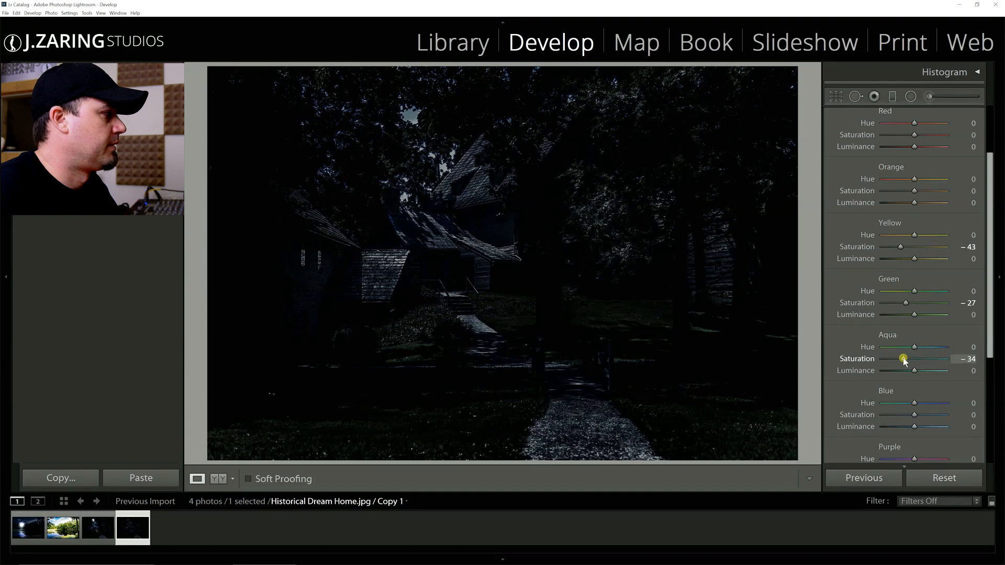
{"action": "left_click_drag", "start_coordinate": [904, 359], "coordinate": [915, 359]}
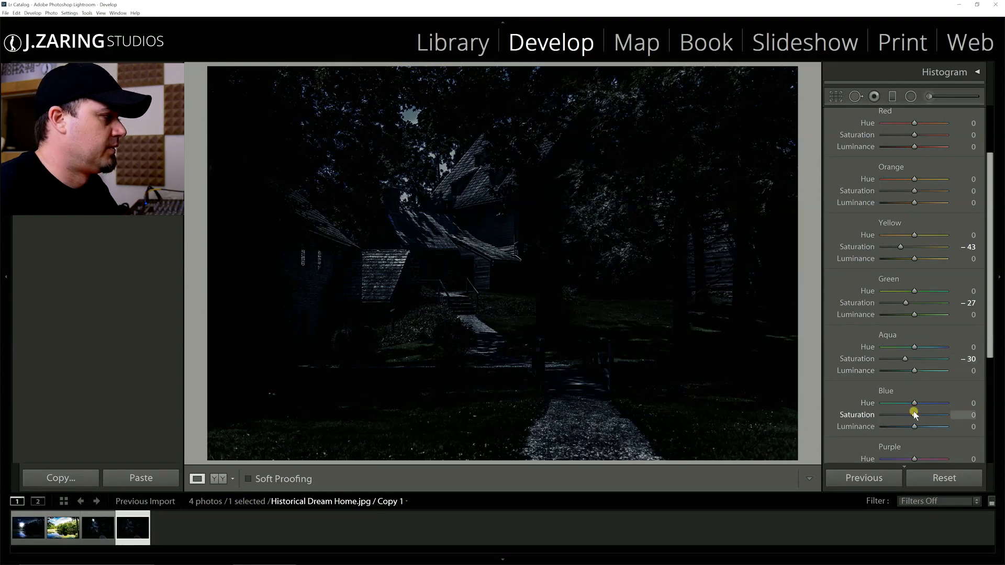
{"action": "left_click_drag", "start_coordinate": [916, 415], "coordinate": [913, 415]}
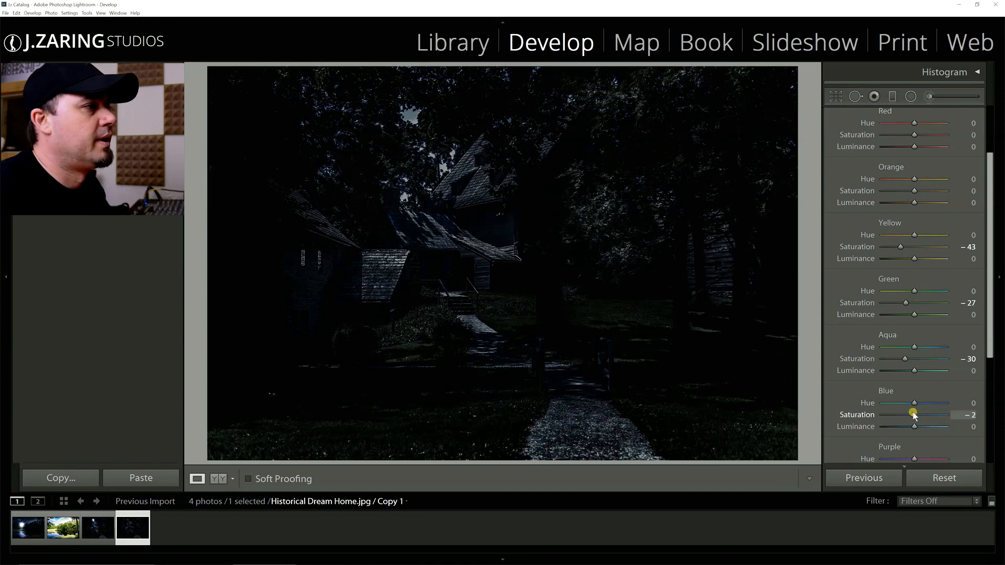
{"action": "left_click_drag", "start_coordinate": [913, 415], "coordinate": [925, 414]}
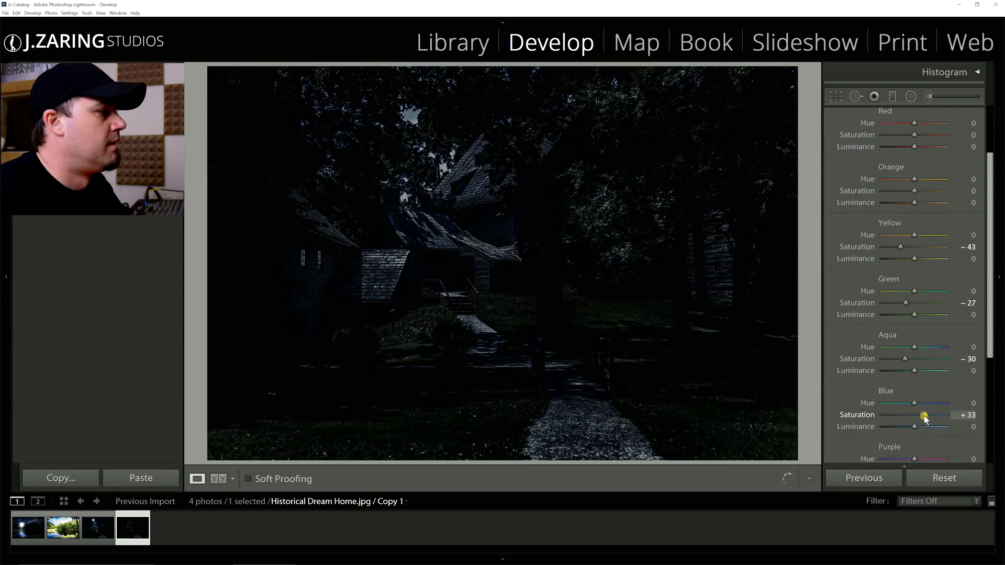
{"action": "left_click_drag", "start_coordinate": [926, 414], "coordinate": [923, 415]}
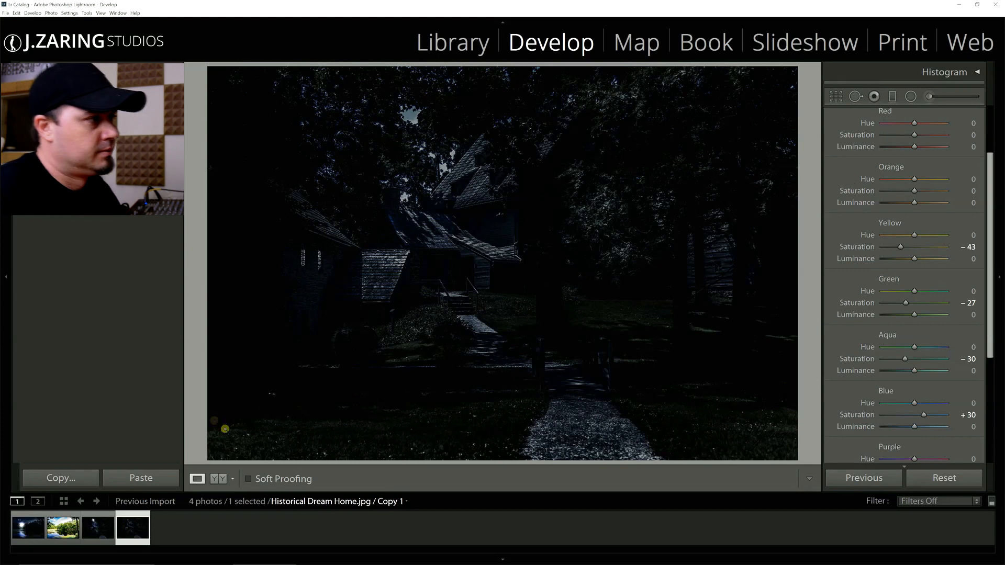
Add an inverted Radial Filter moon above the roof with Exposure 4.00 and Shadows 100.
{"action": "left_click", "coordinate": [97, 527]}
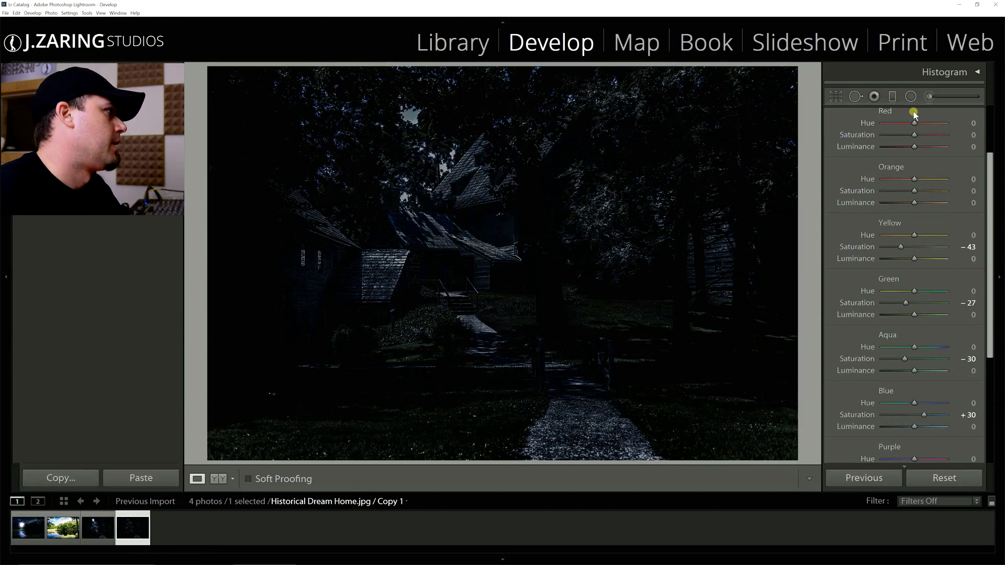
{"action": "left_click", "coordinate": [911, 96]}
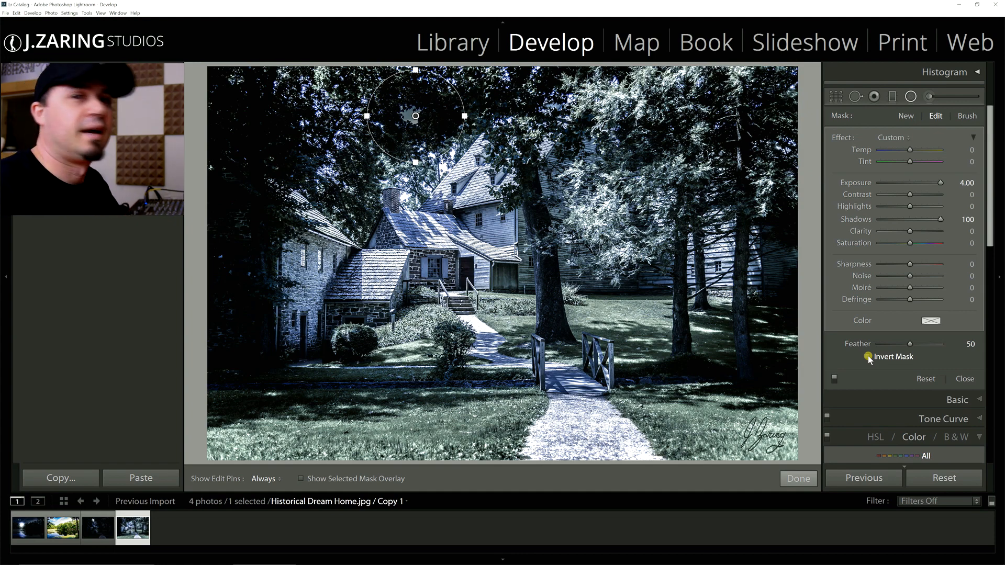
{"action": "left_click", "coordinate": [868, 357]}
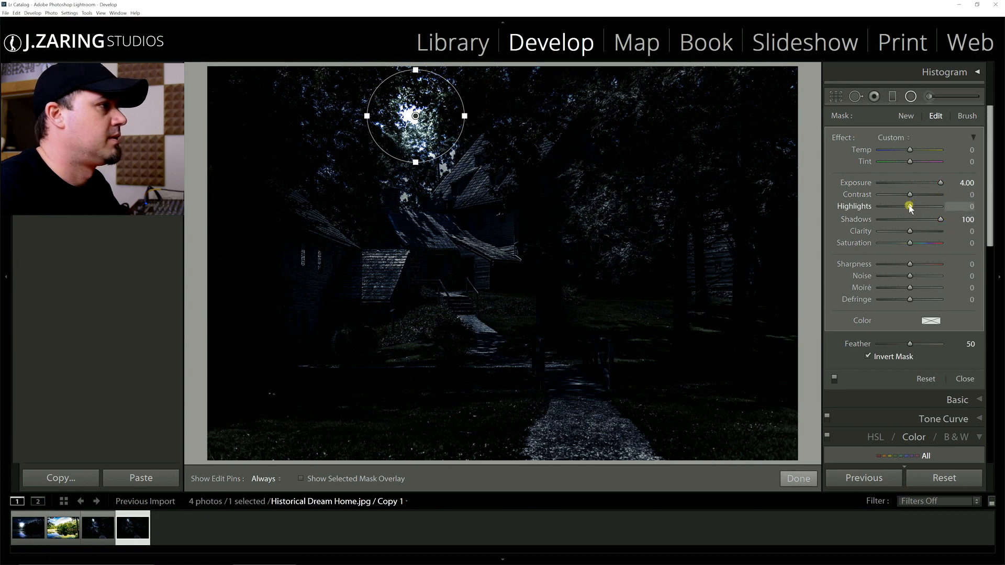
{"action": "left_click_drag", "start_coordinate": [908, 206], "coordinate": [928, 206]}
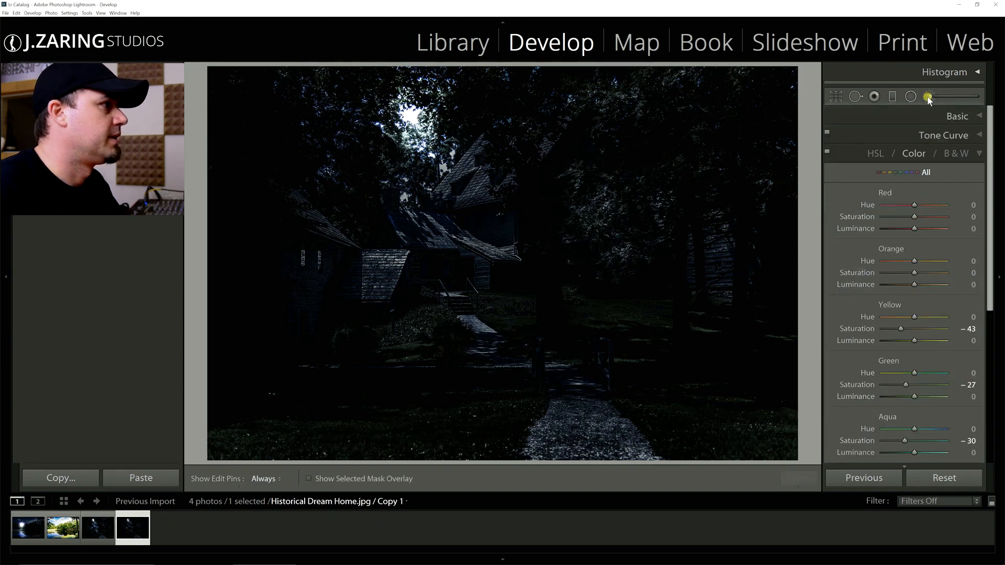
Paint over the moon with the Adjustment Brush, then set its Exposure to about 1.37.
{"action": "left_click", "coordinate": [927, 96]}
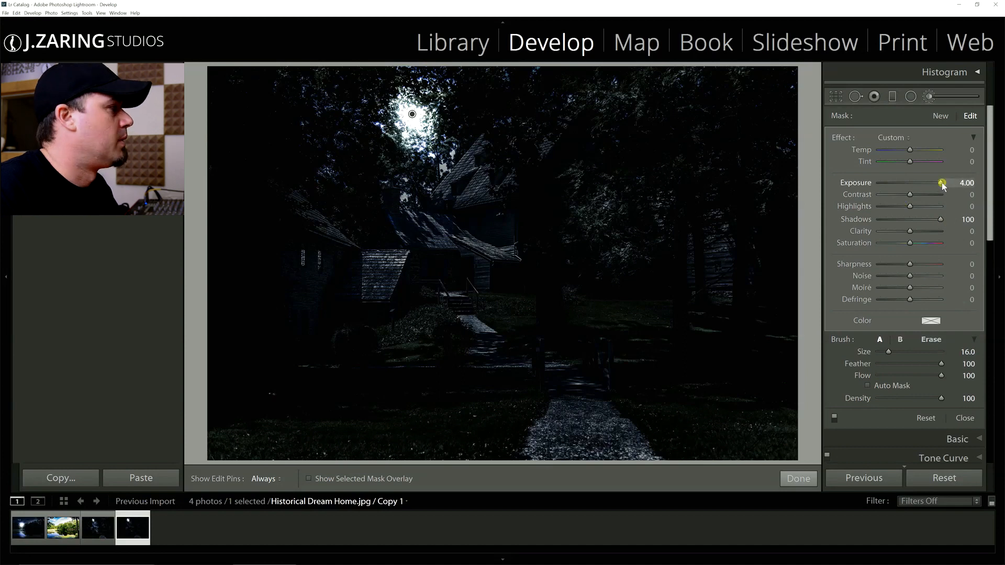
{"action": "left_click_drag", "start_coordinate": [941, 185], "coordinate": [915, 185]}
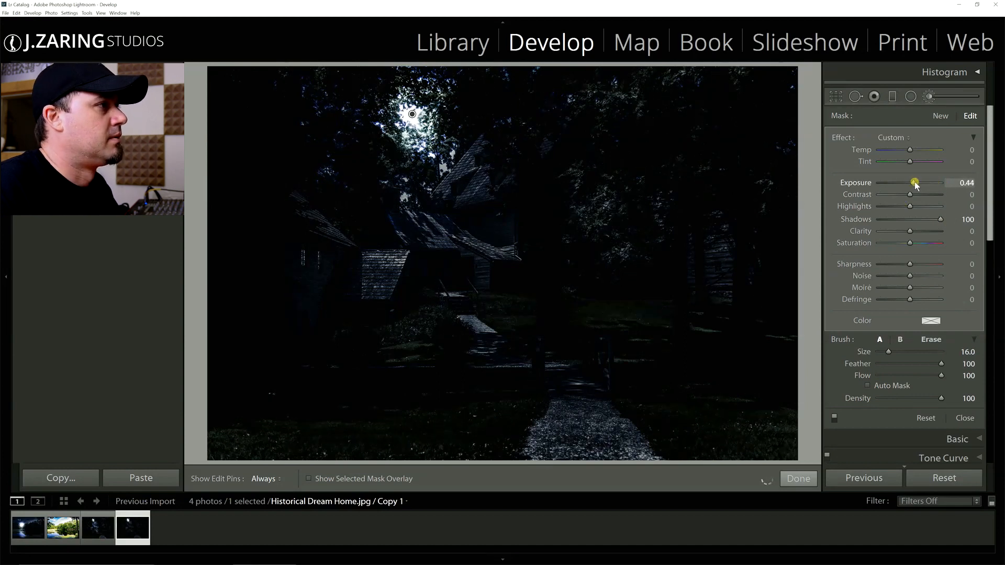
{"action": "left_click_drag", "start_coordinate": [913, 183], "coordinate": [922, 183]}
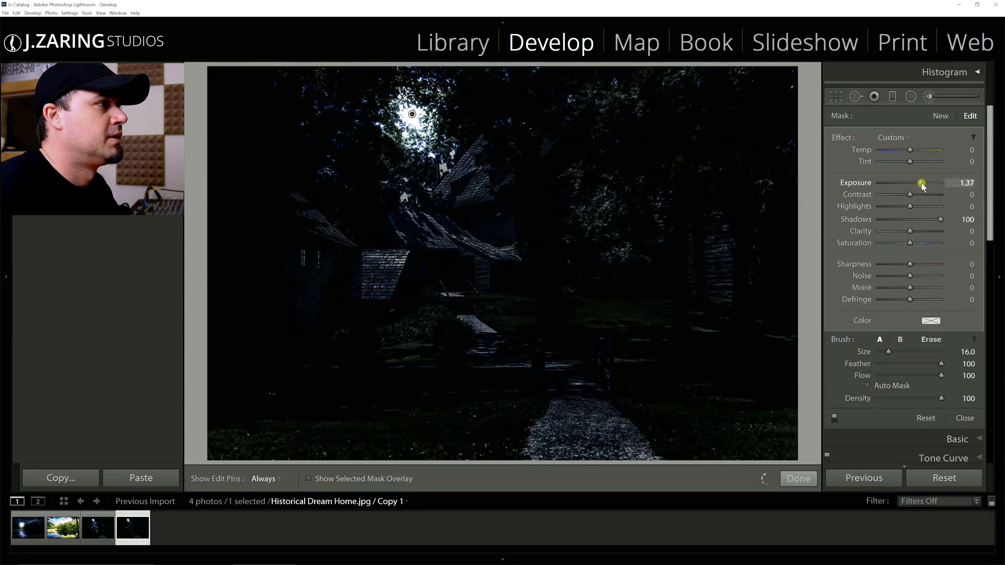
{"action": "left_click_drag", "start_coordinate": [921, 183], "coordinate": [948, 183]}
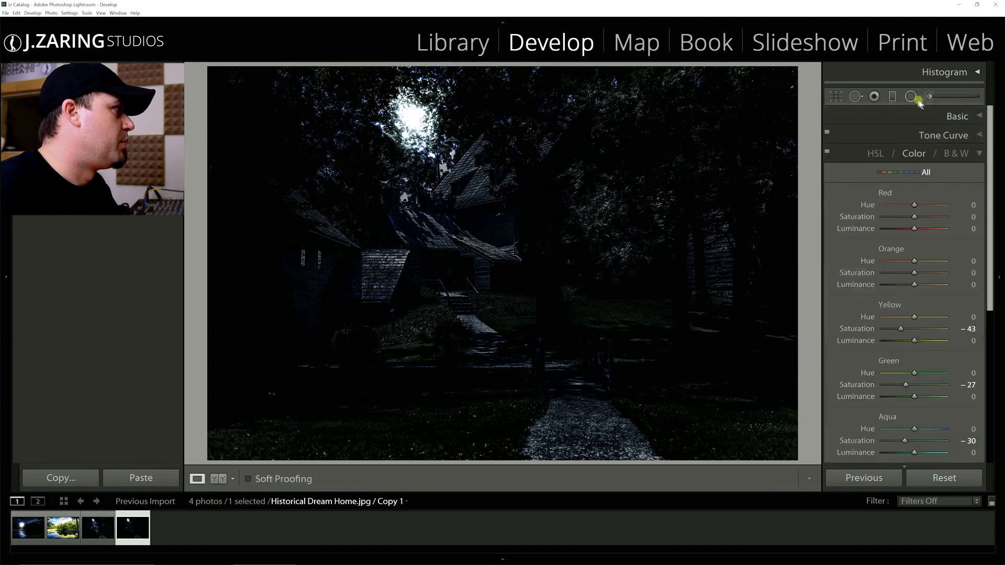
{"action": "mouse_move", "coordinate": [873, 97]}
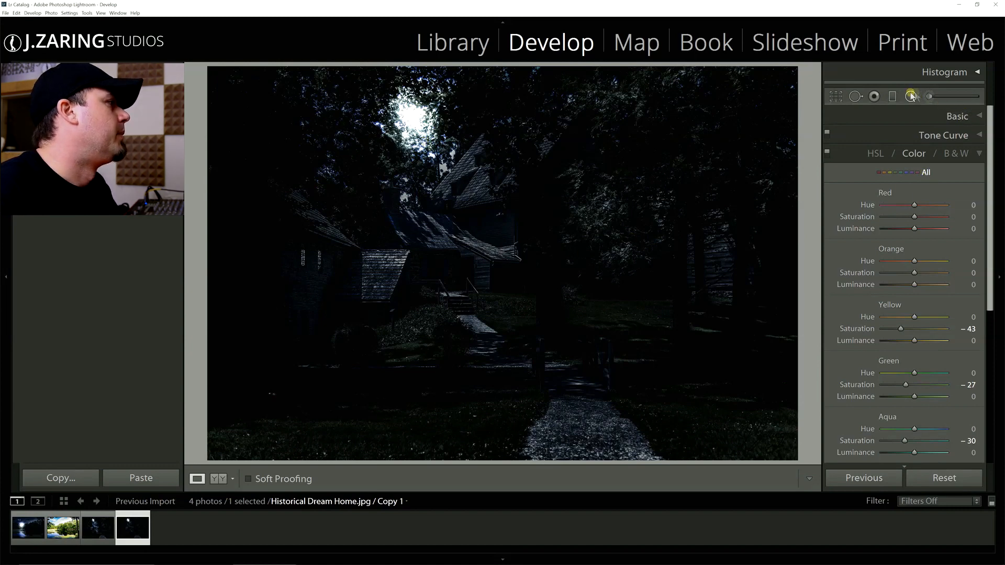
Draw an inverted Radial Filter ellipse from the moon down to the path, Feather 100.
{"action": "left_click", "coordinate": [911, 97]}
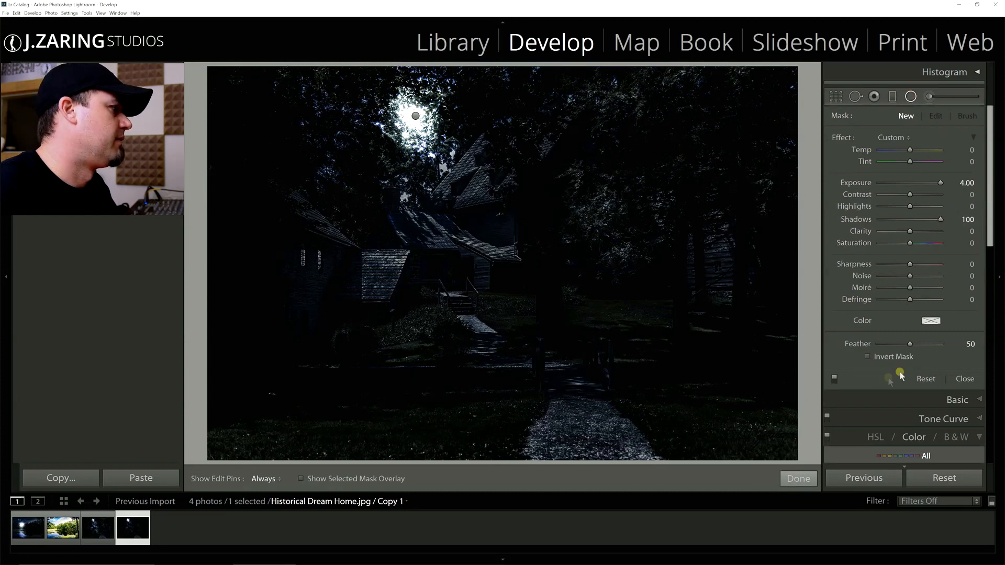
{"action": "left_click", "coordinate": [868, 357]}
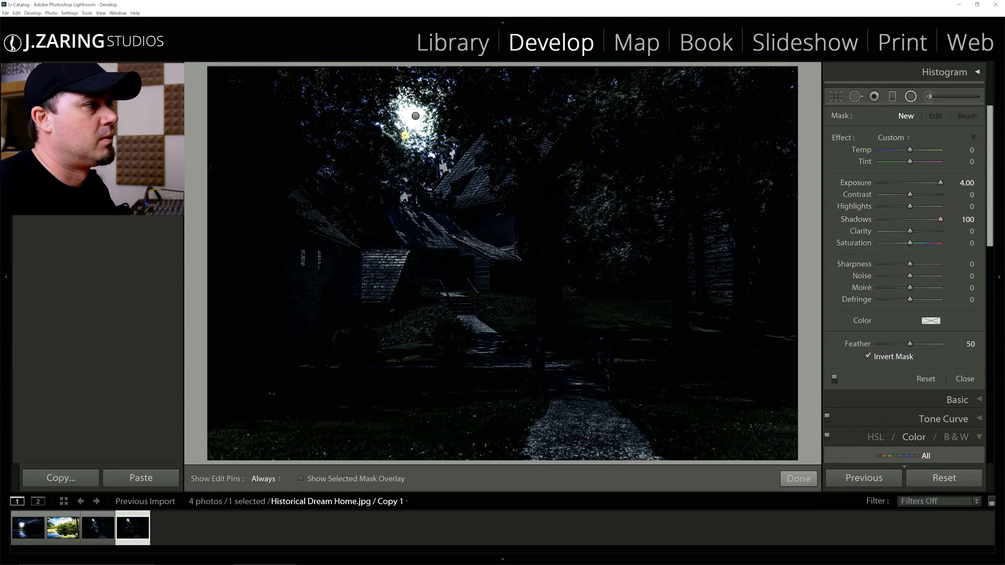
{"action": "left_click_drag", "start_coordinate": [415, 116], "coordinate": [444, 232]}
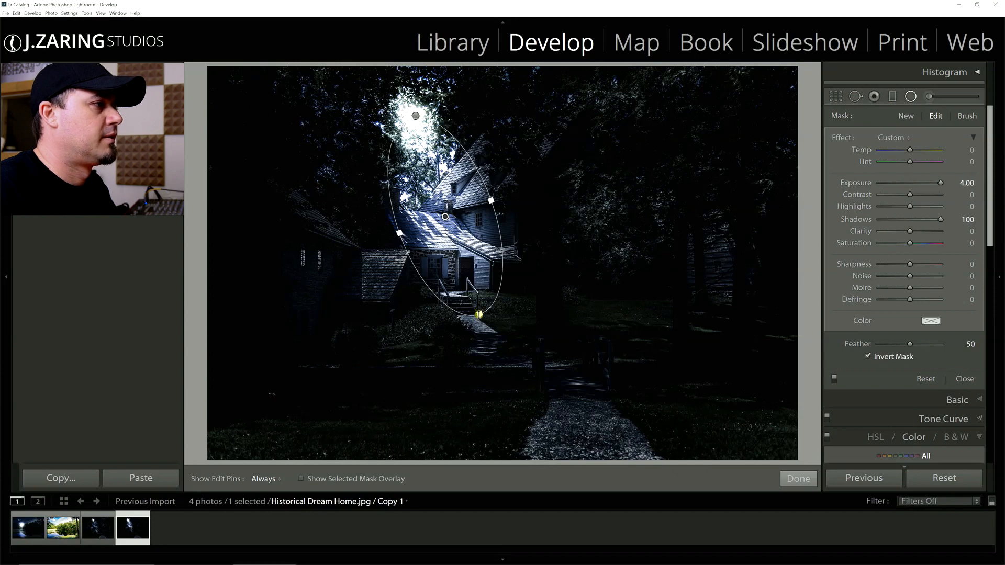
{"action": "left_click_drag", "start_coordinate": [479, 314], "coordinate": [488, 342]}
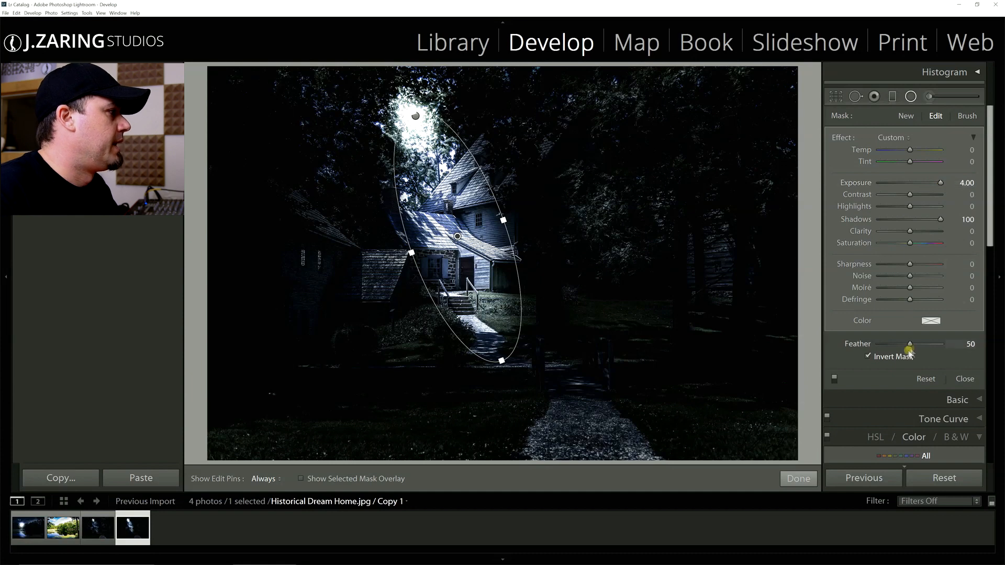
{"action": "left_click_drag", "start_coordinate": [909, 344], "coordinate": [971, 344]}
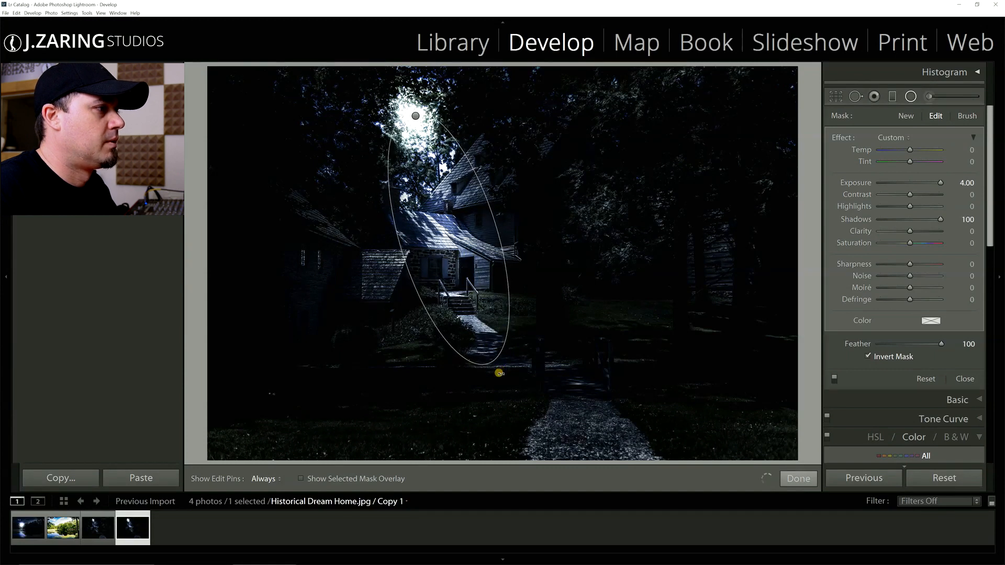
Set the moonlight beam's Exposure to about 2.63 and close the filter.
{"action": "left_click_drag", "start_coordinate": [939, 183], "coordinate": [937, 183]}
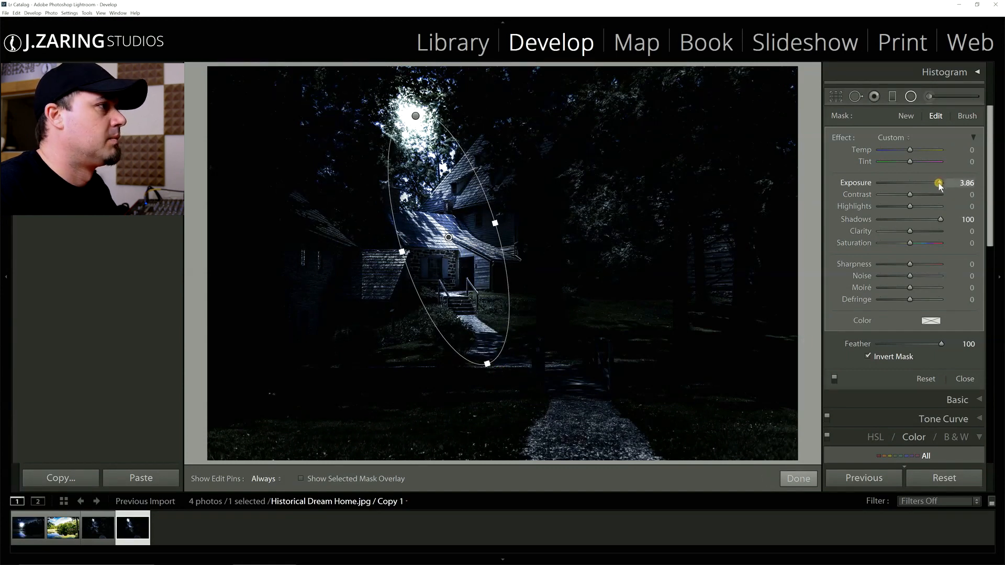
{"action": "left_click_drag", "start_coordinate": [939, 185], "coordinate": [932, 185]}
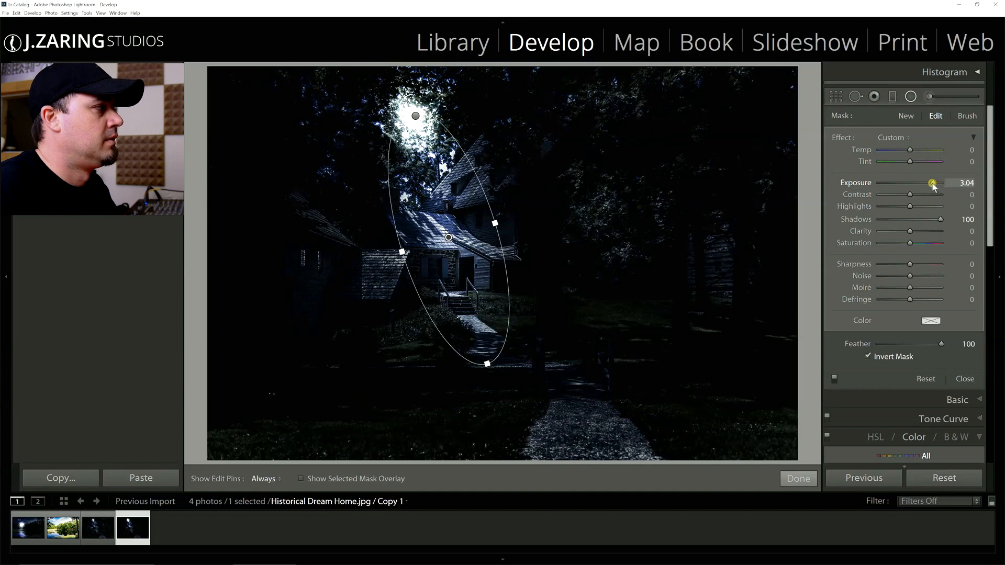
{"action": "left_click_drag", "start_coordinate": [933, 183], "coordinate": [931, 183]}
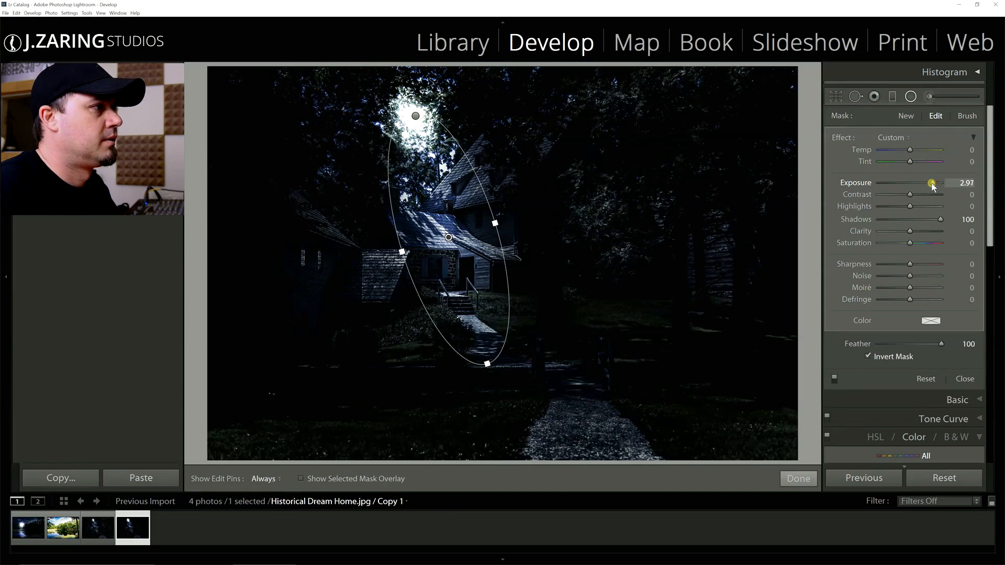
{"action": "left_click_drag", "start_coordinate": [931, 184], "coordinate": [910, 183]}
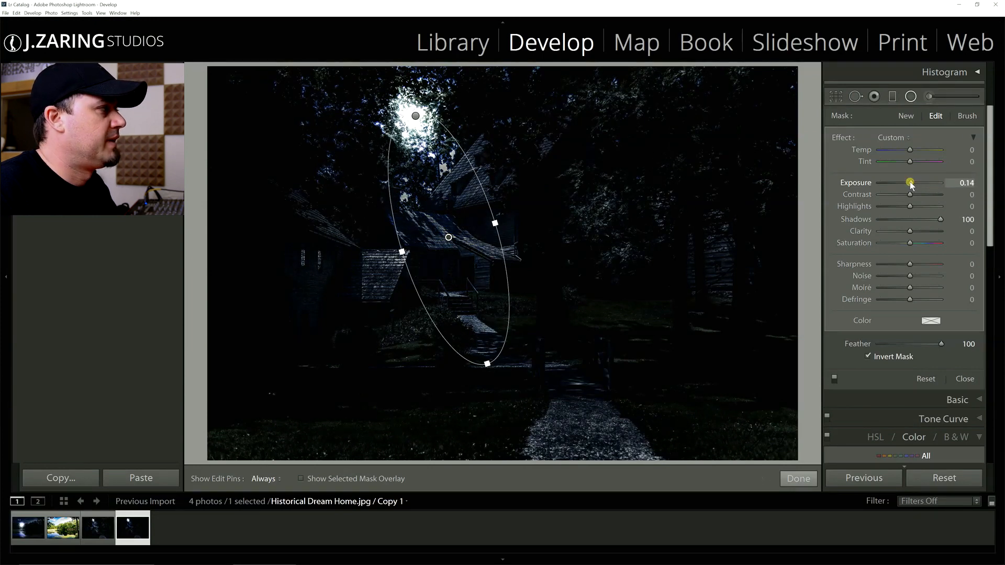
{"action": "left_click_drag", "start_coordinate": [910, 183], "coordinate": [921, 183]}
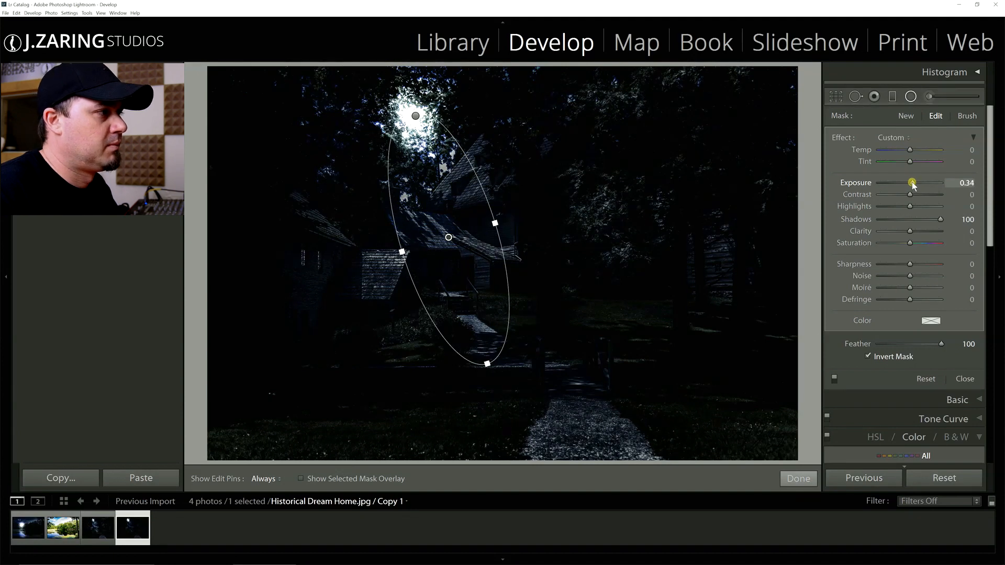
{"action": "left_click_drag", "start_coordinate": [910, 184], "coordinate": [926, 184]}
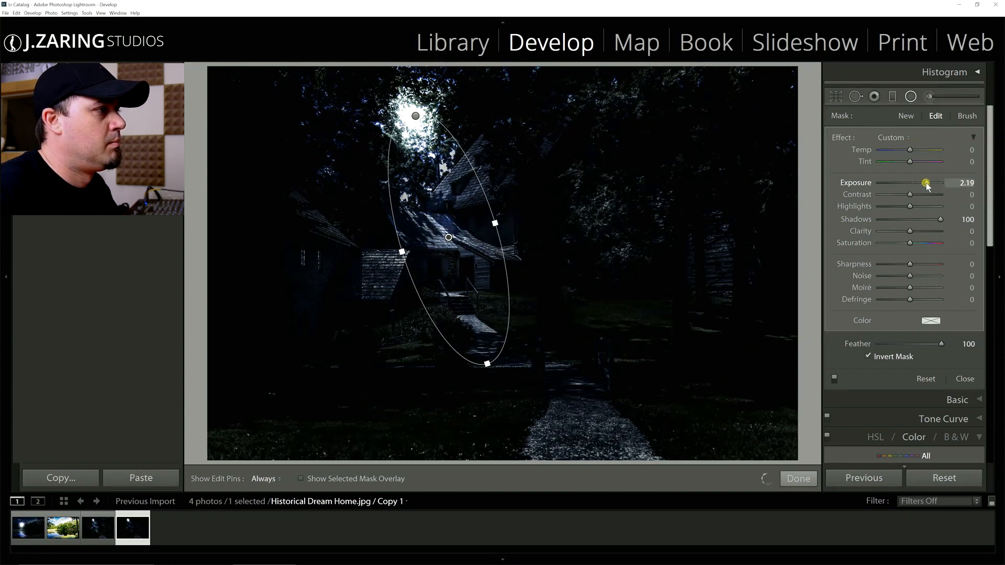
{"action": "left_click_drag", "start_coordinate": [926, 183], "coordinate": [930, 183]}
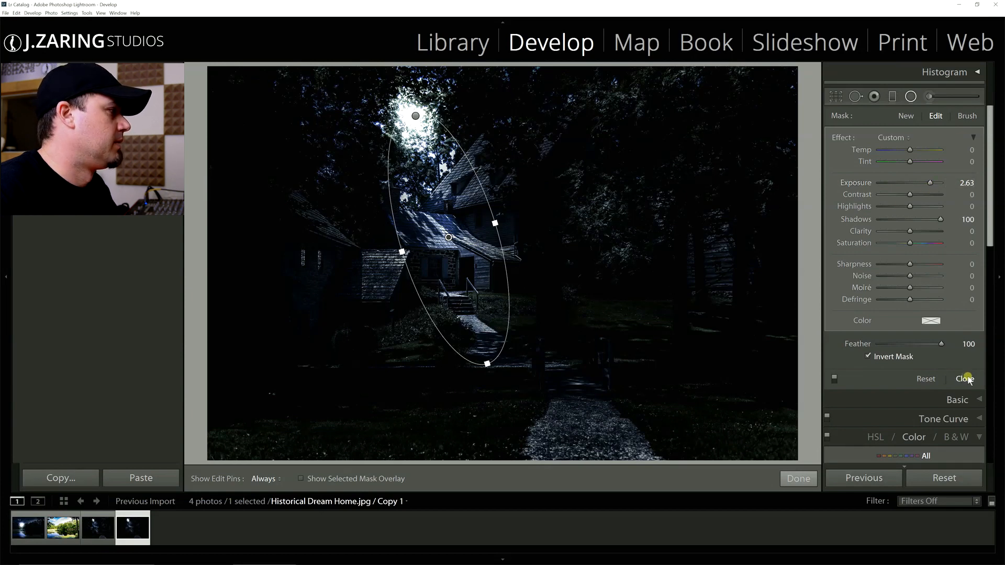
{"action": "left_click", "coordinate": [964, 379]}
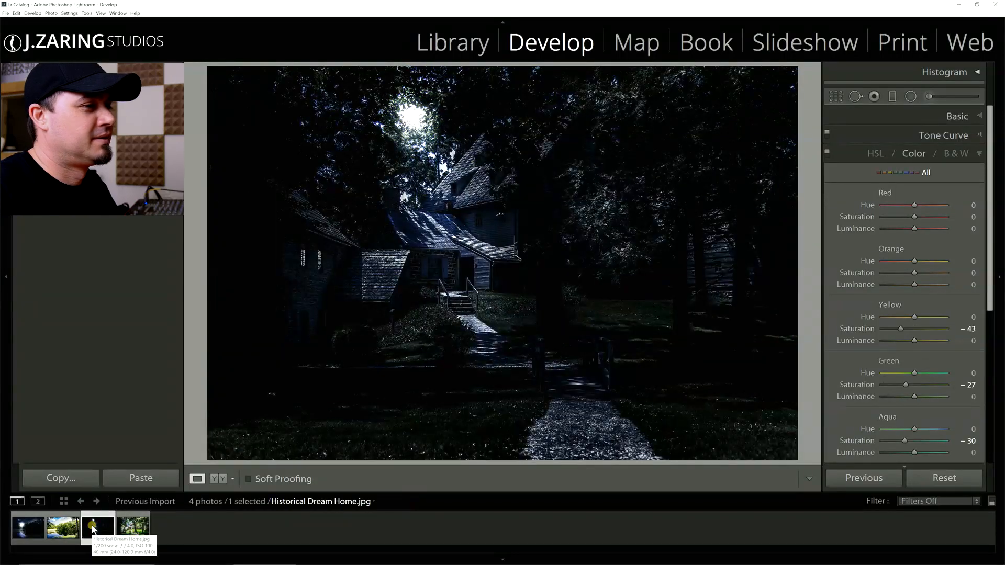
Select the lake and lily pad photo thumbnail in the filmstrip.
{"action": "left_click", "coordinate": [62, 527]}
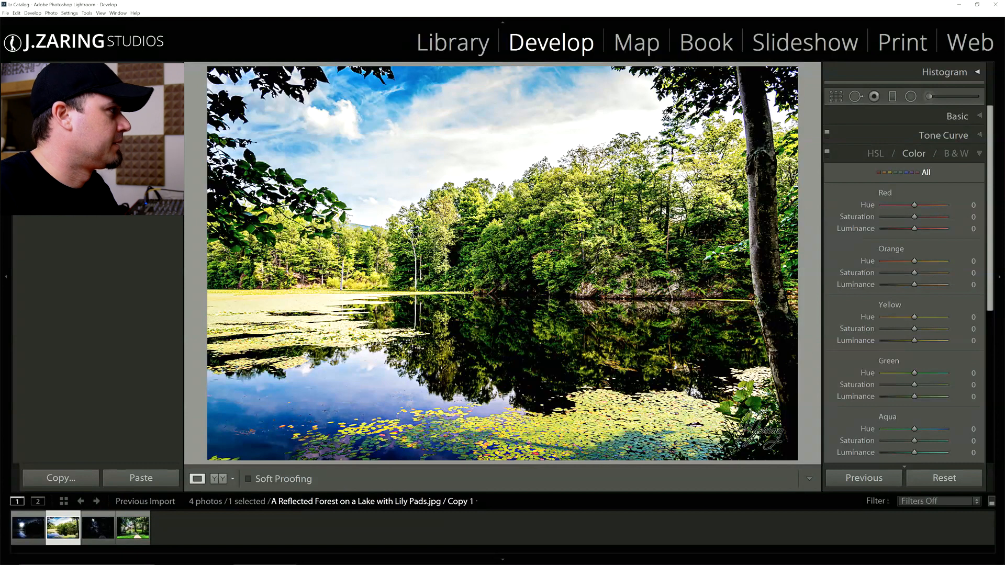
In the Basic panel, cool the white balance to Temp -75 and drop Exposure to -4.61.
{"action": "left_click", "coordinate": [957, 116]}
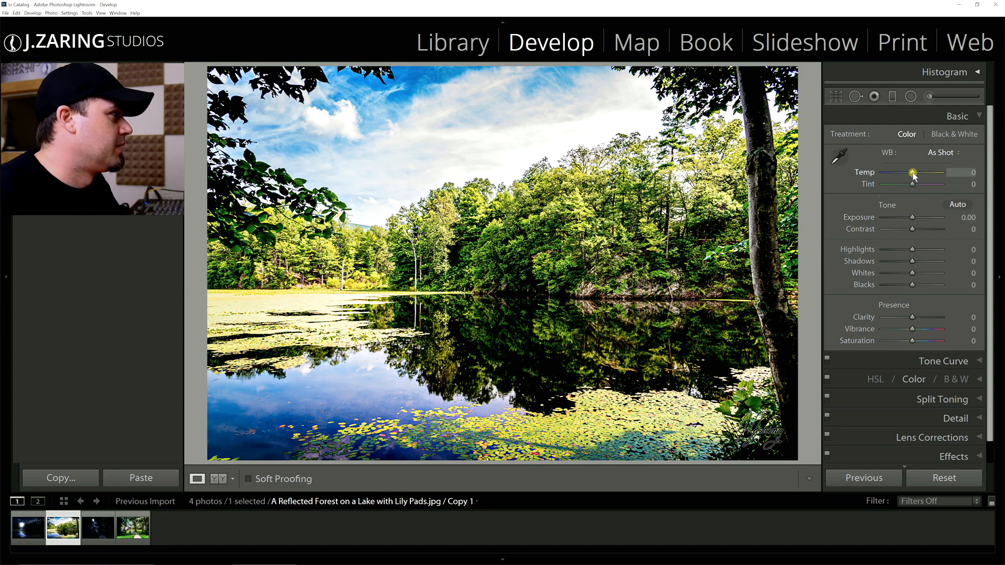
{"action": "left_click_drag", "start_coordinate": [914, 173], "coordinate": [889, 173]}
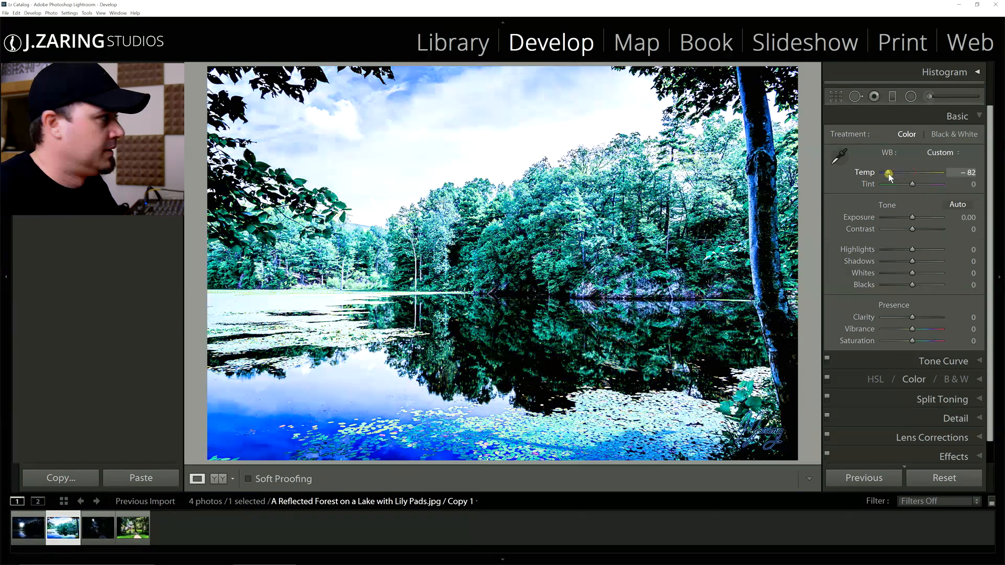
{"action": "left_click_drag", "start_coordinate": [891, 183], "coordinate": [885, 184]}
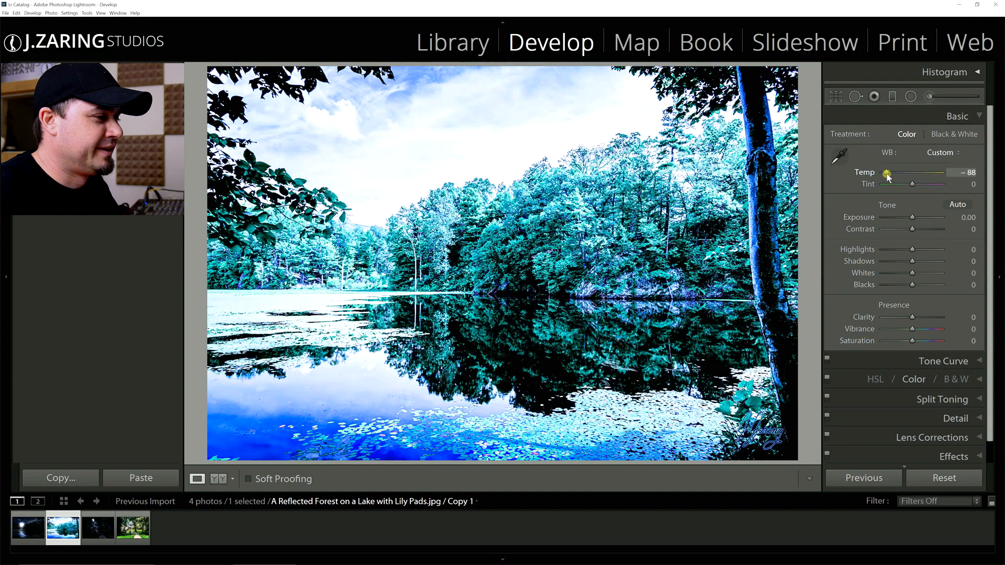
{"action": "left_click_drag", "start_coordinate": [884, 183], "coordinate": [892, 184]}
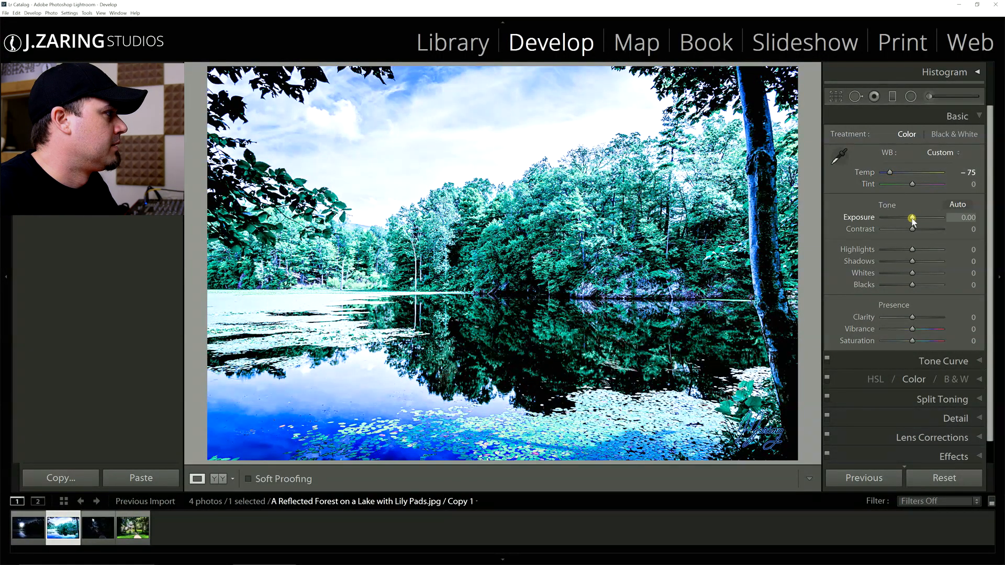
{"action": "left_click_drag", "start_coordinate": [911, 219], "coordinate": [896, 218]}
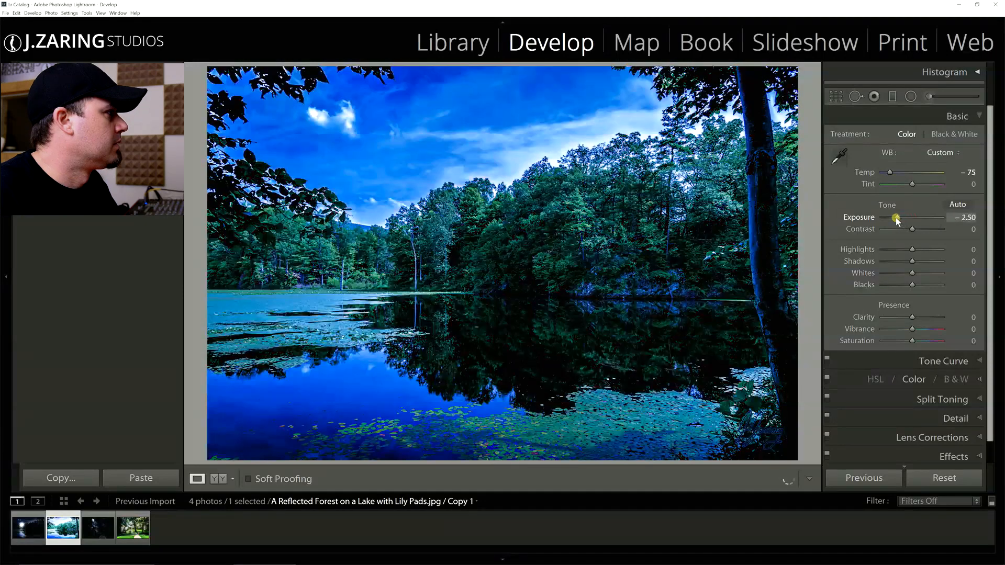
{"action": "left_click_drag", "start_coordinate": [896, 218], "coordinate": [887, 217]}
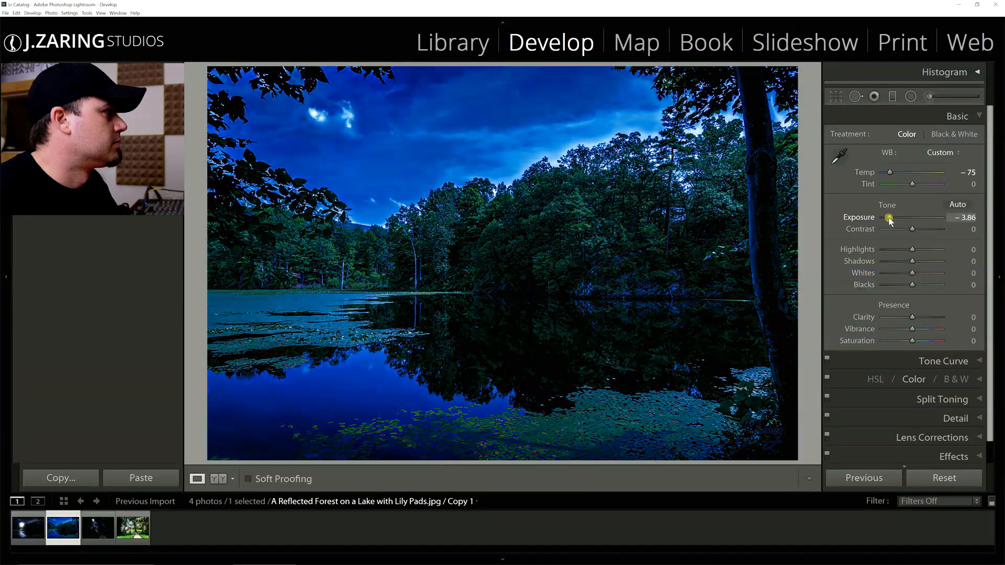
{"action": "left_click_drag", "start_coordinate": [889, 217], "coordinate": [886, 217]}
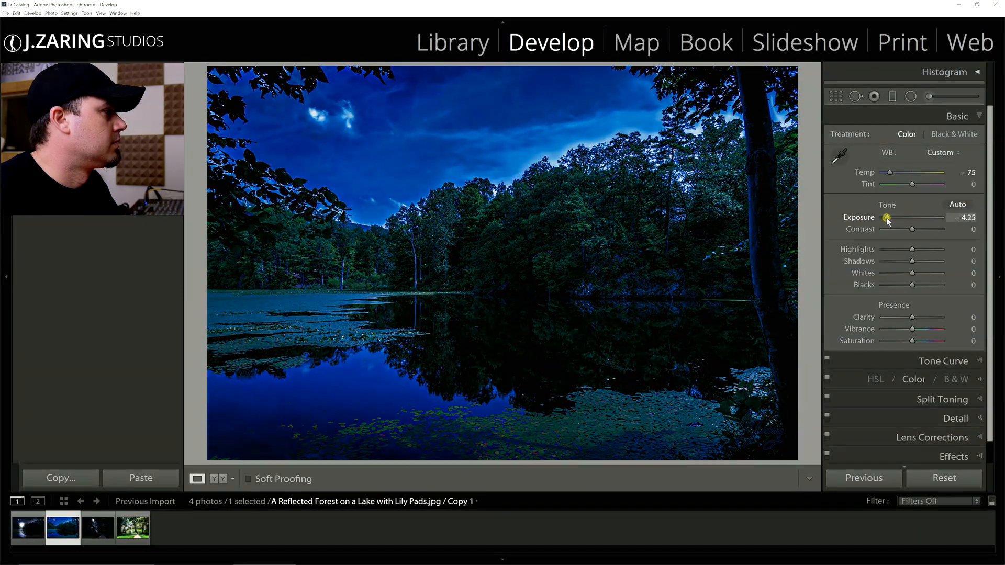
{"action": "left_click_drag", "start_coordinate": [887, 218], "coordinate": [885, 218]}
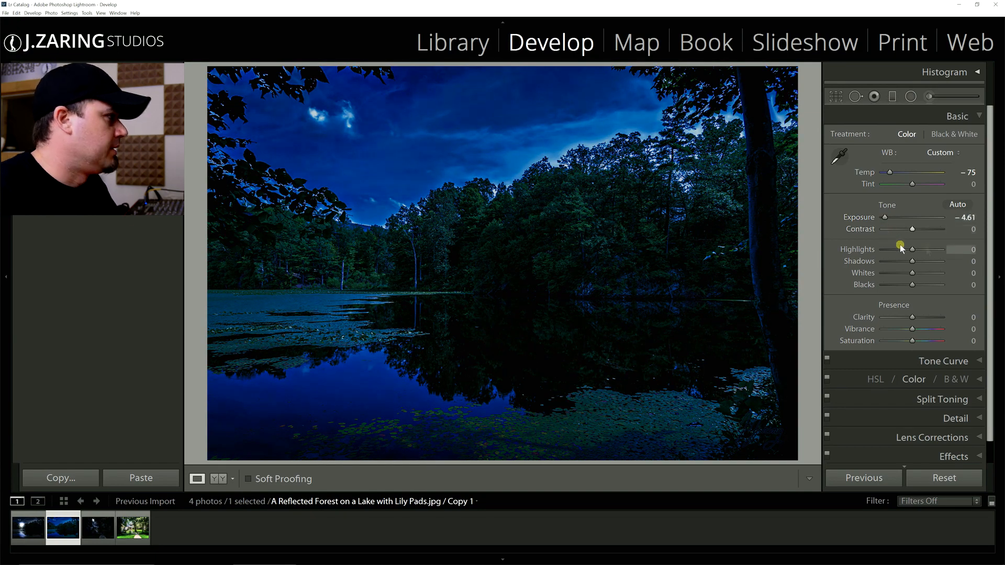
{"action": "mouse_move", "coordinate": [919, 263]}
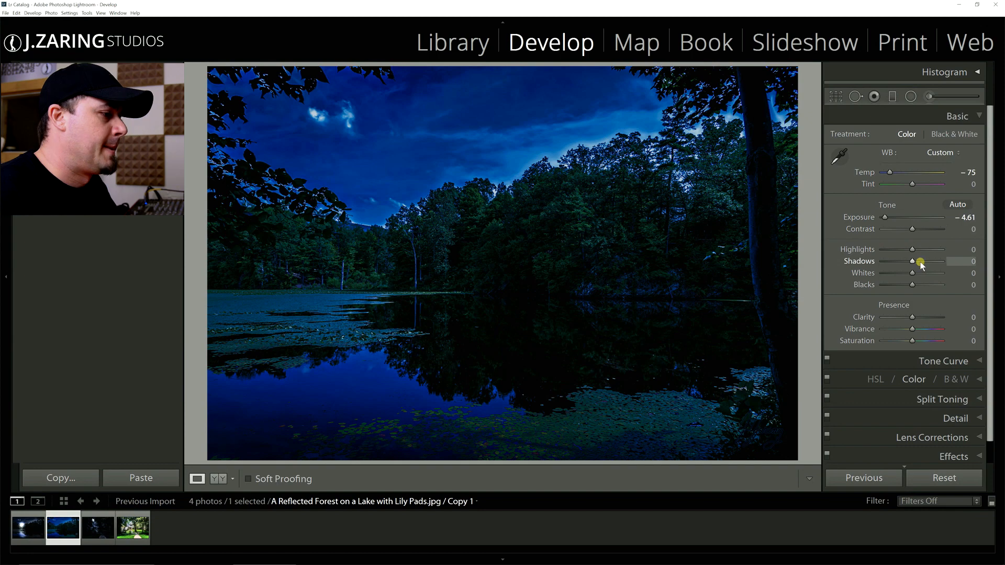
Pull down the highlights and darken the shadow tones in the Basic panel.
{"action": "left_click_drag", "start_coordinate": [916, 250], "coordinate": [897, 249]}
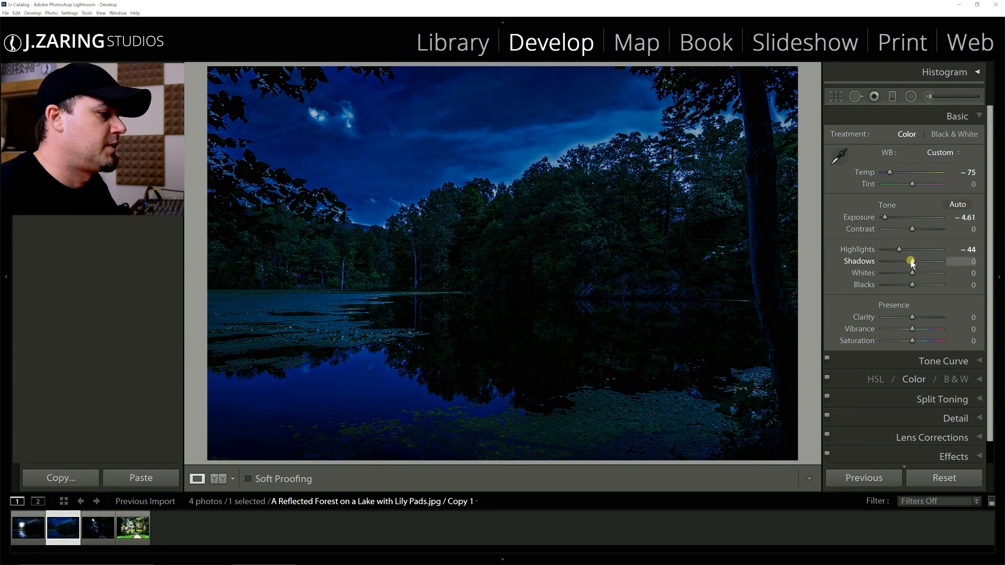
{"action": "left_click_drag", "start_coordinate": [911, 260], "coordinate": [897, 261]}
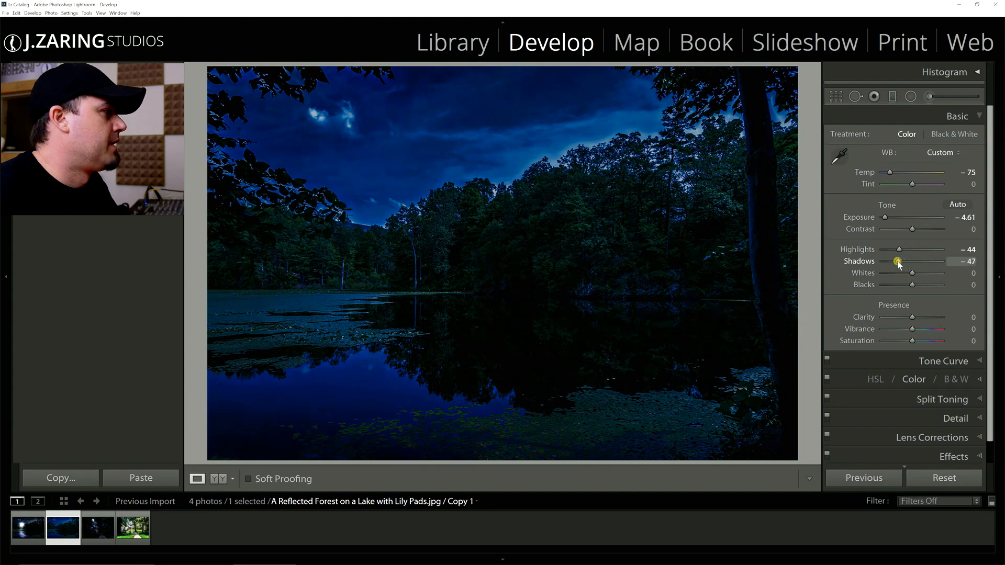
{"action": "left_click_drag", "start_coordinate": [897, 260], "coordinate": [893, 260]}
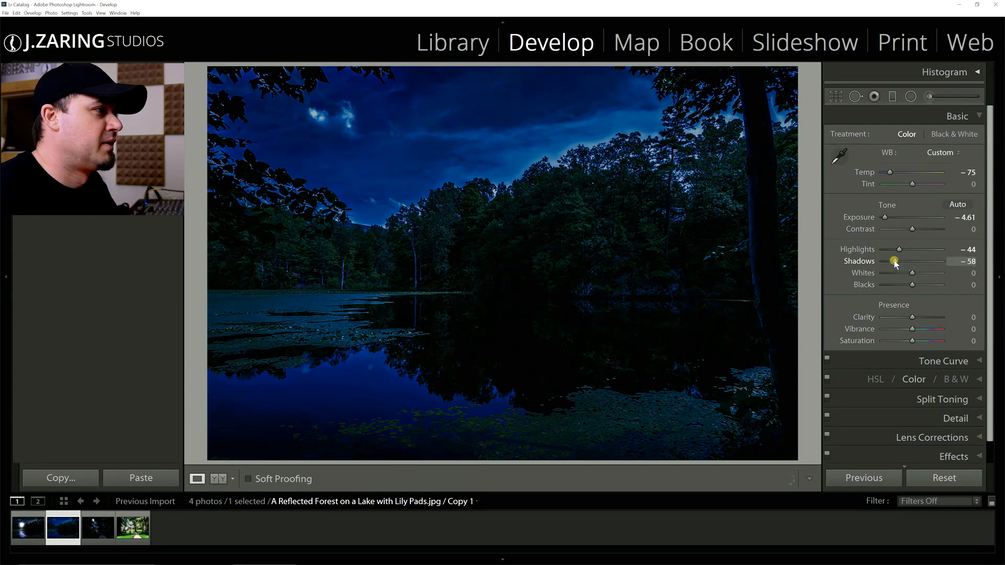
{"action": "left_click_drag", "start_coordinate": [894, 260], "coordinate": [900, 260]}
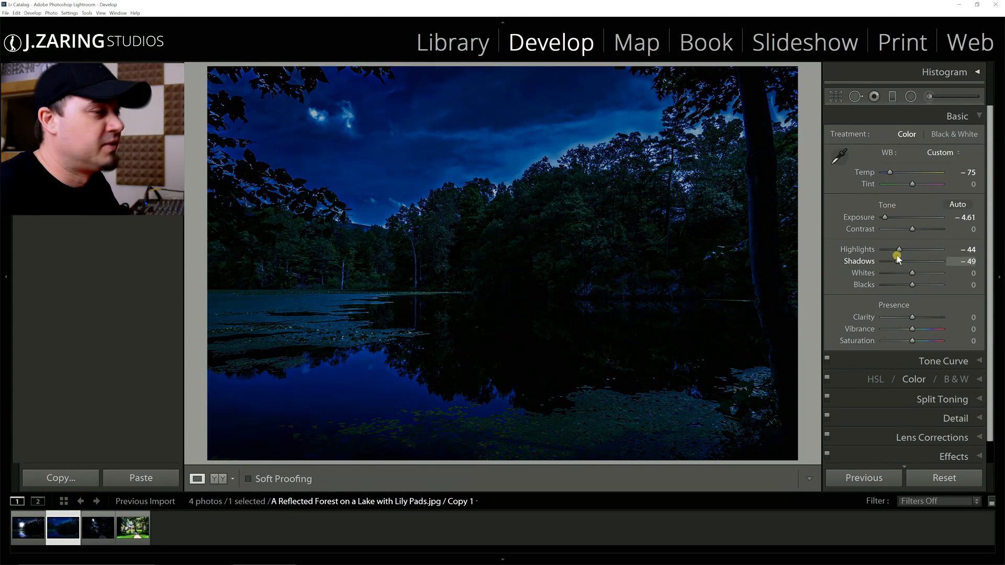
{"action": "left_click_drag", "start_coordinate": [900, 260], "coordinate": [896, 260]}
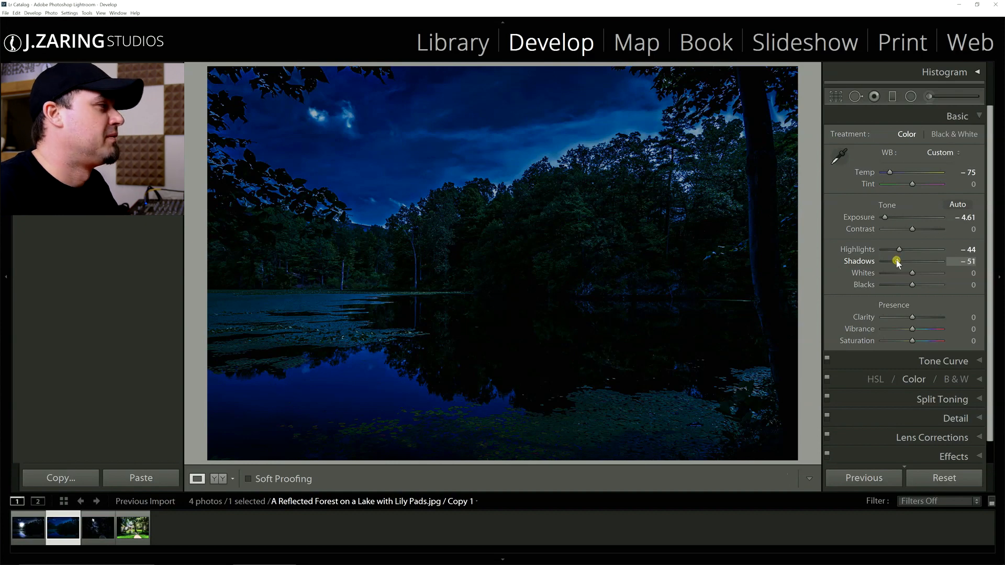
{"action": "left_click_drag", "start_coordinate": [898, 261], "coordinate": [893, 261]}
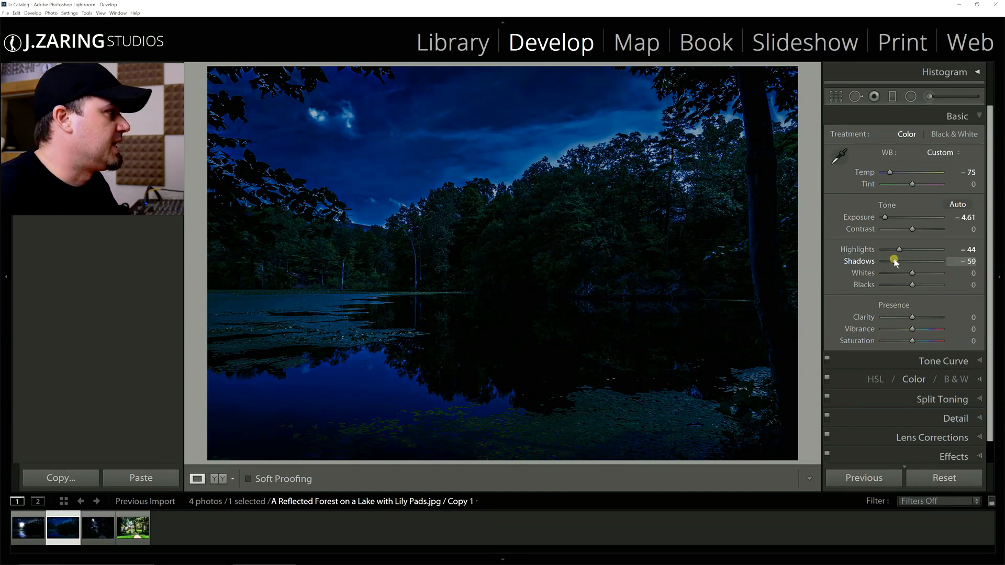
{"action": "left_click_drag", "start_coordinate": [894, 261], "coordinate": [897, 260]}
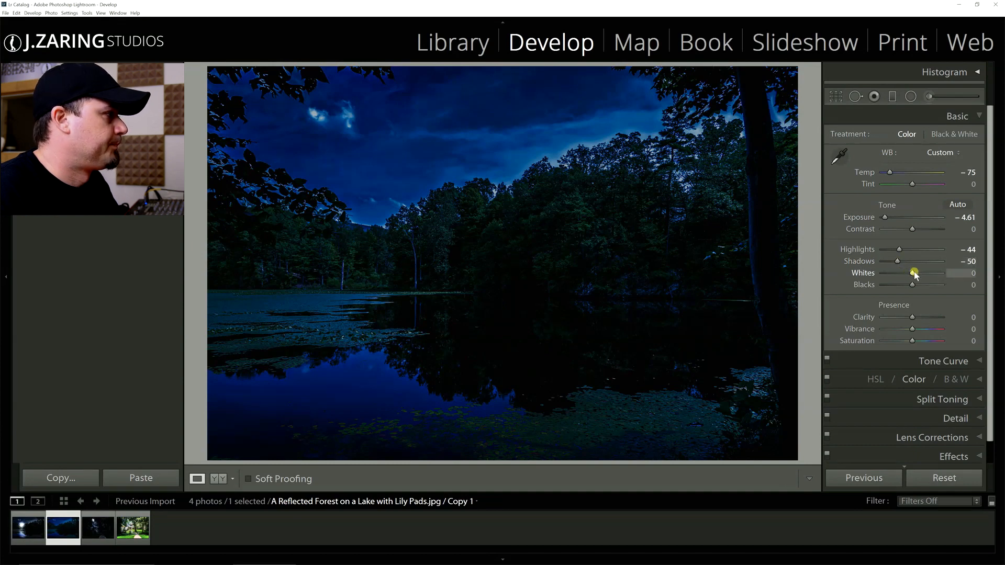
Set Whites to -35, Blacks to -63, Vibrance to -25 and Saturation to about -46.
{"action": "left_click_drag", "start_coordinate": [916, 273], "coordinate": [900, 274]}
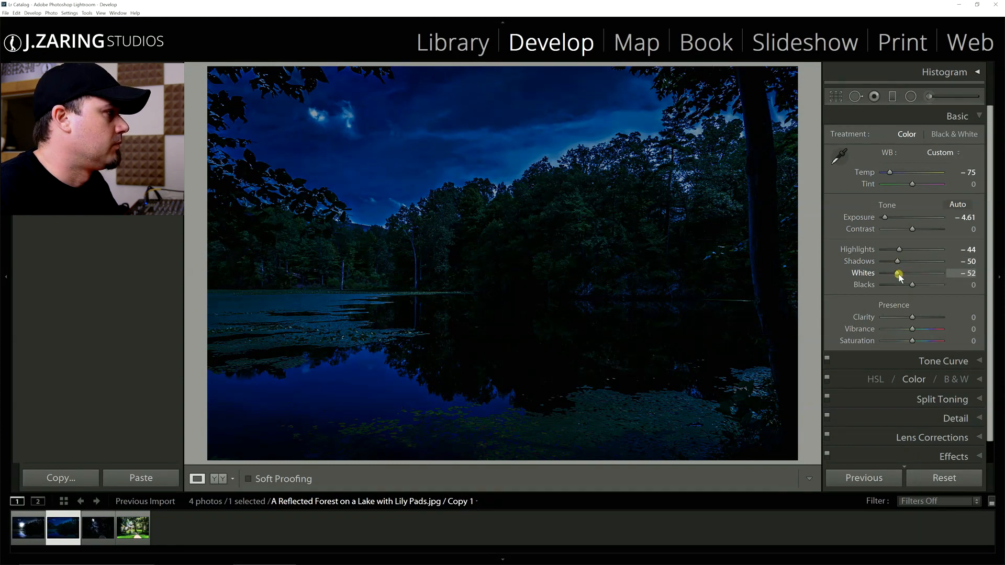
{"action": "left_click_drag", "start_coordinate": [898, 274], "coordinate": [908, 274]}
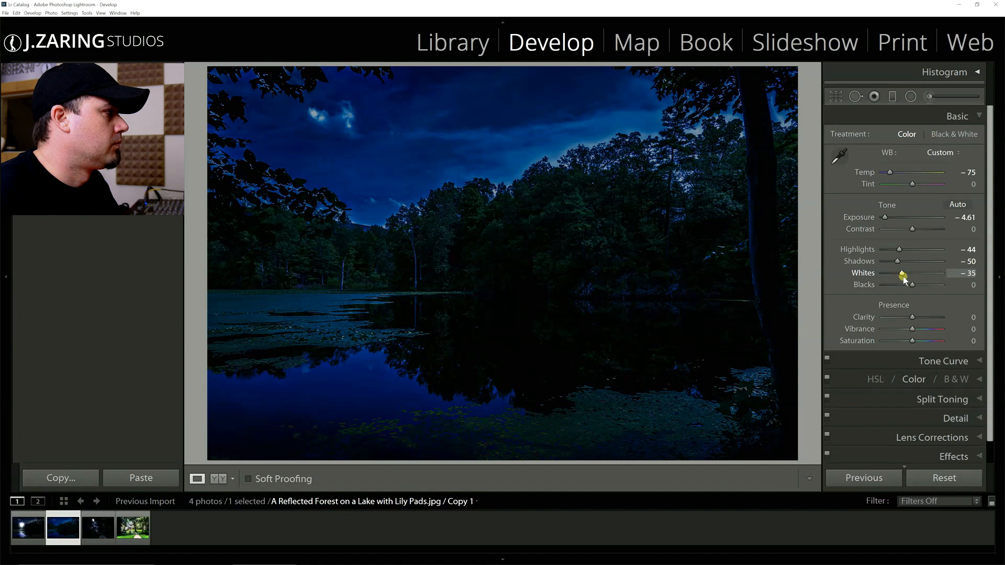
{"action": "left_click_drag", "start_coordinate": [930, 285], "coordinate": [911, 284]}
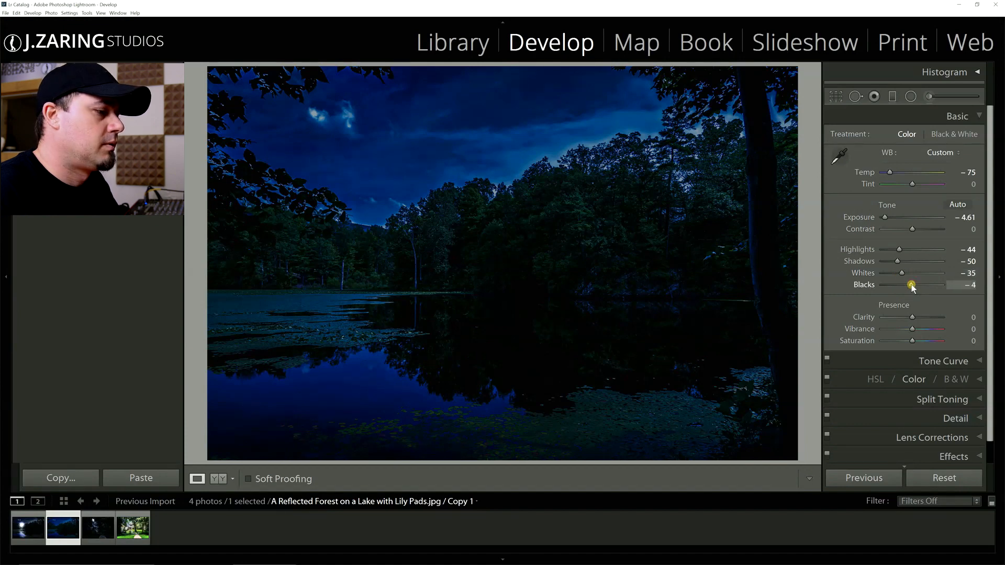
{"action": "left_click_drag", "start_coordinate": [911, 284], "coordinate": [897, 284]}
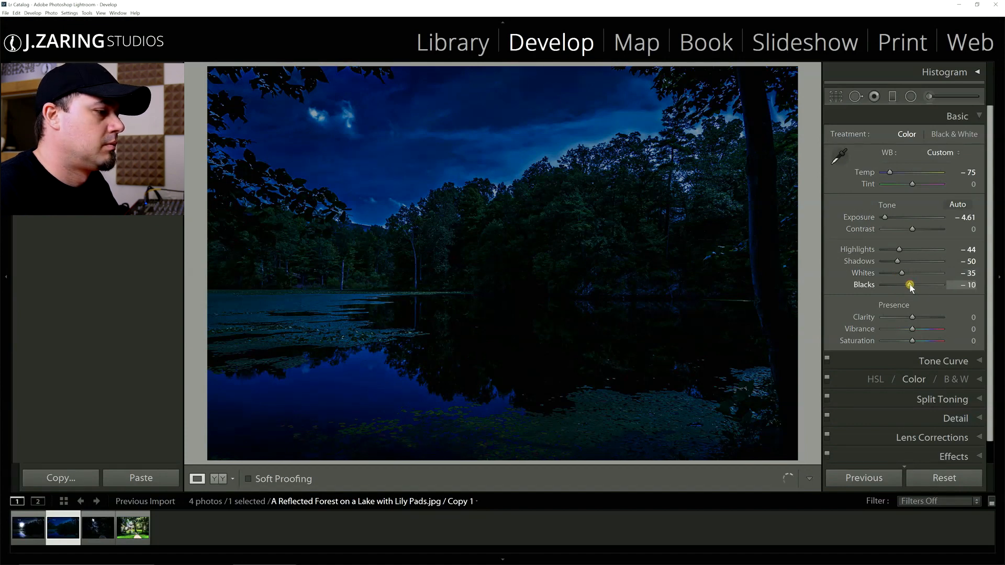
{"action": "left_click_drag", "start_coordinate": [910, 284], "coordinate": [896, 285]}
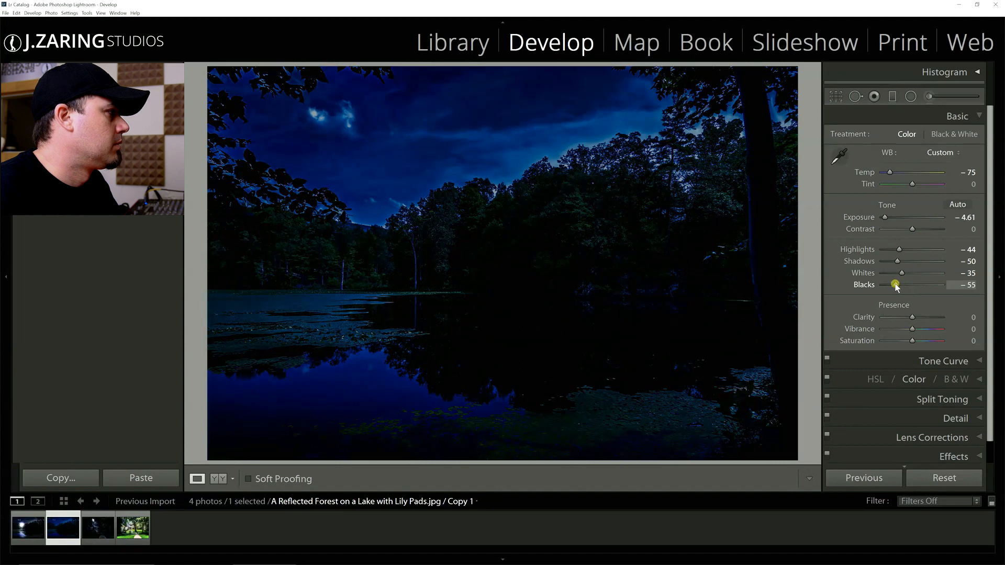
{"action": "left_click_drag", "start_coordinate": [897, 284], "coordinate": [892, 285]}
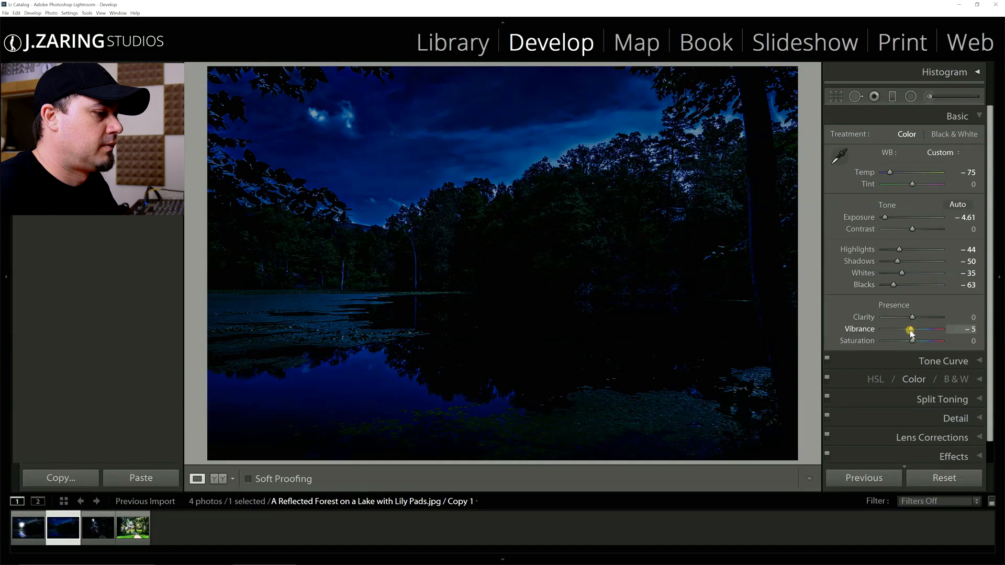
{"action": "left_click_drag", "start_coordinate": [917, 328], "coordinate": [908, 328]}
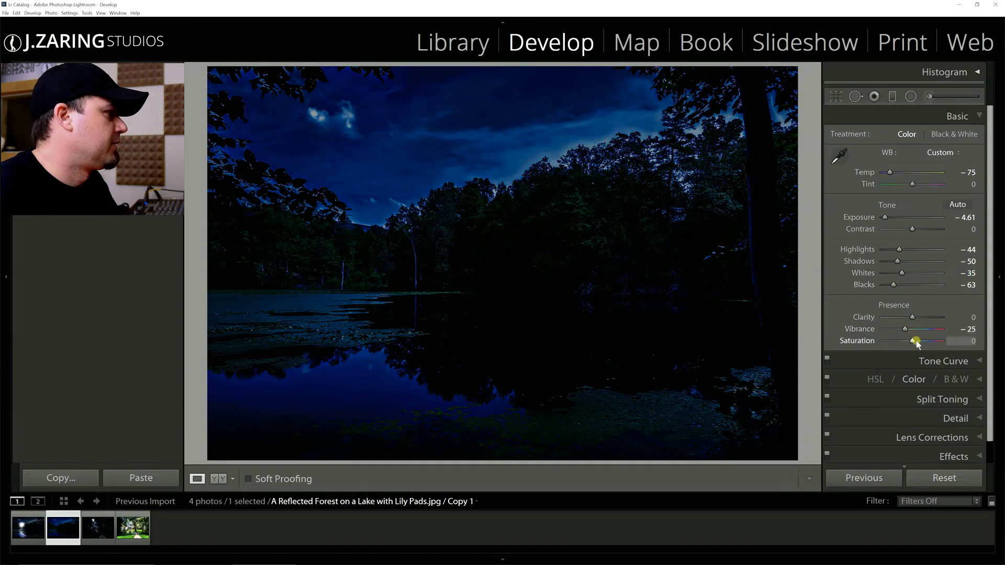
{"action": "left_click_drag", "start_coordinate": [915, 341], "coordinate": [898, 340]}
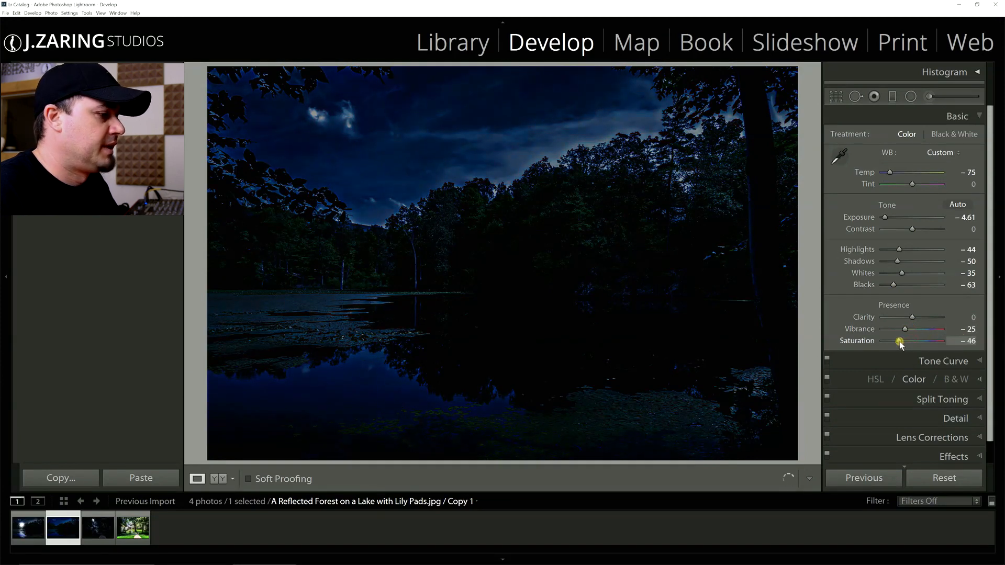
{"action": "left_click_drag", "start_coordinate": [899, 340], "coordinate": [894, 341]}
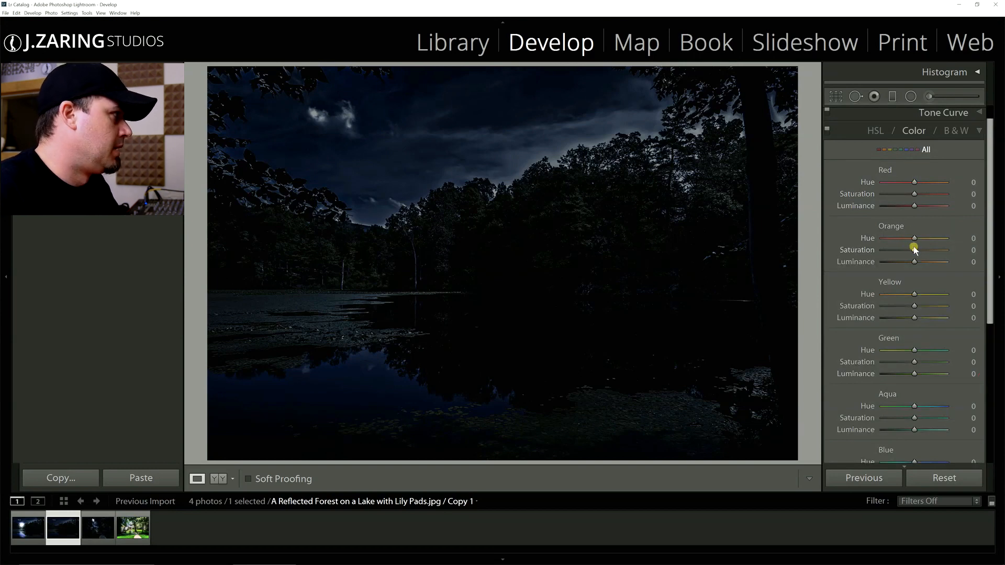
Desaturate Yellow to -48, Green to -38 and Aqua to -50 in HSL Saturation.
{"action": "left_click_drag", "start_coordinate": [915, 249], "coordinate": [901, 305]}
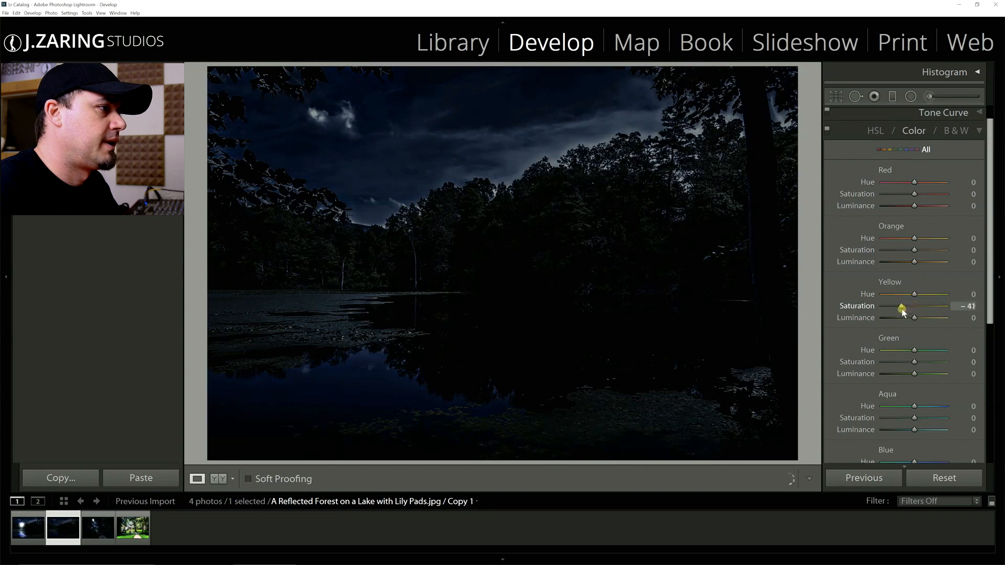
{"action": "left_click_drag", "start_coordinate": [901, 306], "coordinate": [896, 306]}
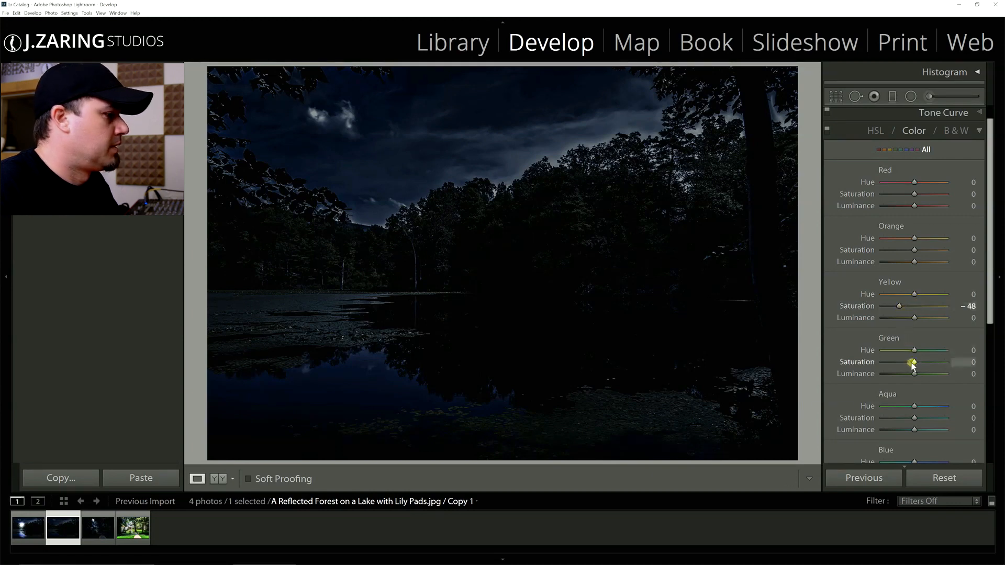
{"action": "left_click_drag", "start_coordinate": [915, 362], "coordinate": [896, 363]}
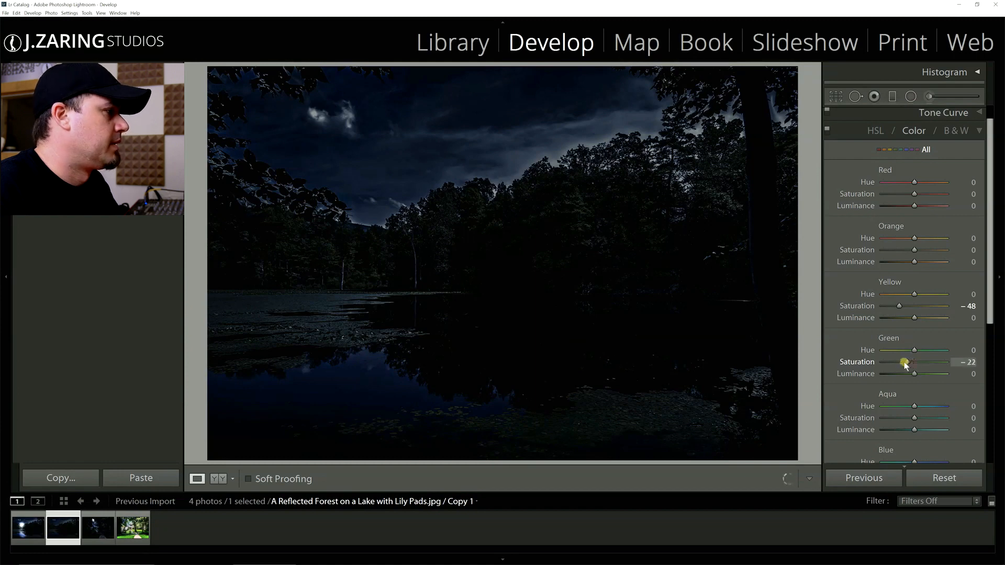
{"action": "left_click_drag", "start_coordinate": [905, 362], "coordinate": [899, 362]}
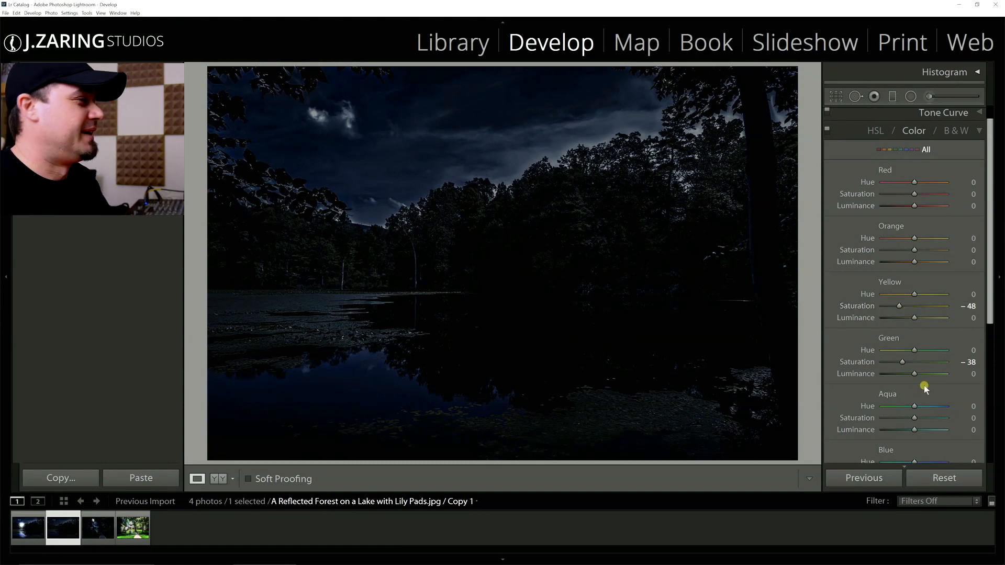
{"action": "mouse_move", "coordinate": [923, 249]}
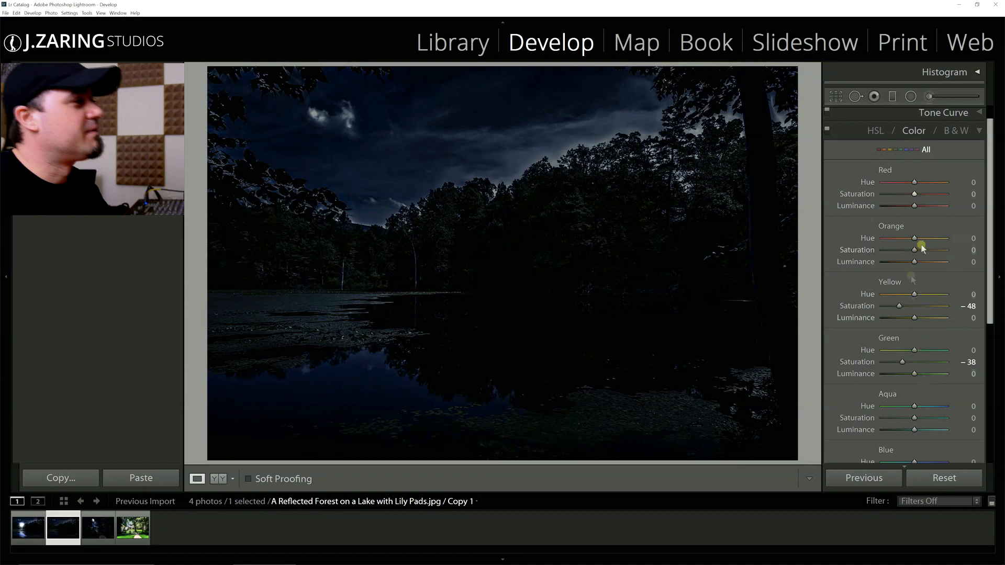
{"action": "mouse_move", "coordinate": [957, 357]}
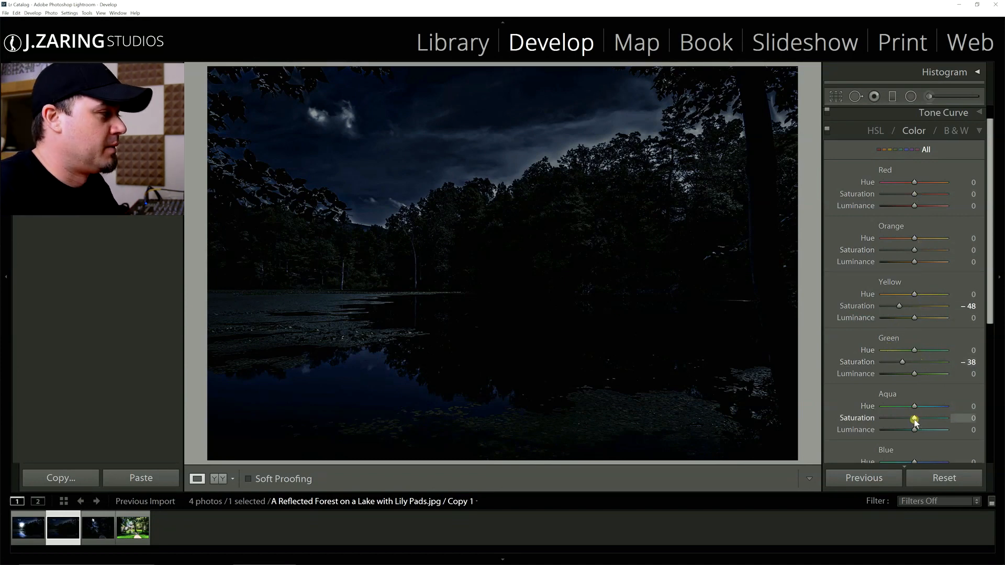
{"action": "left_click_drag", "start_coordinate": [914, 421], "coordinate": [898, 421]}
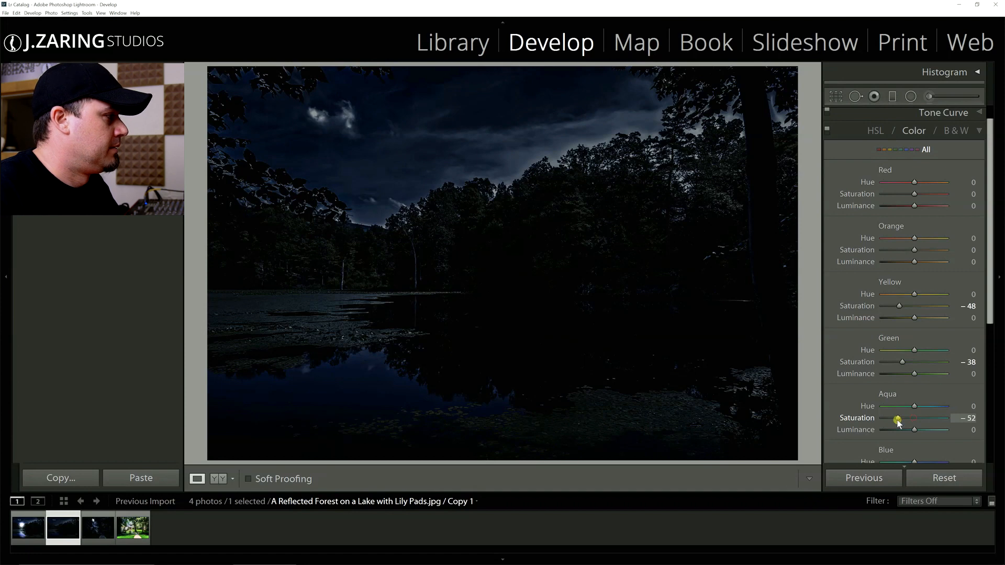
{"action": "left_click_drag", "start_coordinate": [899, 418], "coordinate": [902, 418]}
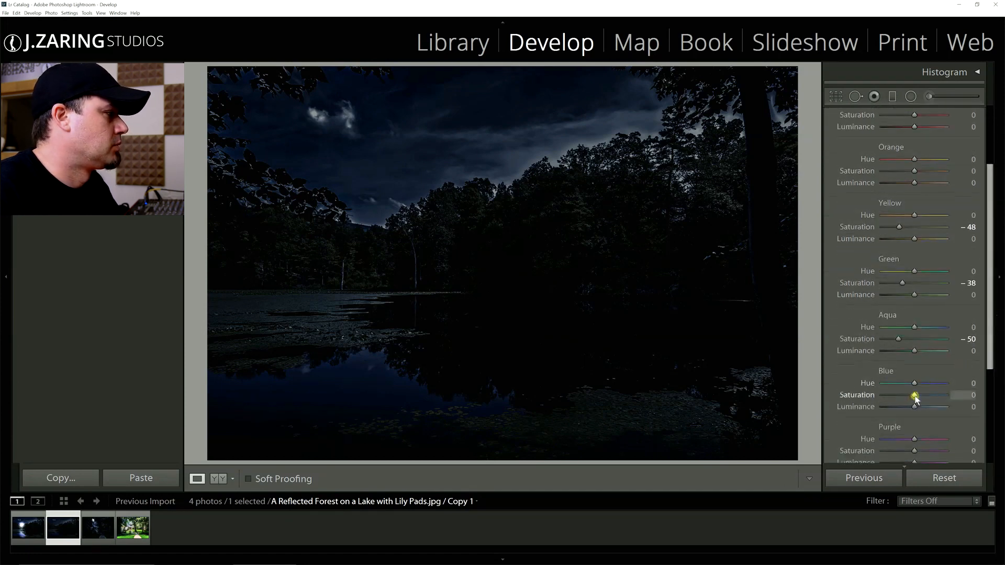
Experiment with Blue saturation and settle it at about +43.
{"action": "left_click_drag", "start_coordinate": [915, 395], "coordinate": [899, 395]}
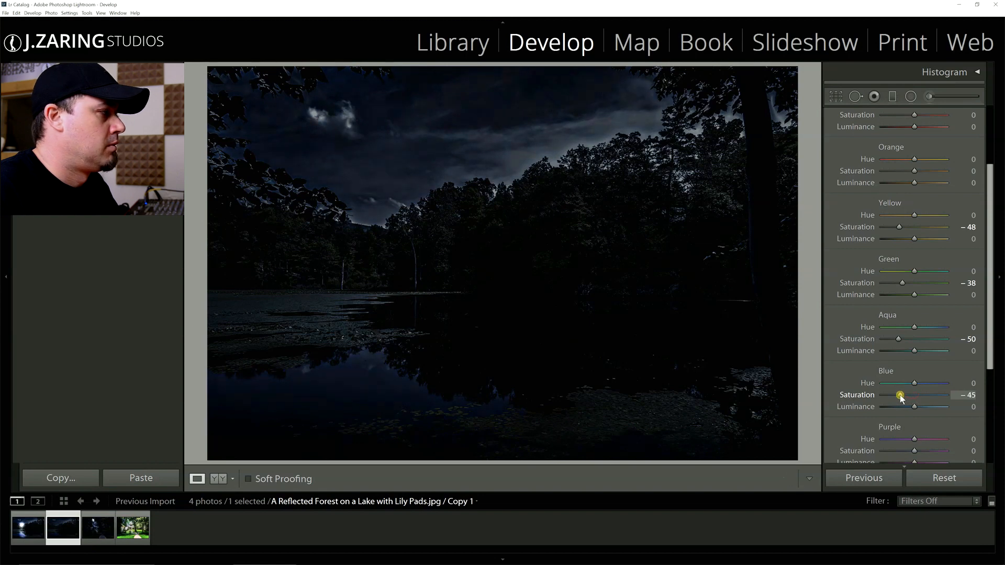
{"action": "left_click_drag", "start_coordinate": [899, 395], "coordinate": [959, 406]}
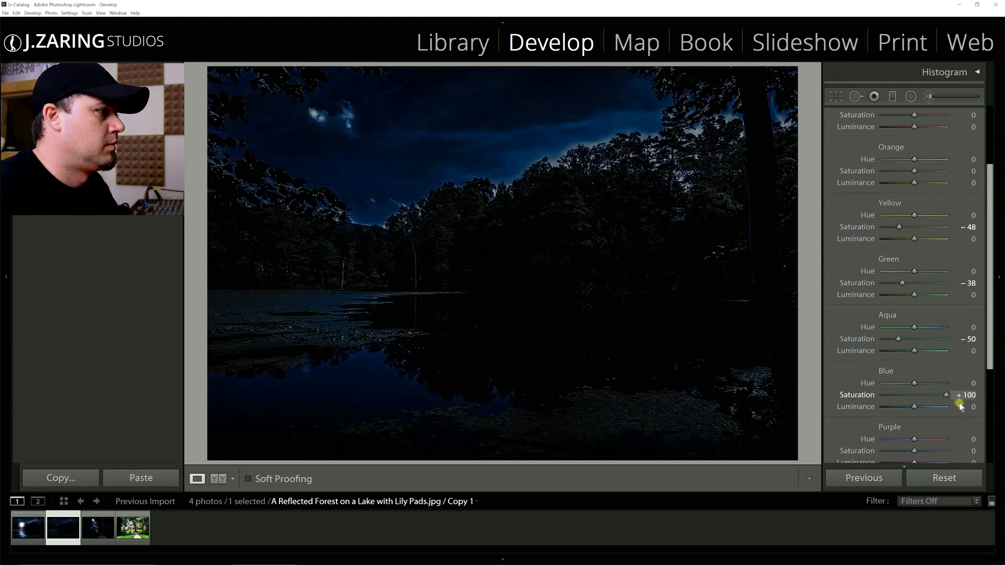
{"action": "left_click_drag", "start_coordinate": [960, 407], "coordinate": [882, 406]}
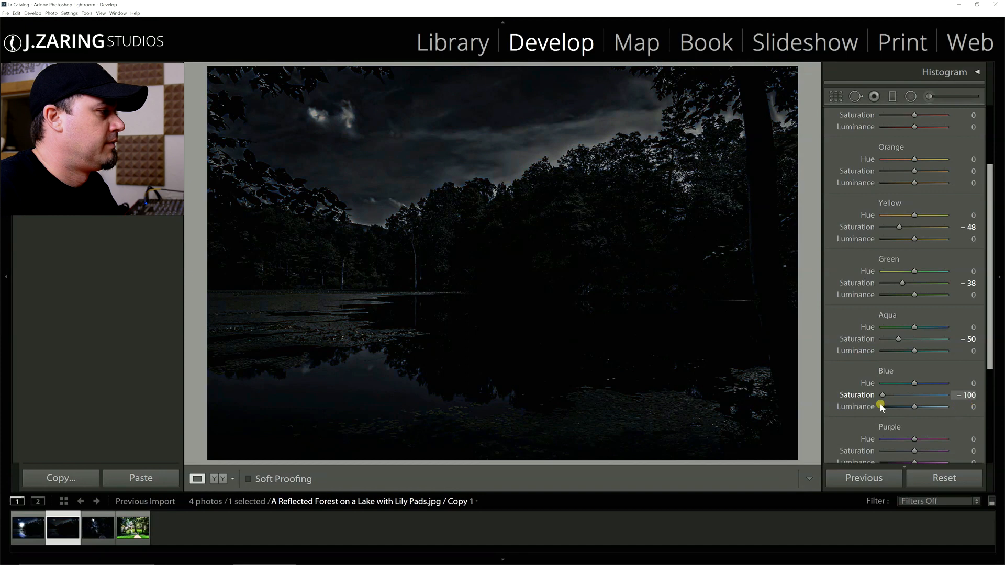
{"action": "left_click_drag", "start_coordinate": [881, 396], "coordinate": [934, 396]}
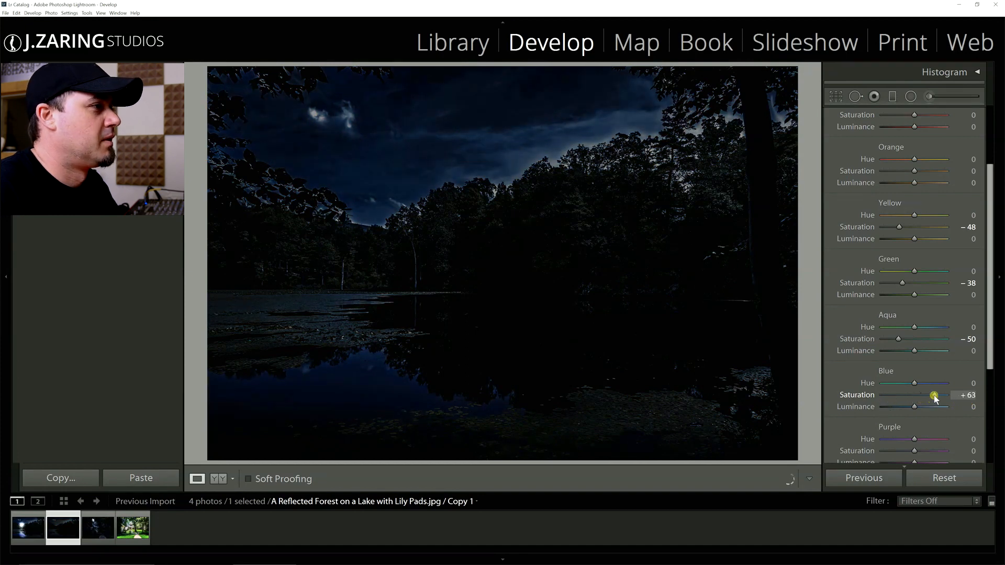
{"action": "left_click_drag", "start_coordinate": [936, 396], "coordinate": [928, 396]}
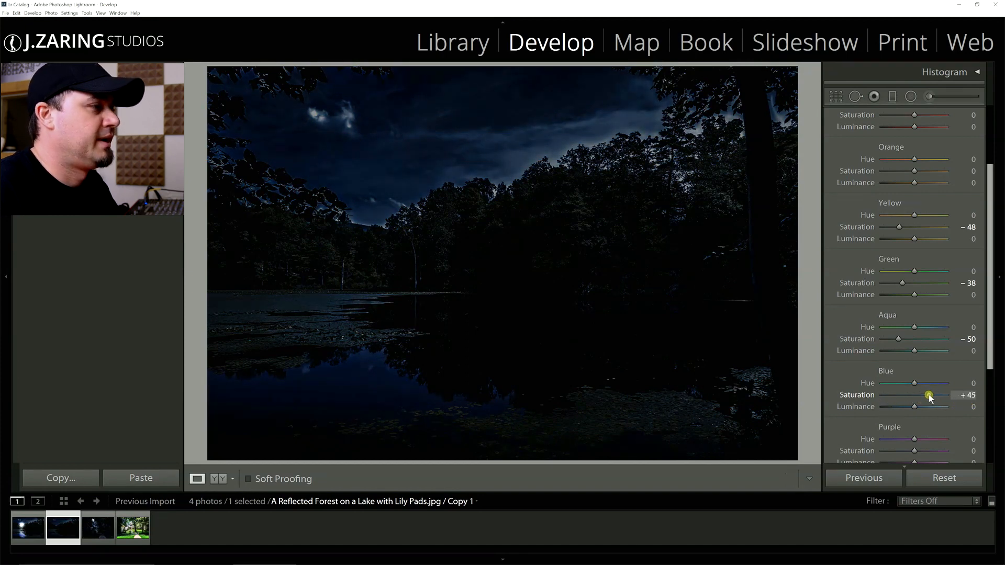
{"action": "left_click_drag", "start_coordinate": [929, 394], "coordinate": [915, 395]}
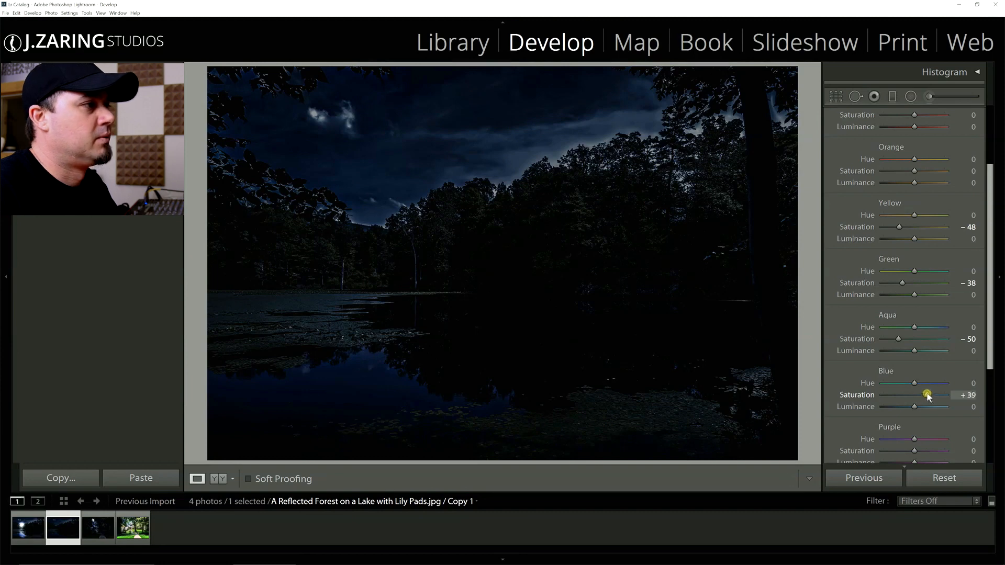
{"action": "left_click_drag", "start_coordinate": [926, 394], "coordinate": [932, 395]}
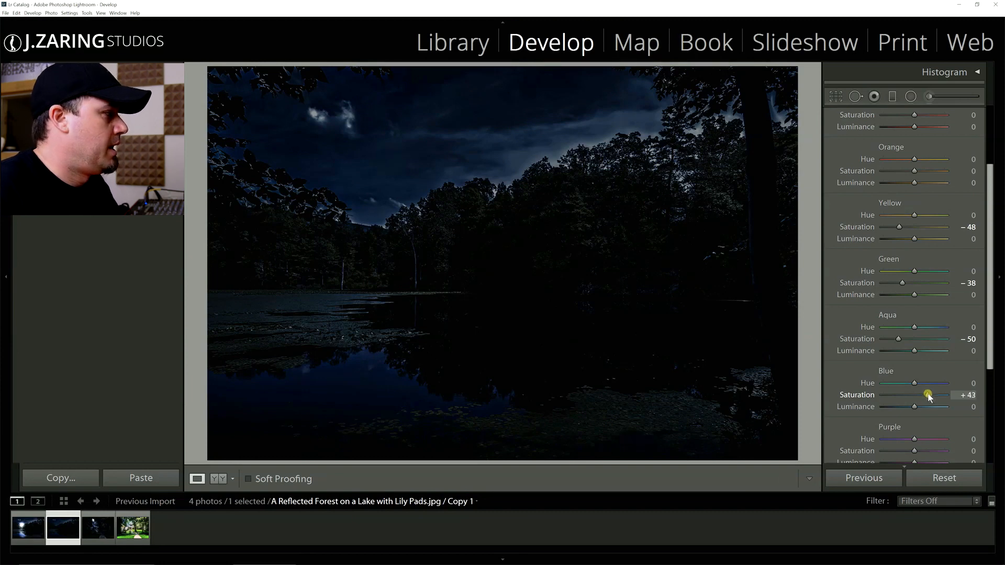
{"action": "left_click_drag", "start_coordinate": [929, 395], "coordinate": [924, 395]}
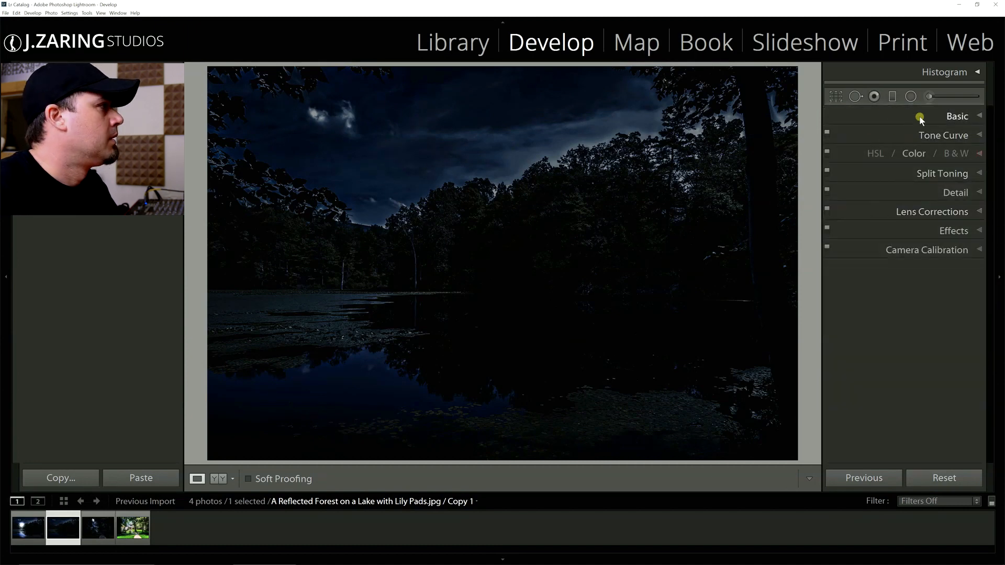
Draw a feathered radial filter circle for the moon glow in the upper-left sky.
{"action": "left_click", "coordinate": [910, 96]}
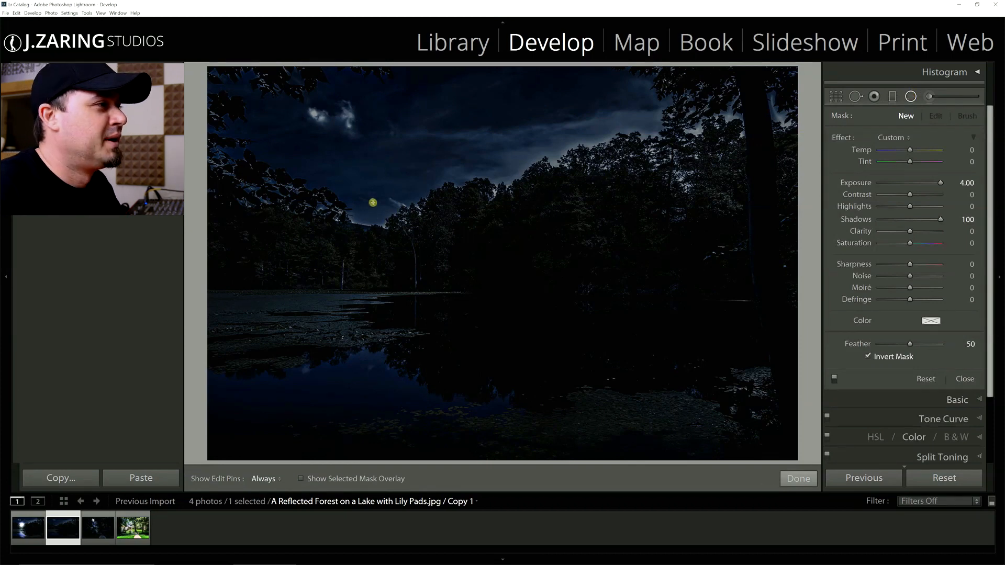
{"action": "left_click_drag", "start_coordinate": [372, 203], "coordinate": [334, 186]}
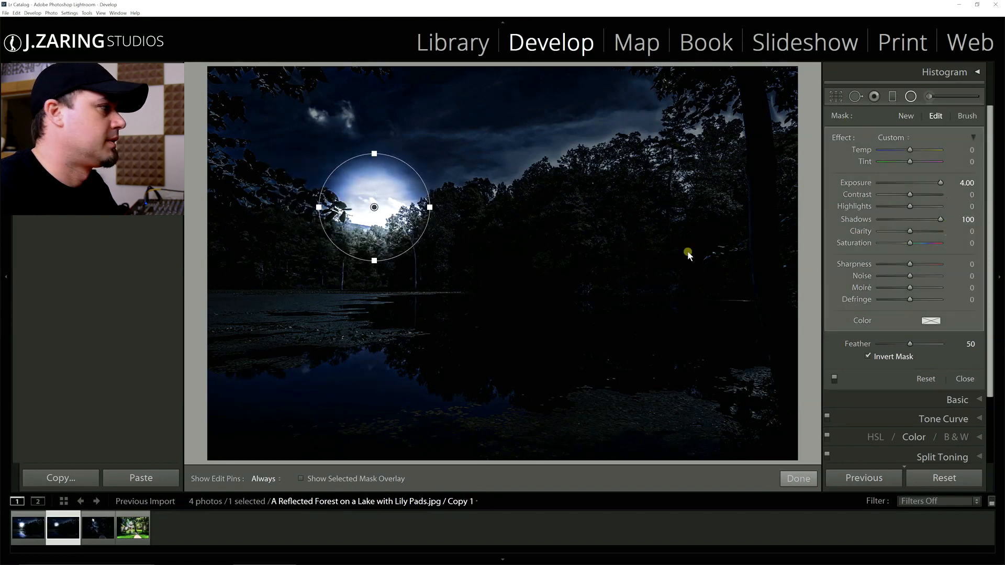
{"action": "left_click_drag", "start_coordinate": [908, 344], "coordinate": [941, 344]}
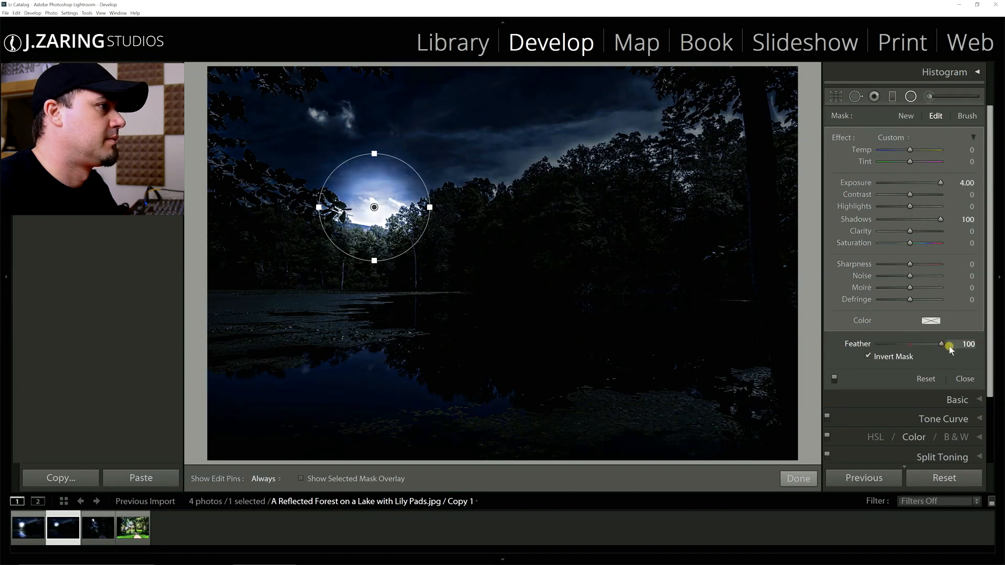
{"action": "left_click_drag", "start_coordinate": [951, 345], "coordinate": [941, 345]}
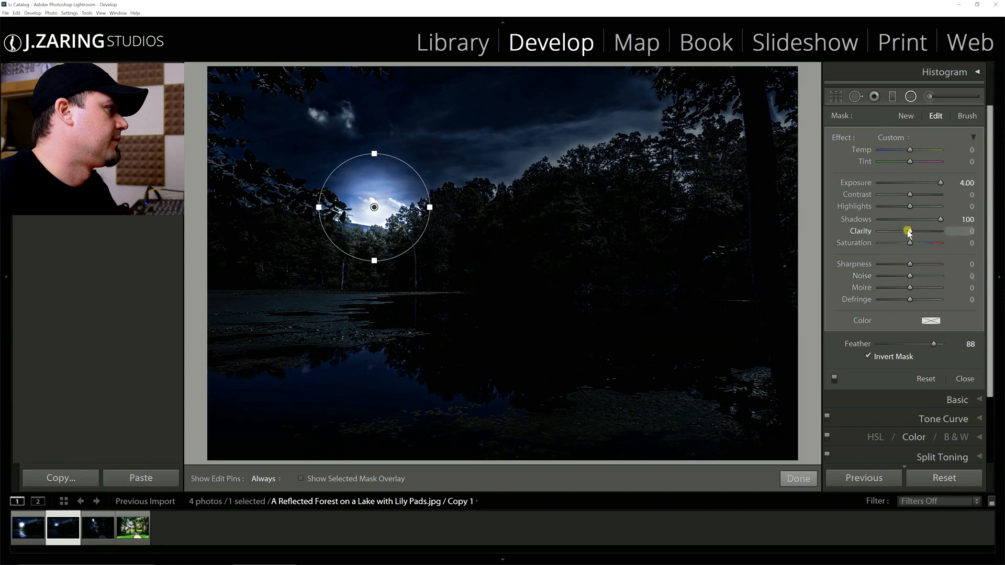
Set the moon glow filter's Clarity to about -43.
{"action": "left_click_drag", "start_coordinate": [910, 231], "coordinate": [903, 232]}
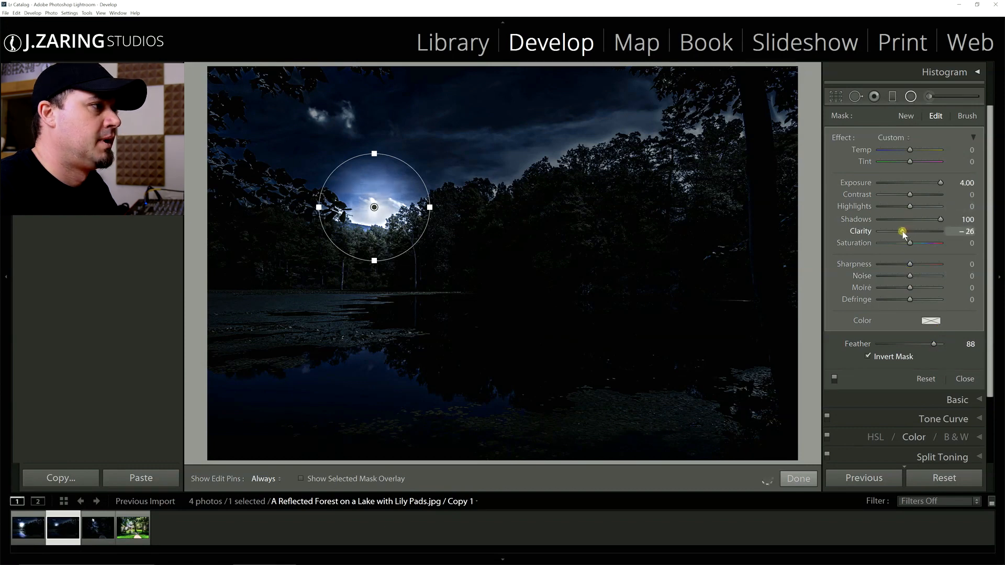
{"action": "left_click_drag", "start_coordinate": [902, 231], "coordinate": [890, 231]}
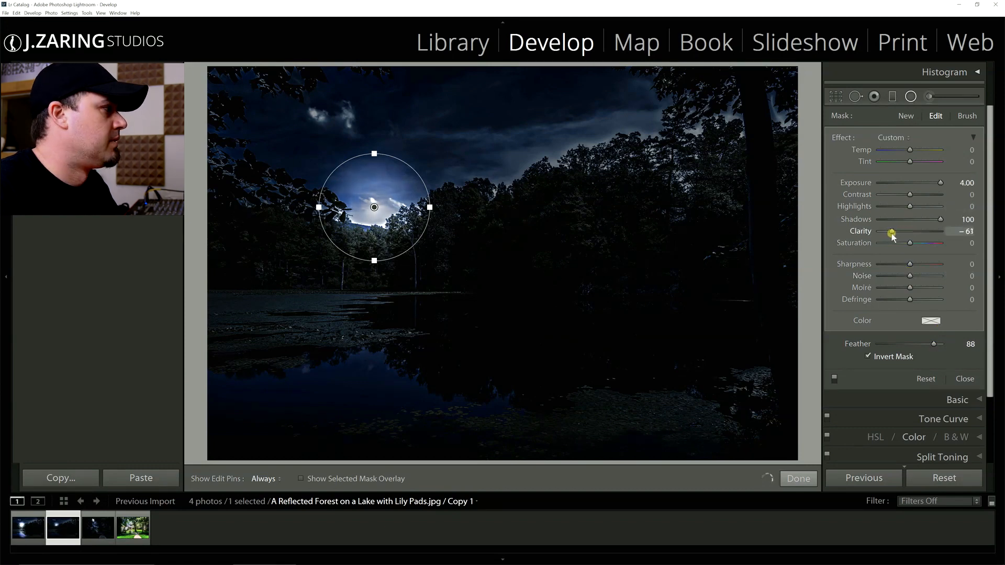
{"action": "left_click_drag", "start_coordinate": [891, 231], "coordinate": [897, 231]}
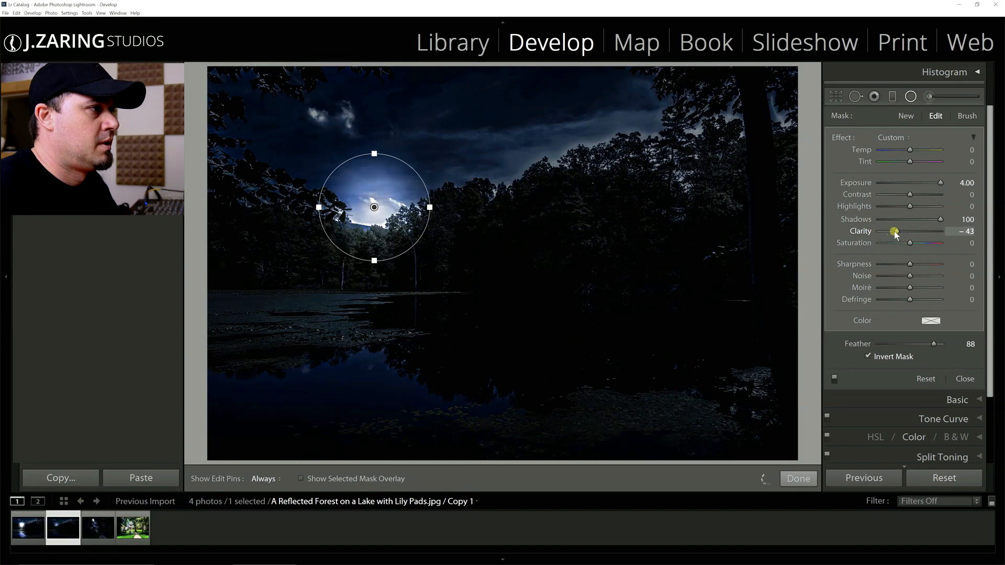
{"action": "left_click_drag", "start_coordinate": [896, 231], "coordinate": [897, 231]}
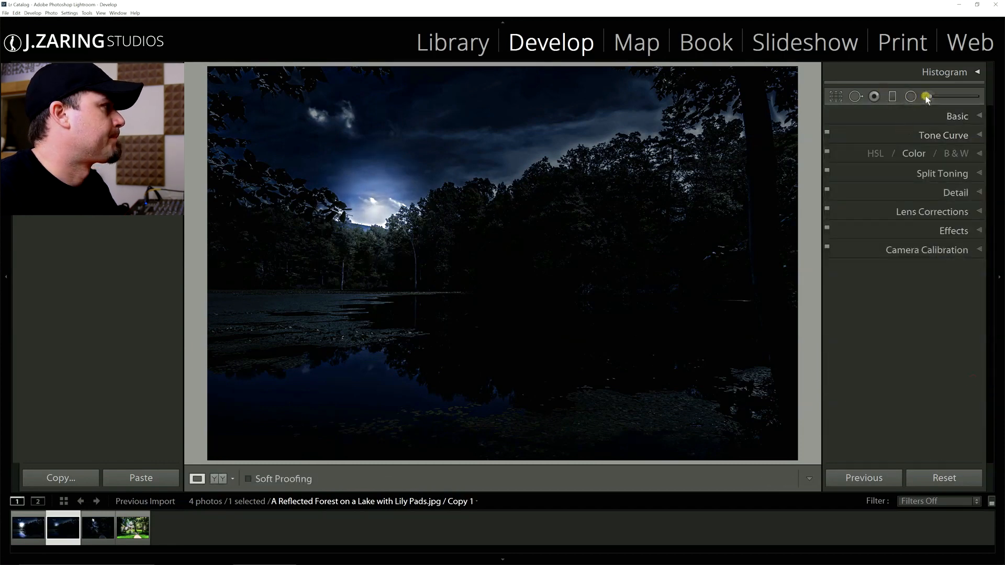
Paint a bright moon above the tree line with the Adjustment Brush and tune its Exposure.
{"action": "left_click", "coordinate": [928, 96]}
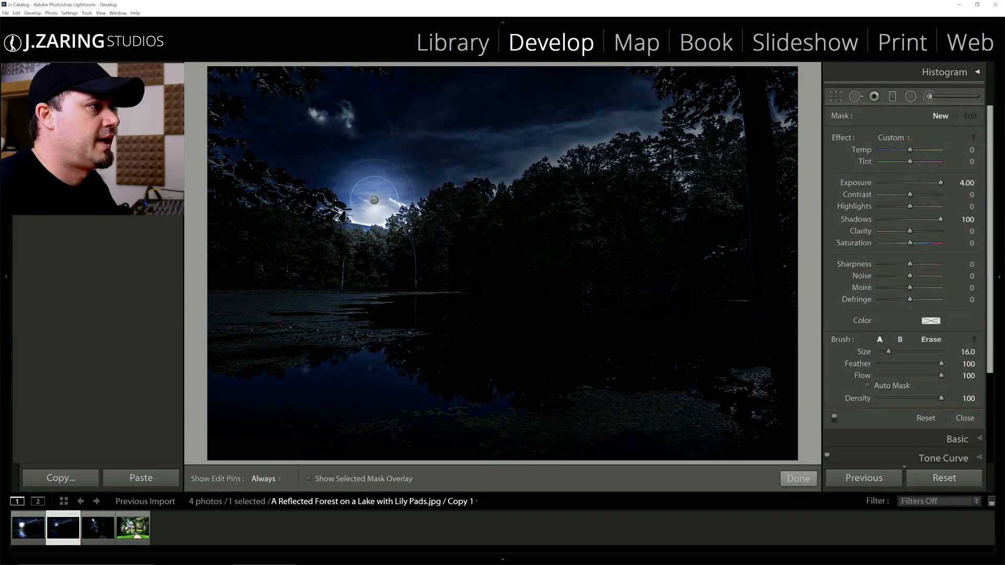
{"action": "left_click", "coordinate": [373, 200]}
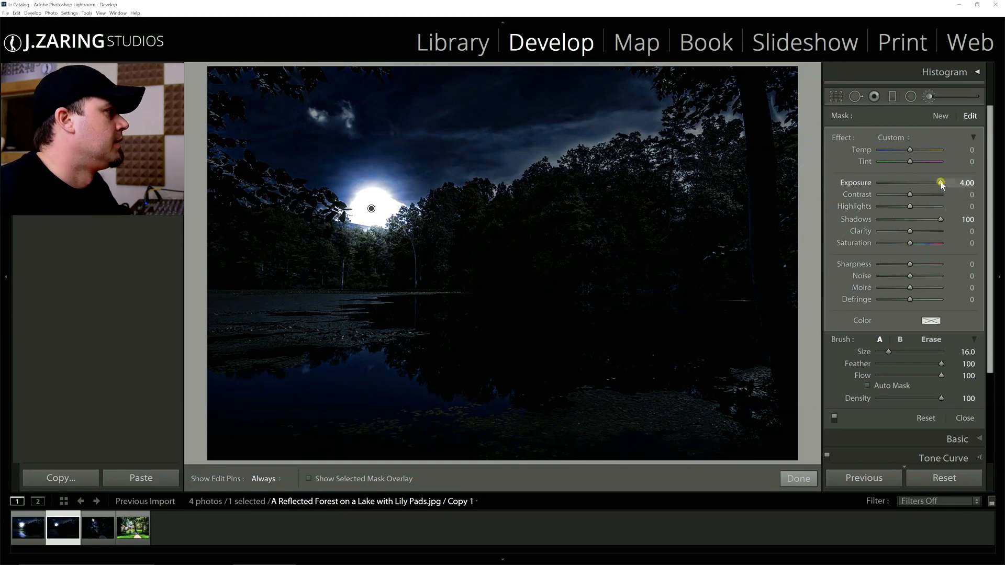
{"action": "left_click_drag", "start_coordinate": [942, 183], "coordinate": [935, 183]}
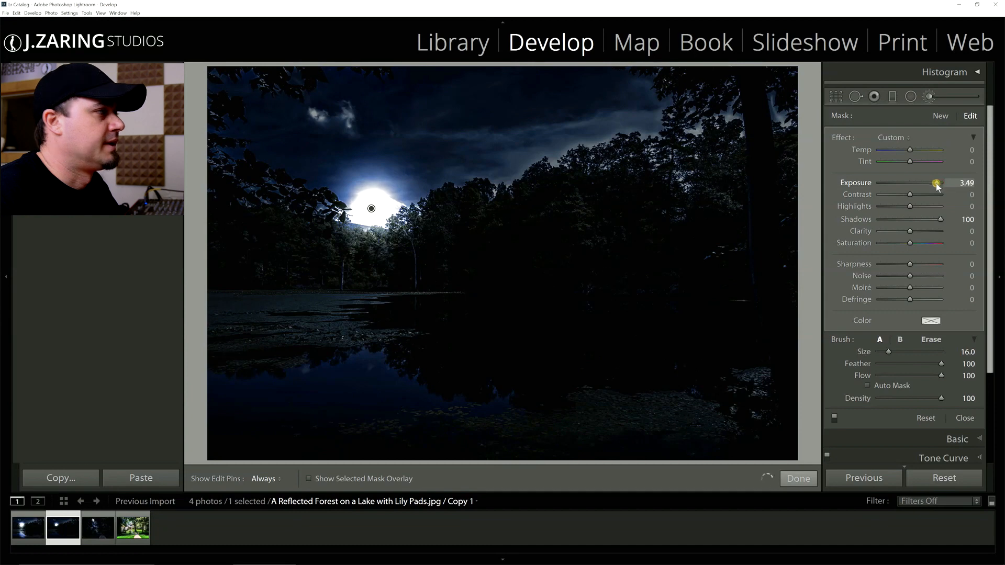
{"action": "left_click_drag", "start_coordinate": [936, 183], "coordinate": [922, 183]}
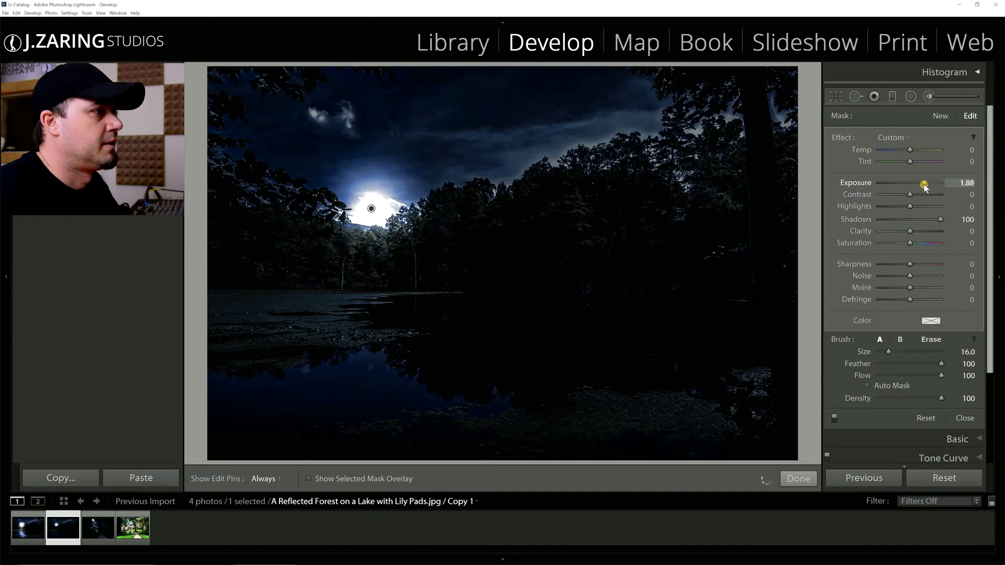
{"action": "left_click_drag", "start_coordinate": [925, 182], "coordinate": [930, 183]}
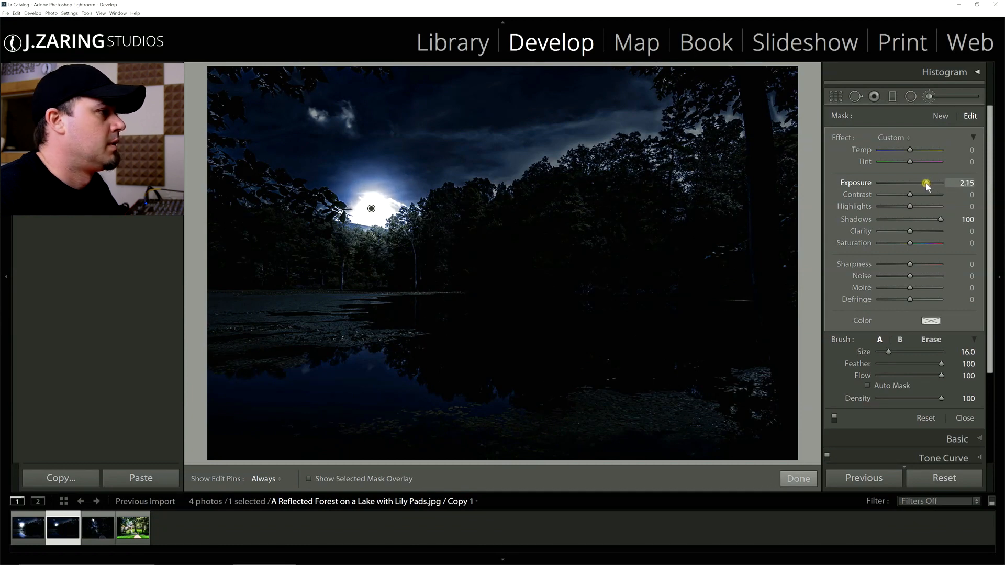
{"action": "left_click_drag", "start_coordinate": [924, 183], "coordinate": [928, 183]}
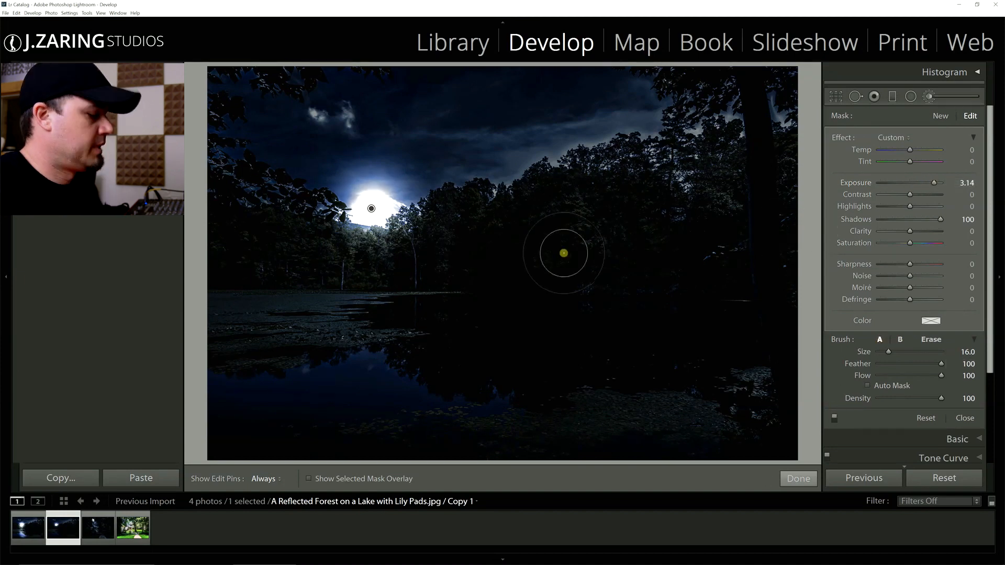
{"action": "left_click_drag", "start_coordinate": [915, 183], "coordinate": [923, 183]}
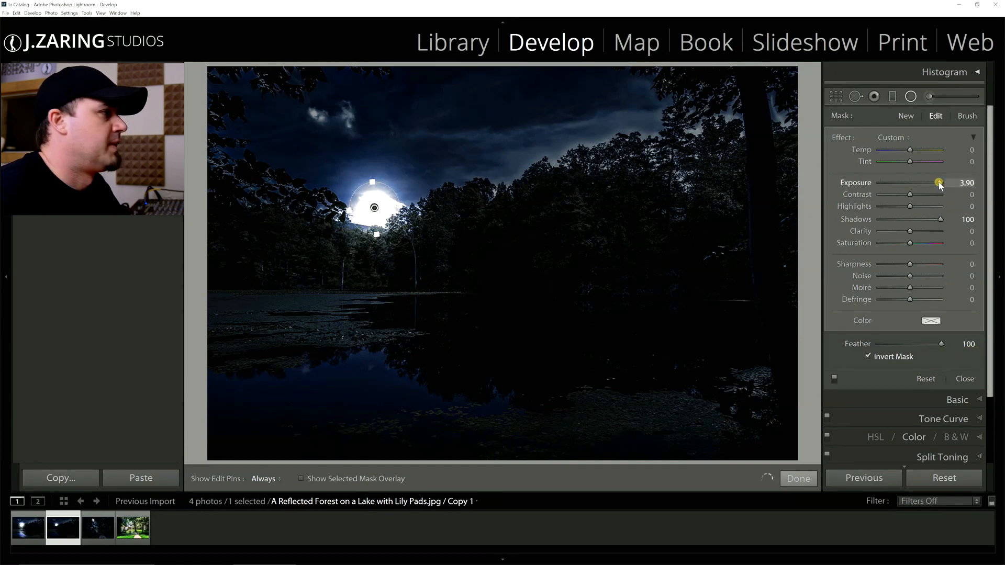
Tone down the small moon highlight and widen the surrounding glow circle at +4.00 exposure.
{"action": "left_click_drag", "start_coordinate": [939, 183], "coordinate": [930, 183]}
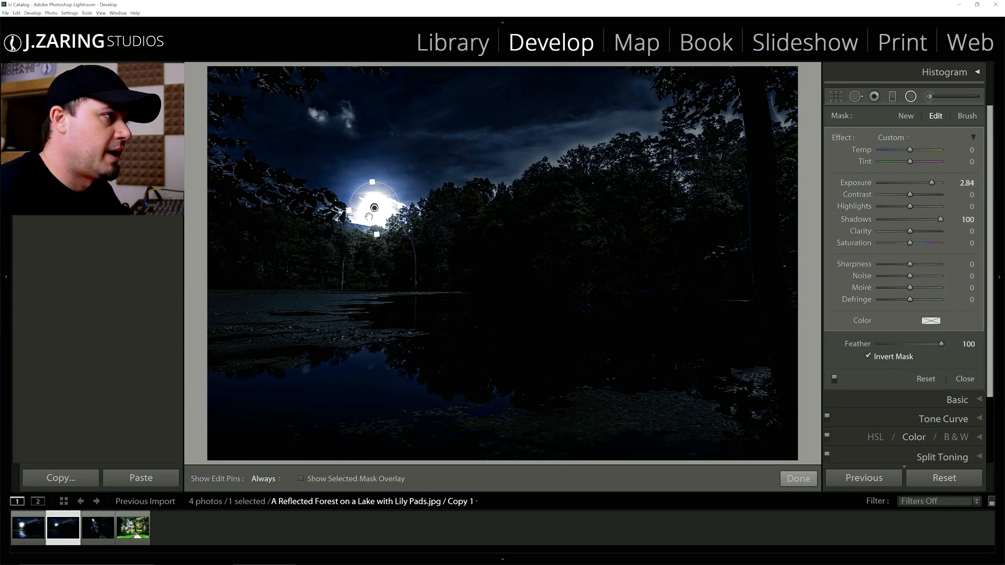
{"action": "left_click_drag", "start_coordinate": [375, 207], "coordinate": [438, 219]}
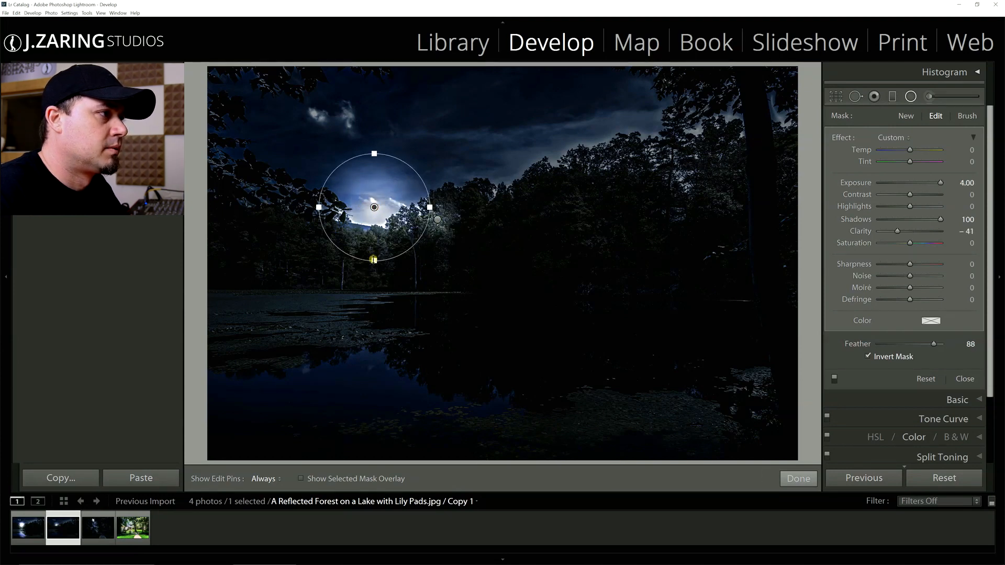
{"action": "left_click_drag", "start_coordinate": [374, 259], "coordinate": [381, 283]}
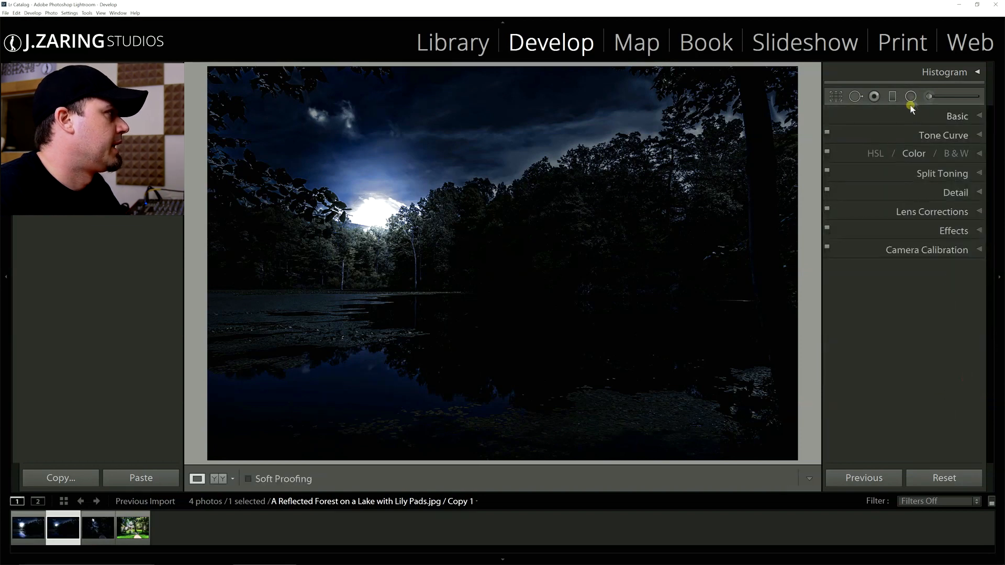
Draw a tall, tilted radial ellipse stretching down across the lake below the moon.
{"action": "left_click", "coordinate": [910, 96]}
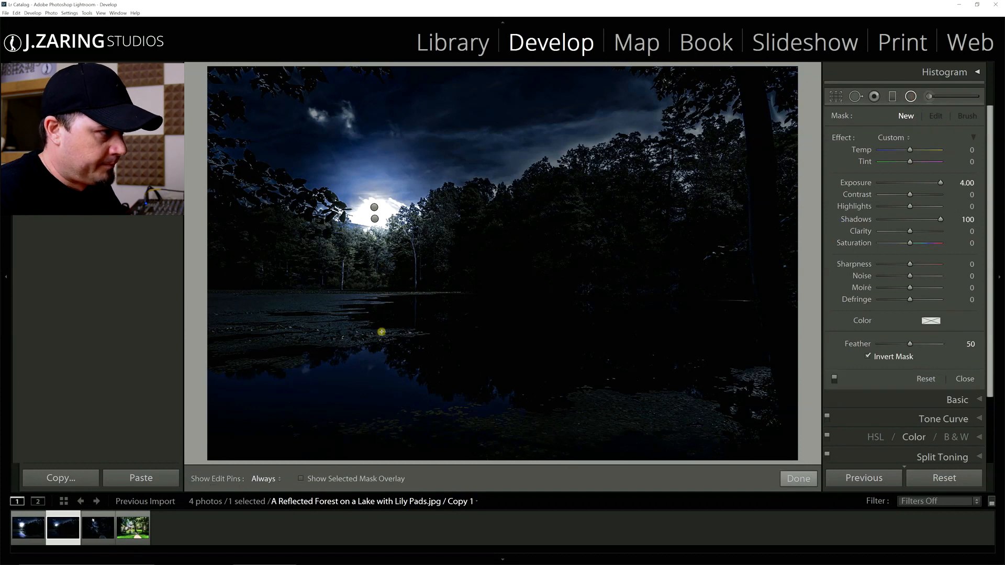
{"action": "left_click_drag", "start_coordinate": [379, 332], "coordinate": [394, 369]}
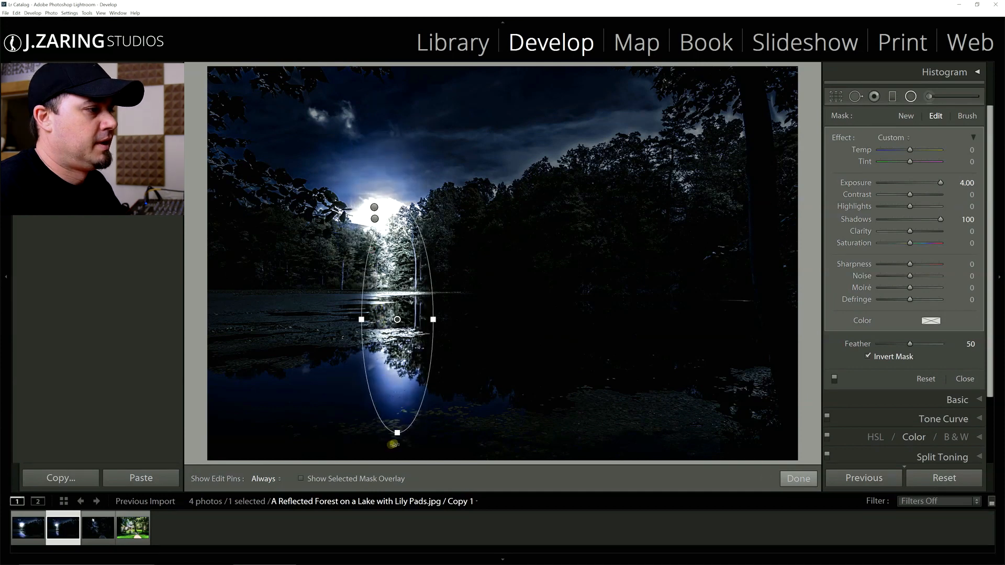
{"action": "left_click_drag", "start_coordinate": [397, 433], "coordinate": [426, 429]}
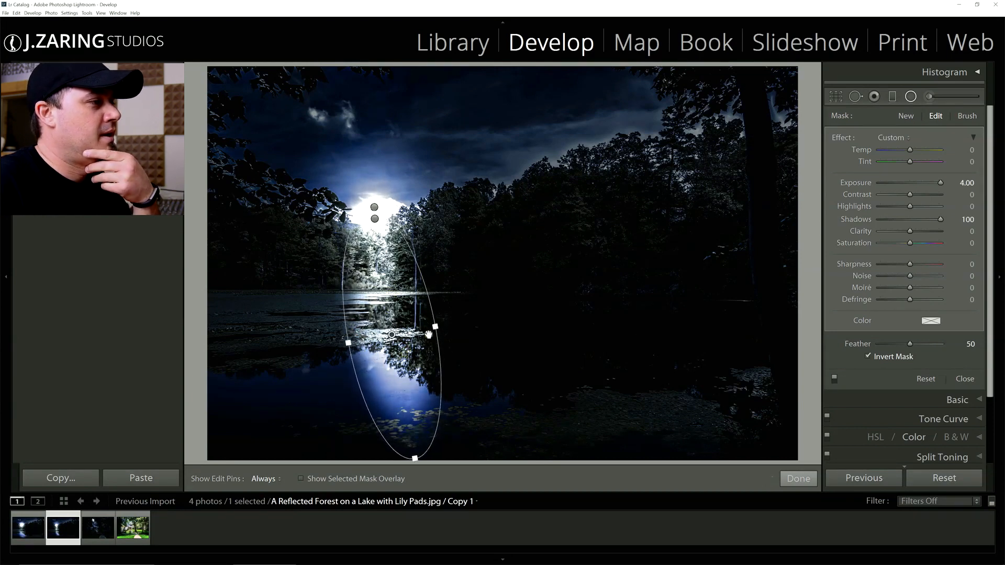
{"action": "left_click_drag", "start_coordinate": [432, 329], "coordinate": [439, 324]}
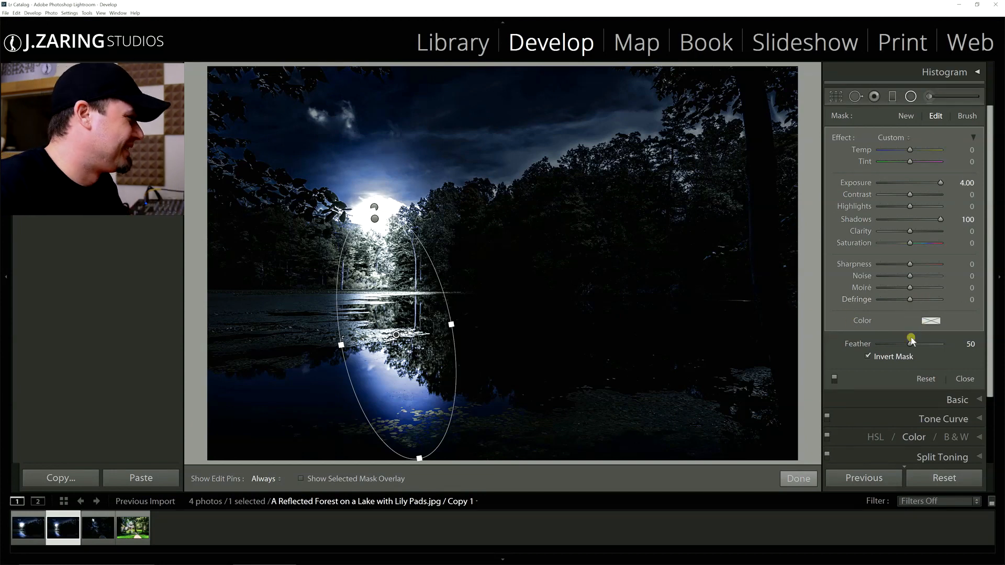
Give the reflection ellipse Feather 100 and Exposure about +3.49, then apply it.
{"action": "left_click_drag", "start_coordinate": [911, 340], "coordinate": [942, 344]}
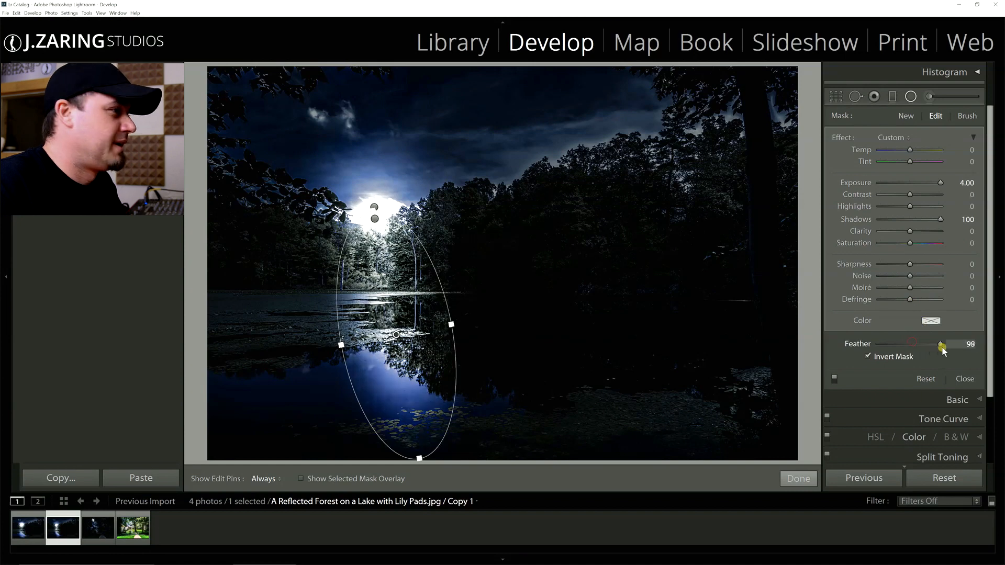
{"action": "left_click_drag", "start_coordinate": [941, 344], "coordinate": [948, 344]}
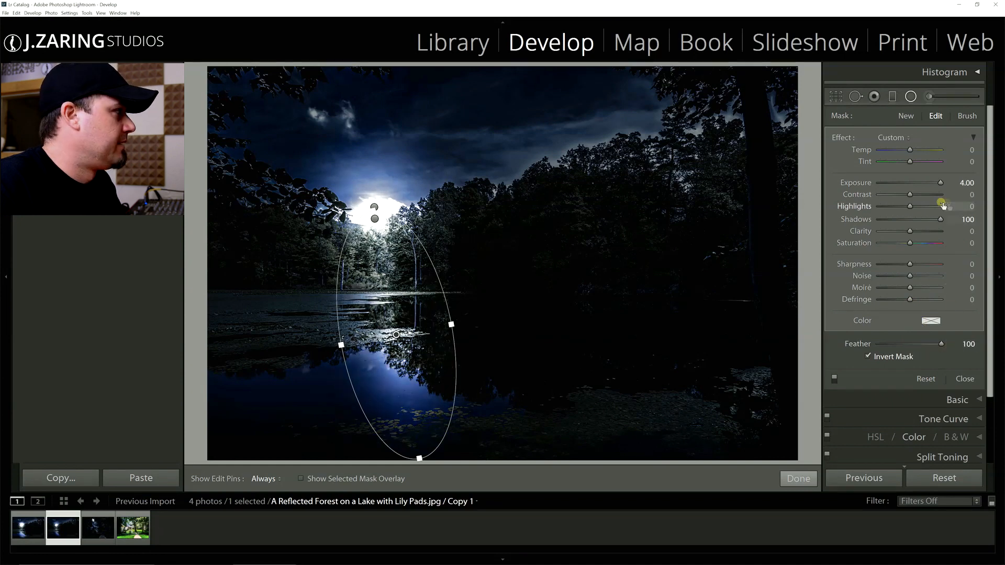
{"action": "left_click_drag", "start_coordinate": [942, 183], "coordinate": [913, 186]}
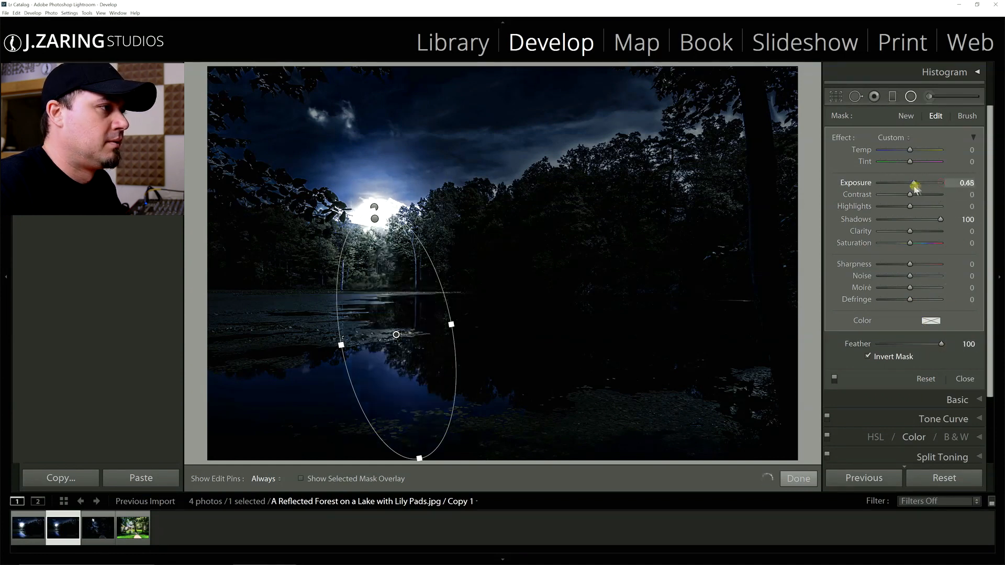
{"action": "left_click_drag", "start_coordinate": [914, 183], "coordinate": [927, 183]}
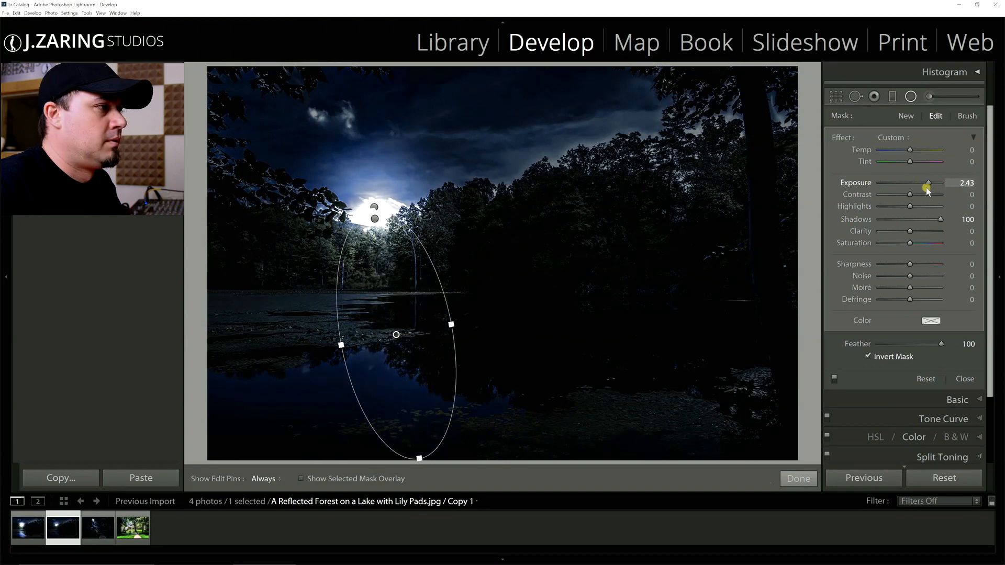
{"action": "left_click_drag", "start_coordinate": [928, 183], "coordinate": [939, 183]}
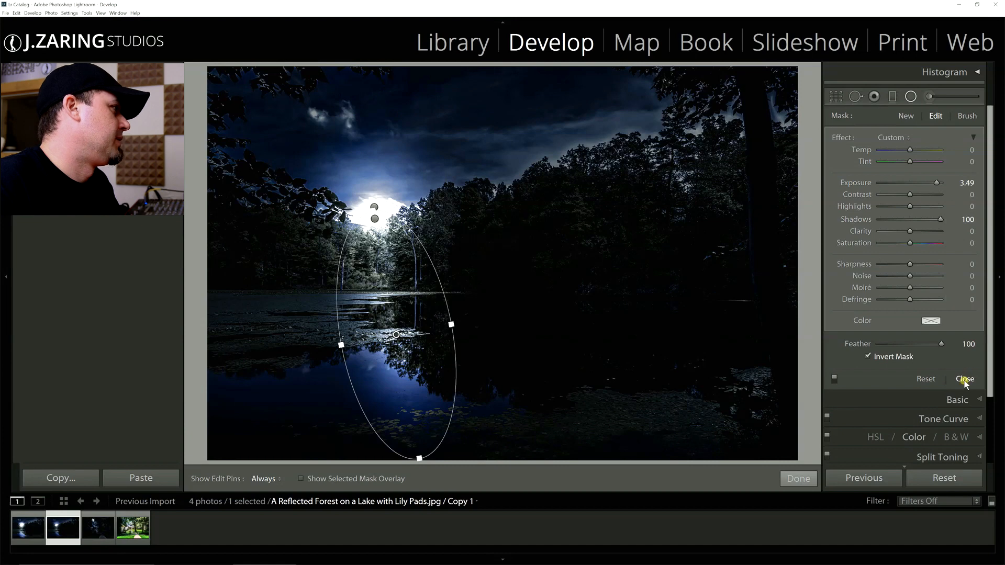
{"action": "left_click", "coordinate": [965, 379]}
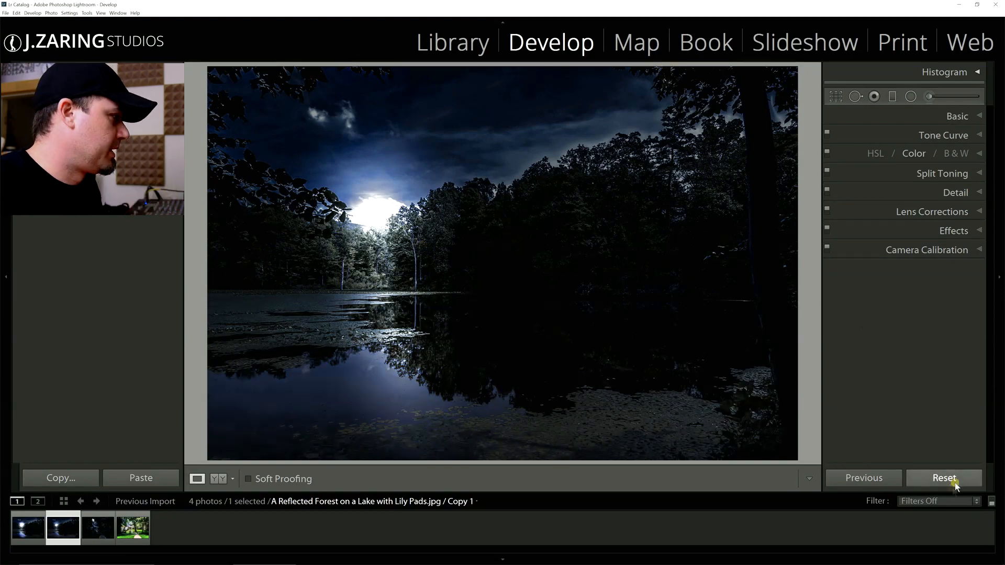
Reset the practice copy, review the finished night lake, then open Historical Dream Home.
{"action": "left_click", "coordinate": [943, 478]}
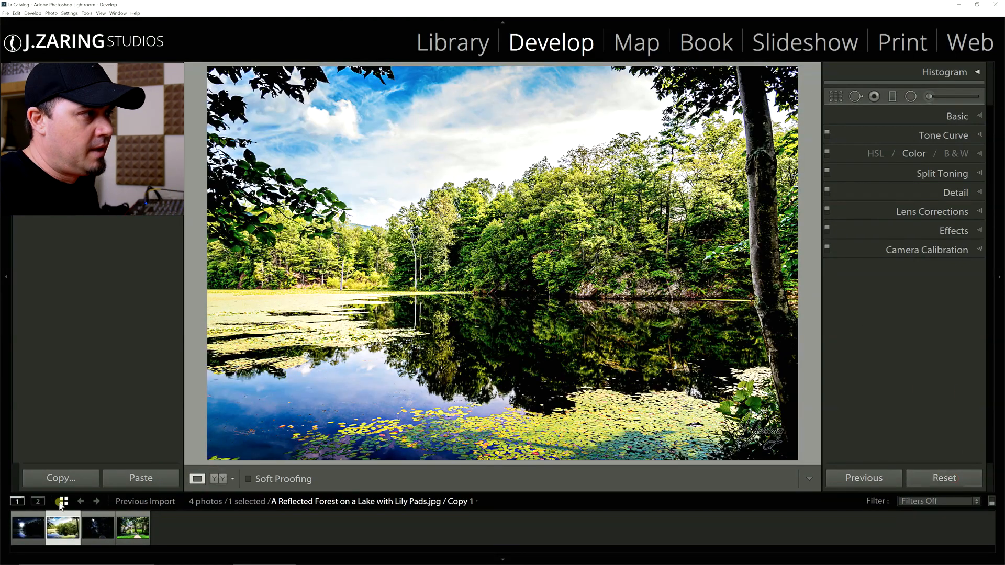
{"action": "left_click", "coordinate": [27, 528]}
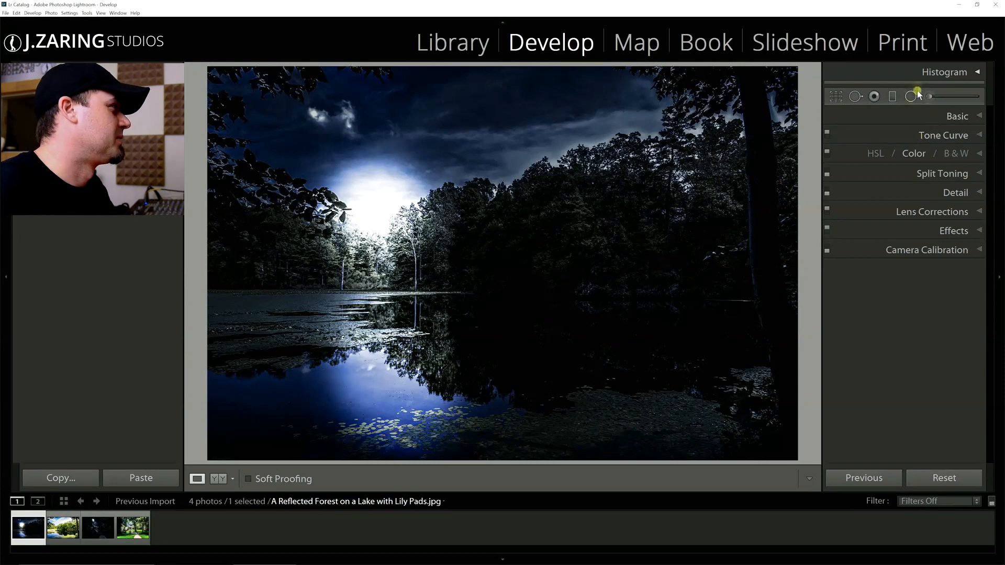
{"action": "left_click", "coordinate": [911, 96]}
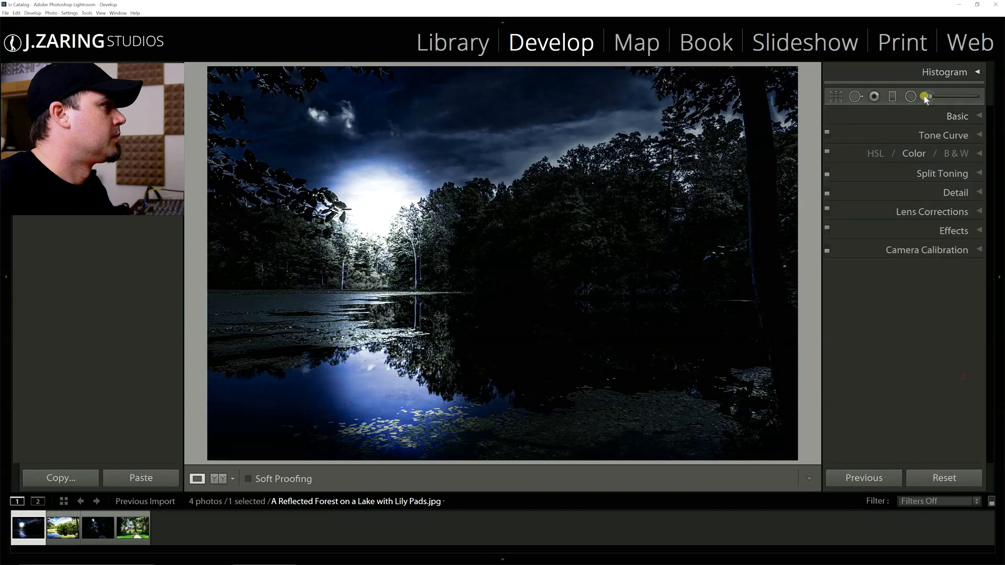
{"action": "left_click", "coordinate": [929, 97]}
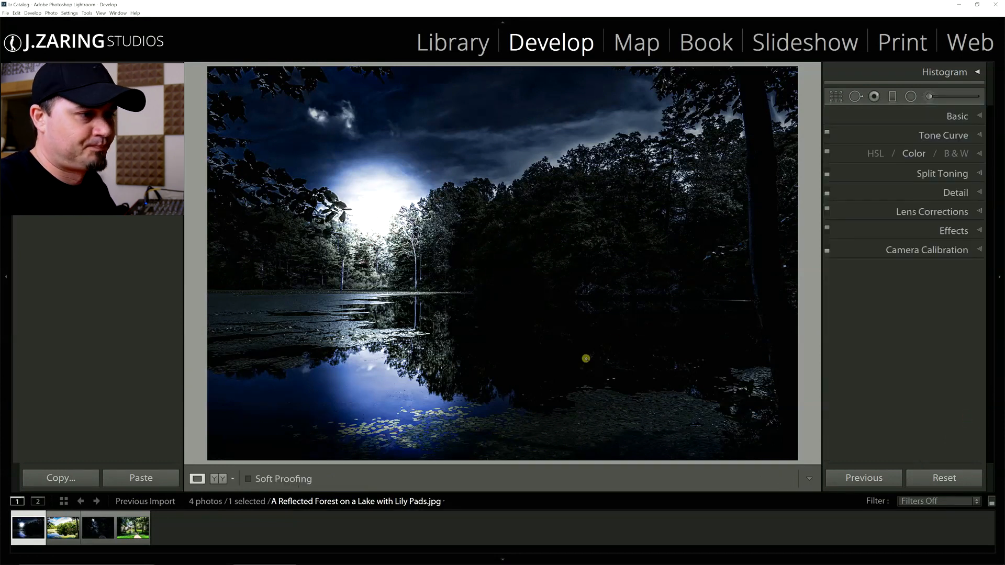
{"action": "left_click", "coordinate": [97, 528]}
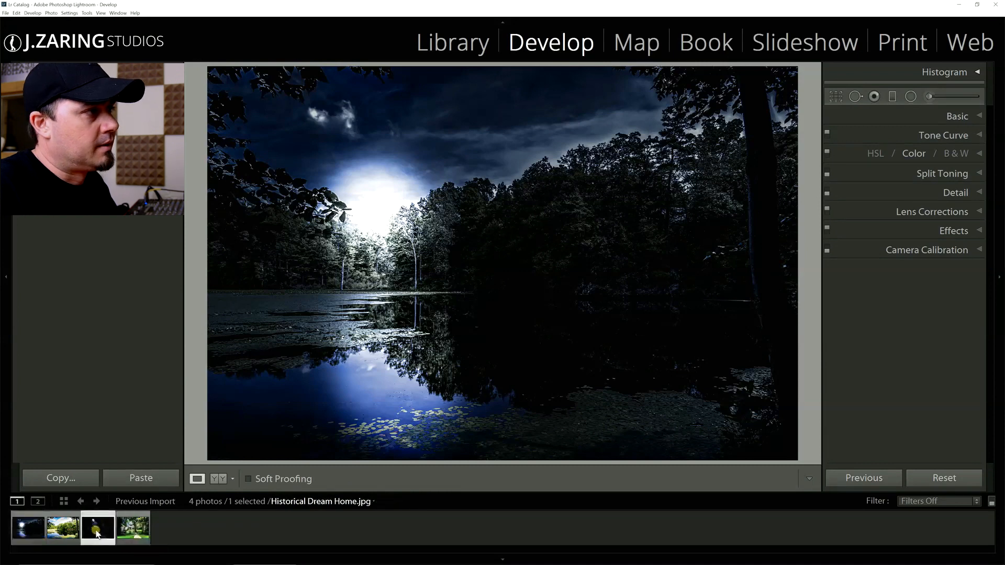